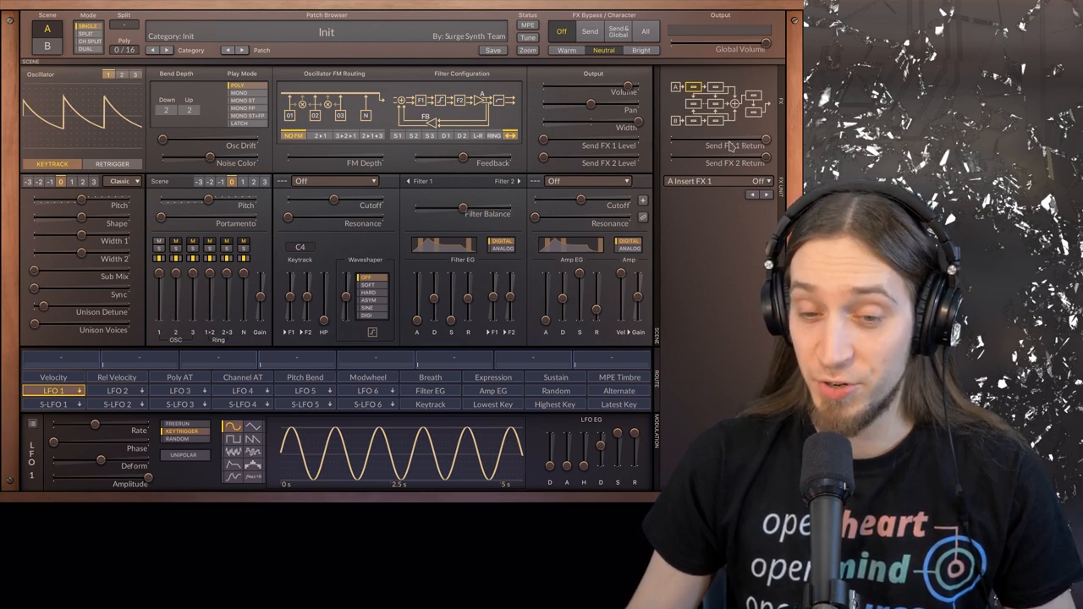
mouse_move(759, 344)
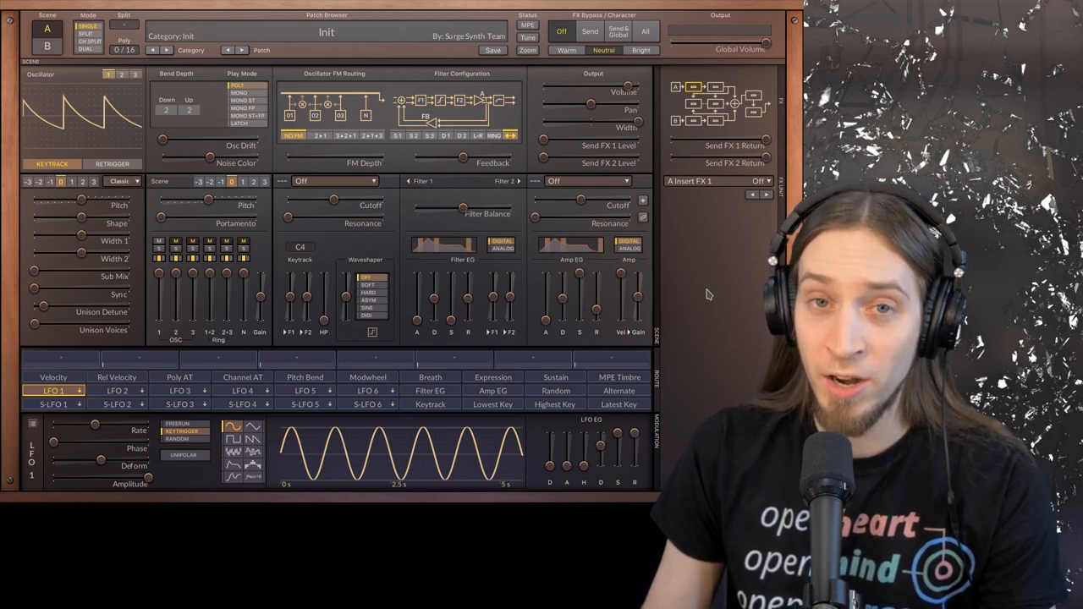
mouse_move(694, 292)
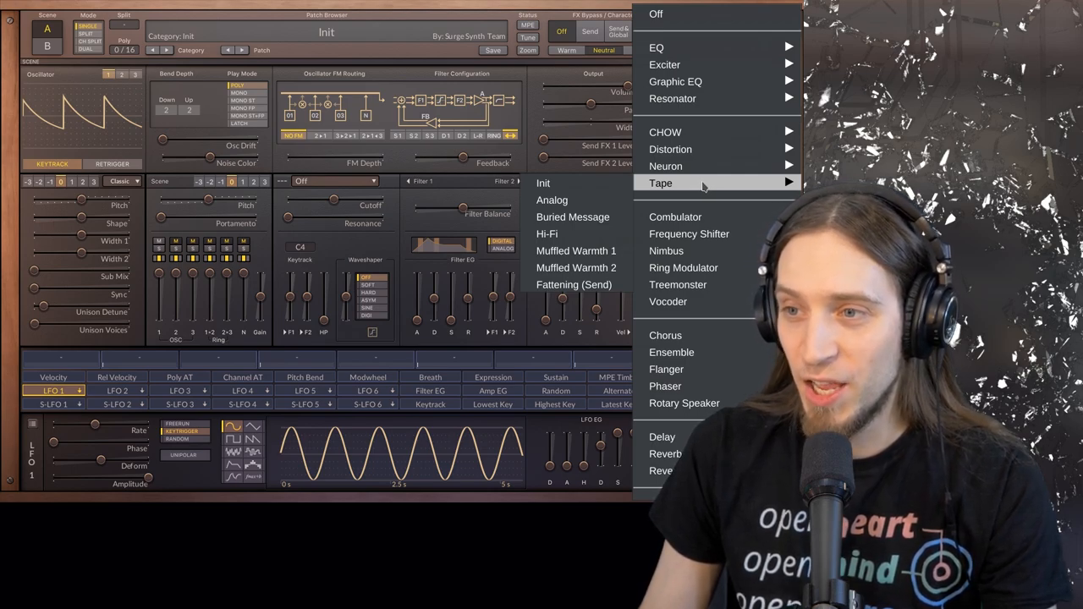
mouse_move(664, 64)
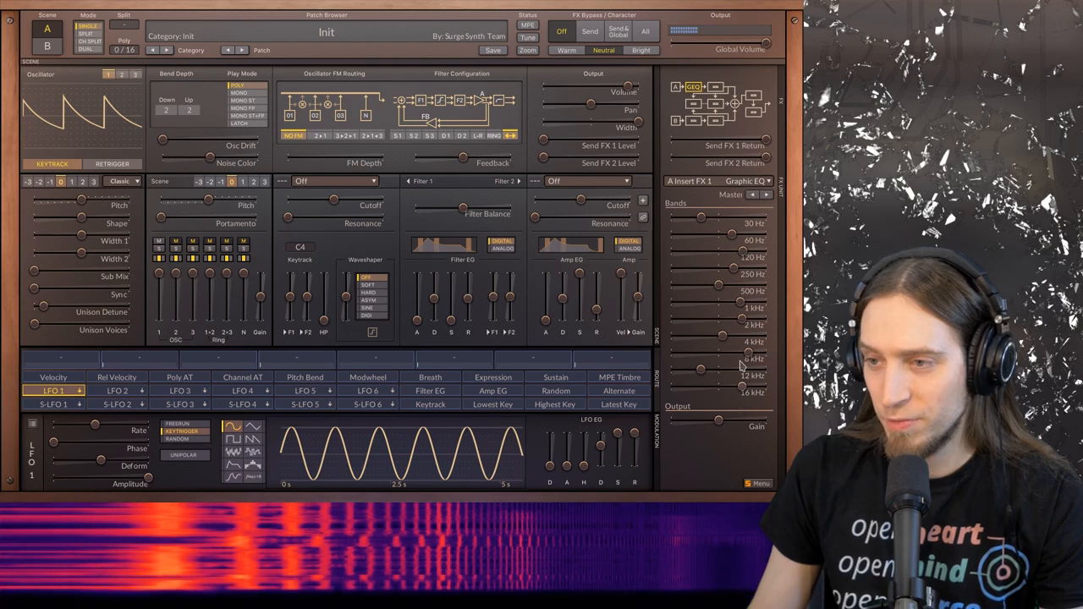
Bring up the effect type menu on scene A's Insert FX 1 slot.
click(746, 181)
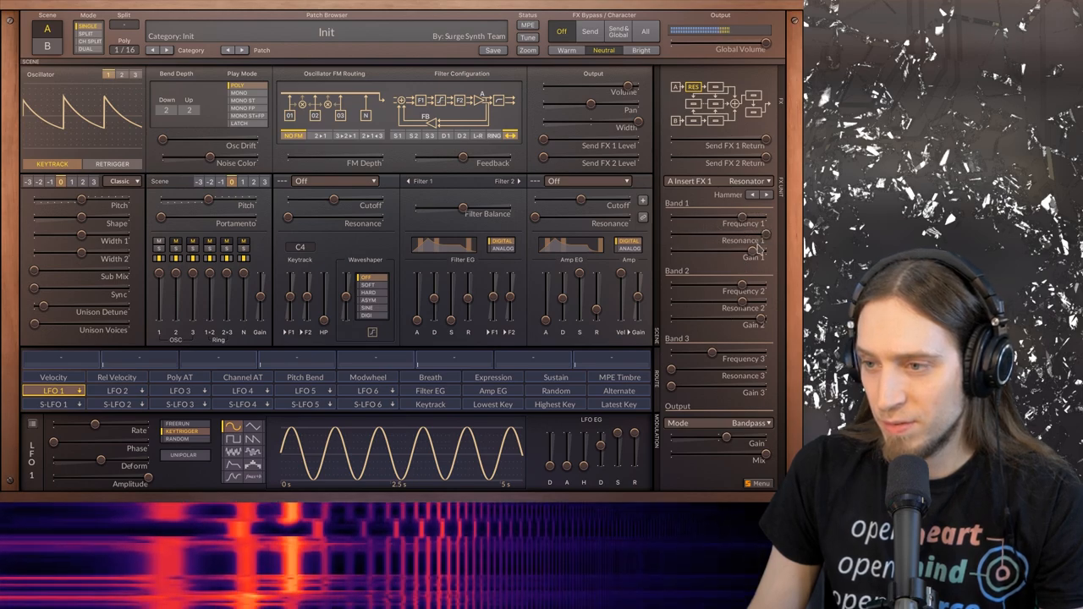
Raise the Hammer Resonator's Band 1, try Bandpass+Notch, then set the mode to Highpass.
drag(745, 254, 761, 254)
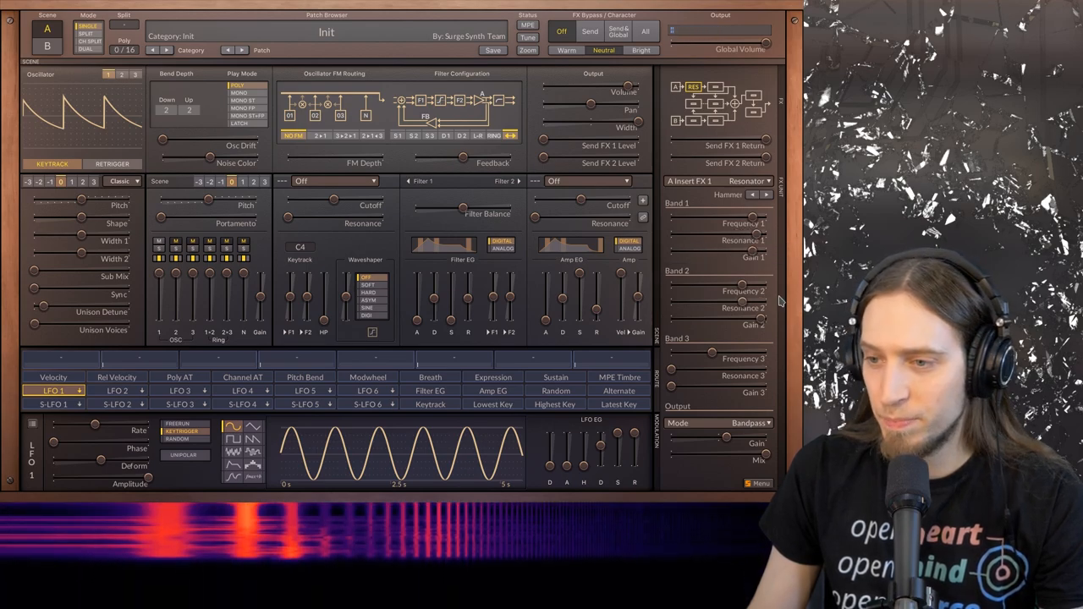
click(748, 422)
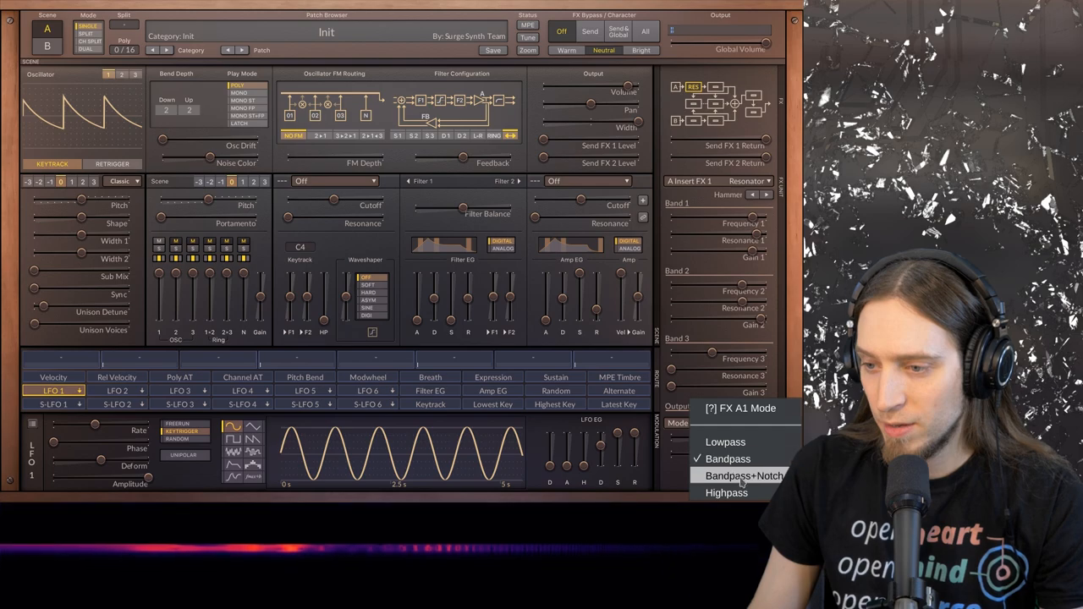
click(744, 476)
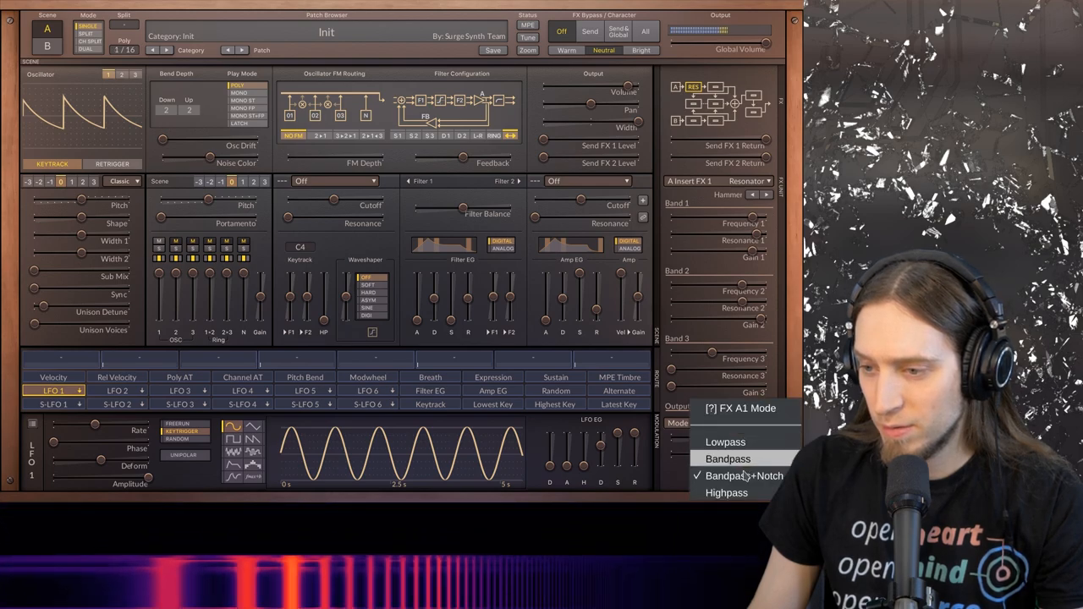
click(725, 493)
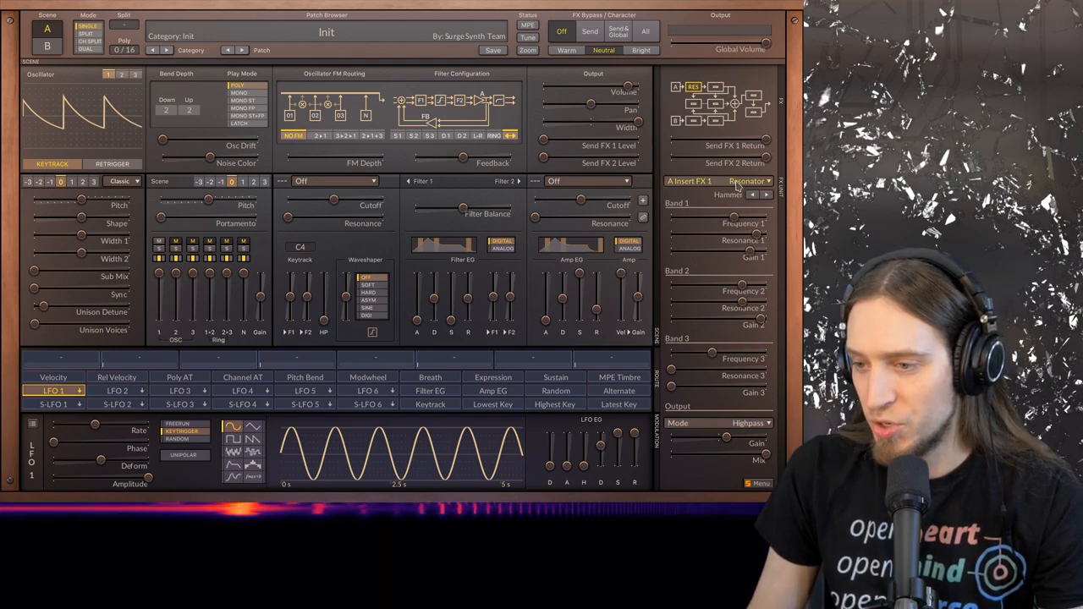
click(749, 181)
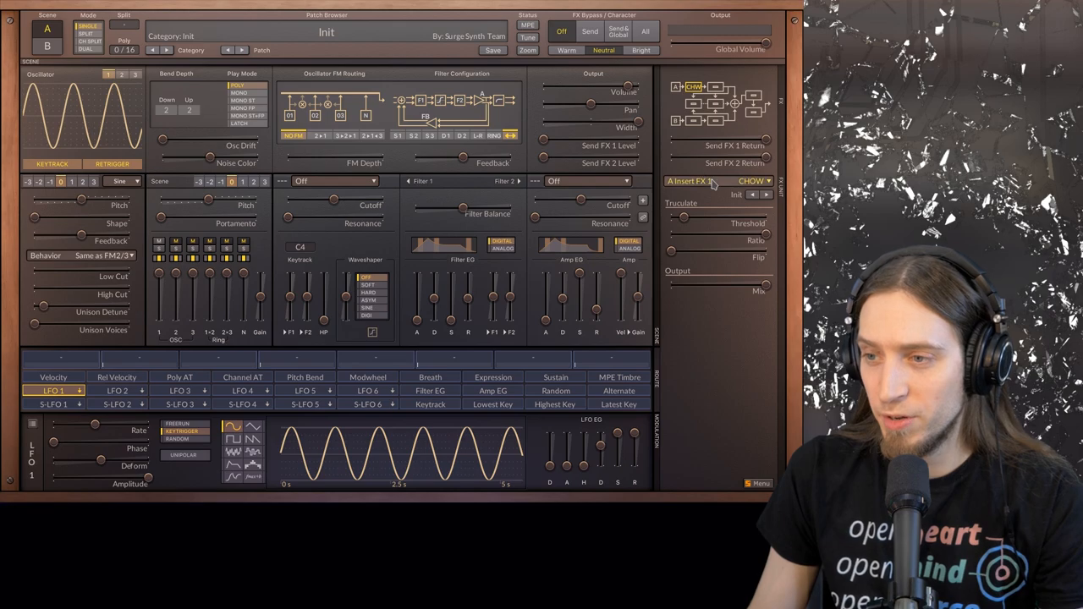
Load the Neuron effect's Init preset on Insert FX 1 and raise its drive.
click(753, 181)
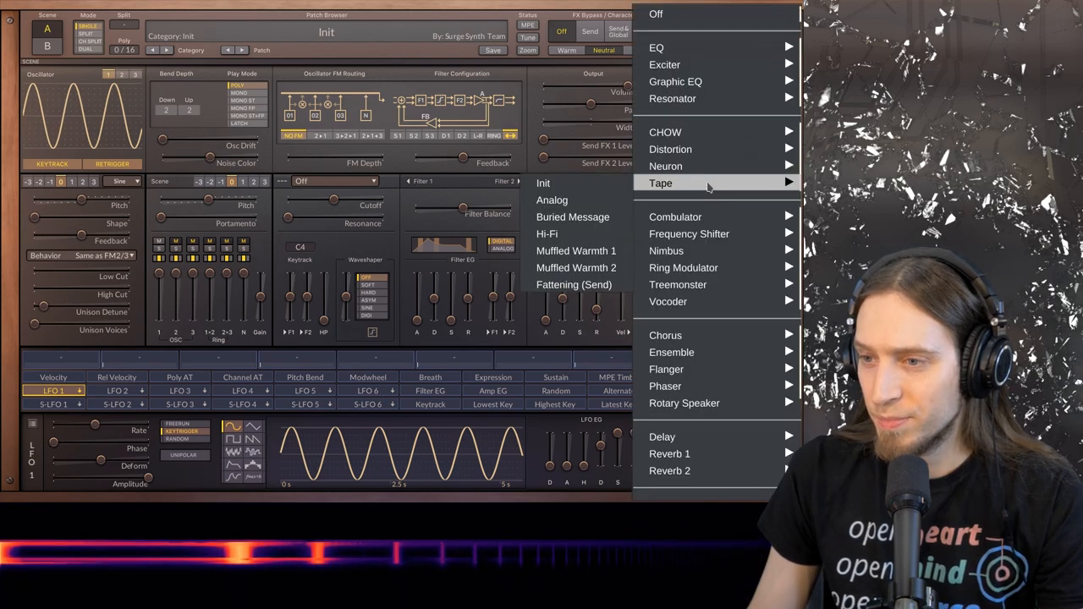
mouse_move(670, 148)
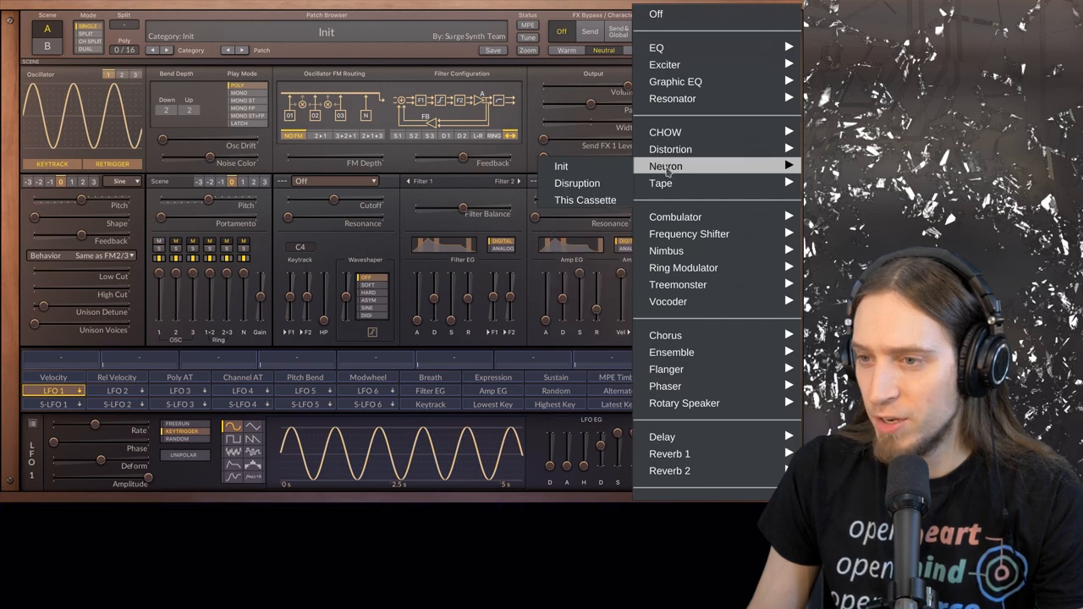
click(665, 165)
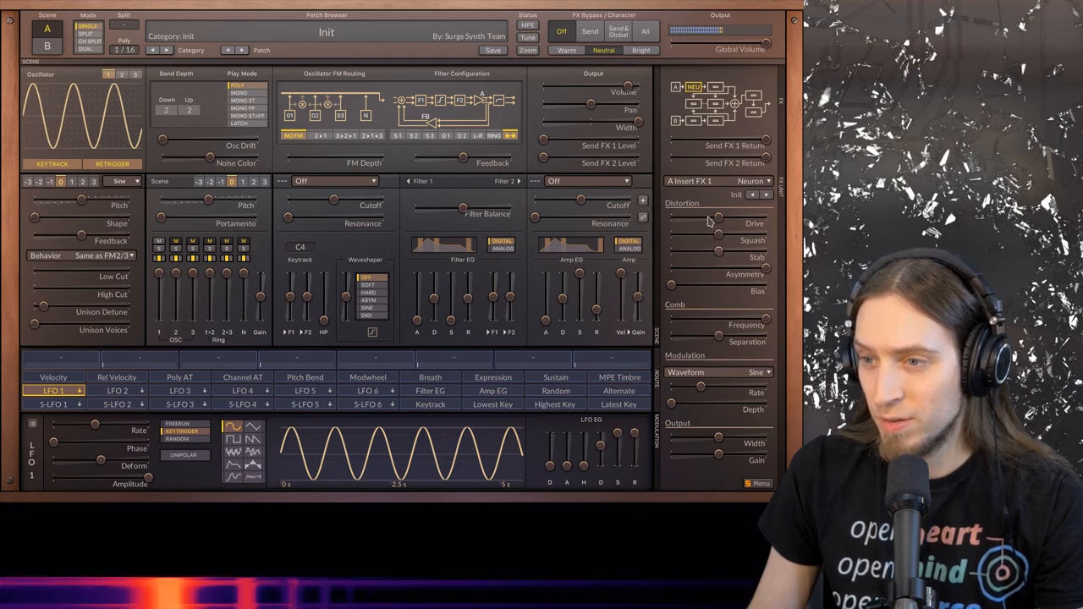
drag(694, 235, 719, 235)
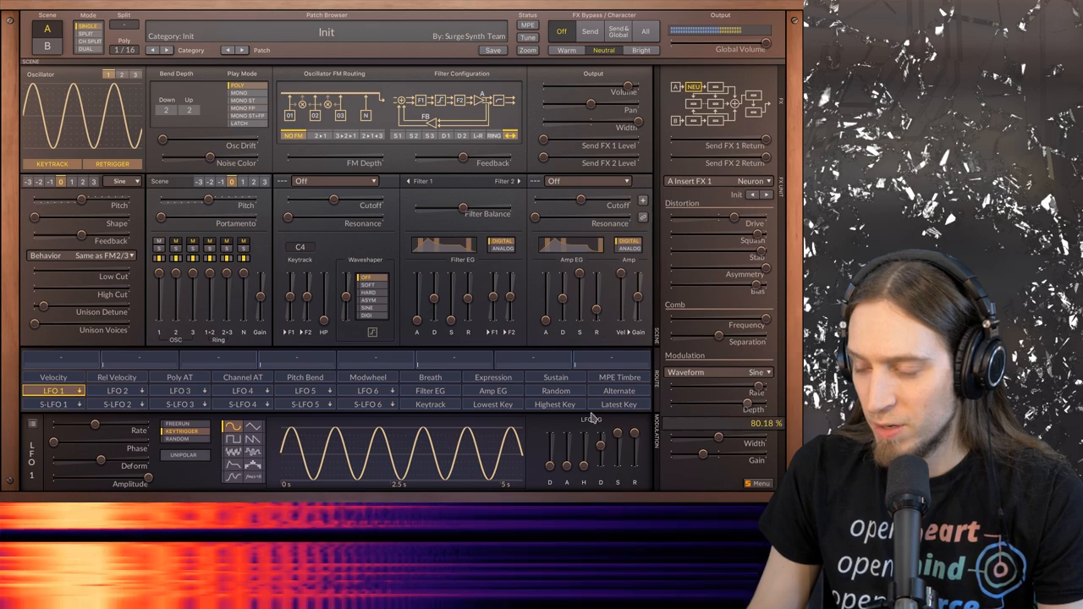
Set Neuron's modulation waveform to Noise and adjust the comb frequency.
click(766, 372)
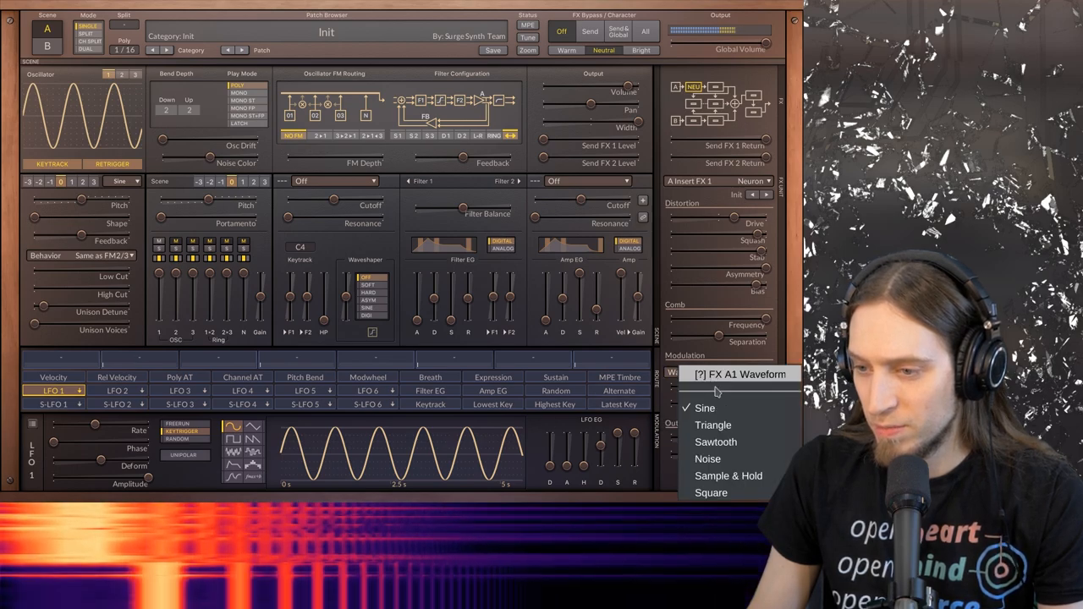
click(715, 441)
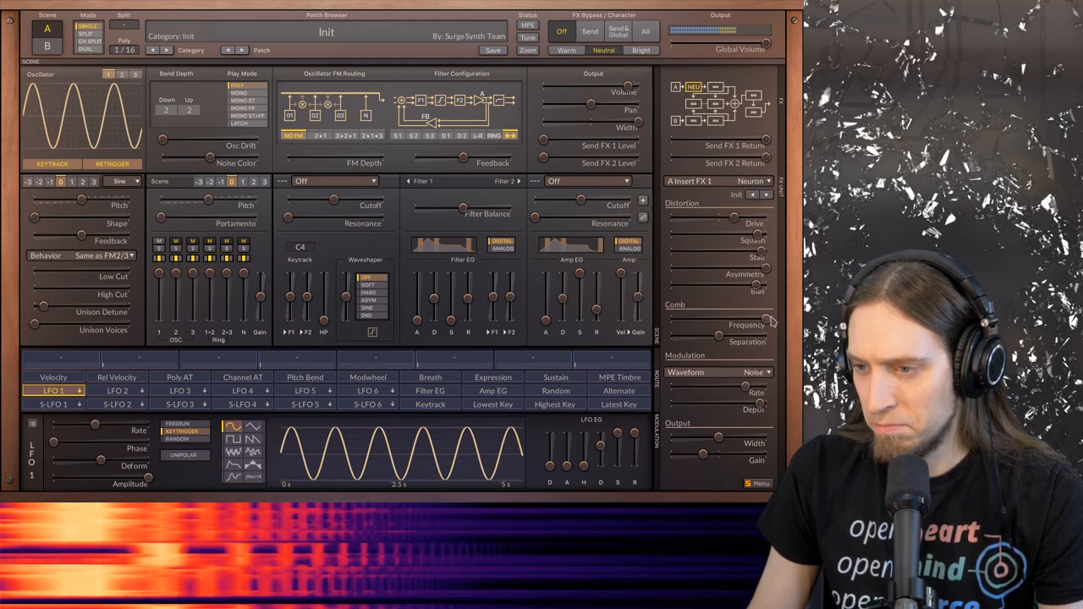
drag(719, 342, 765, 320)
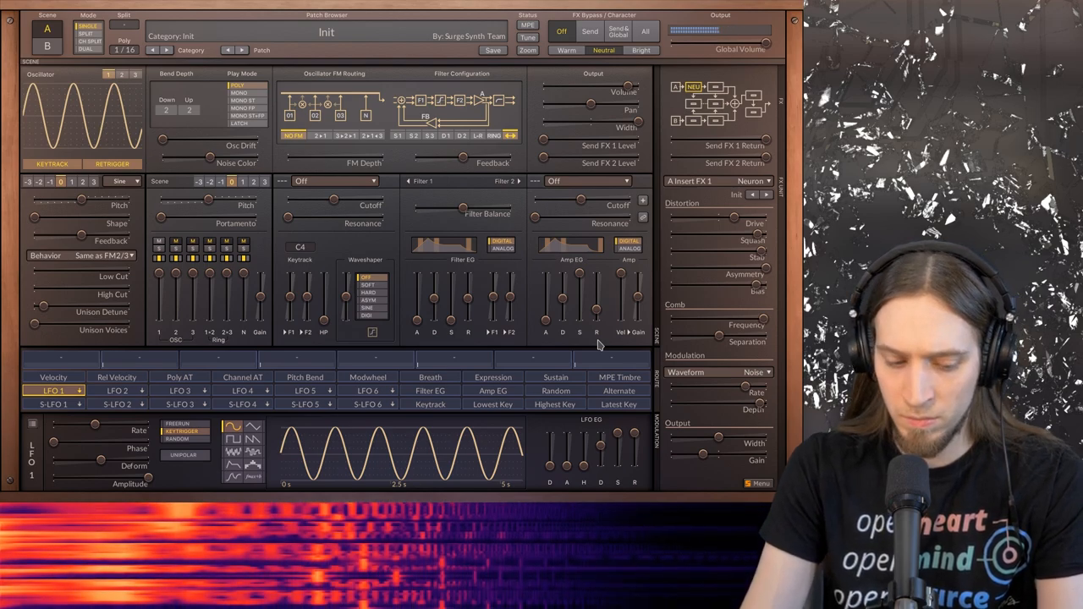
click(228, 50)
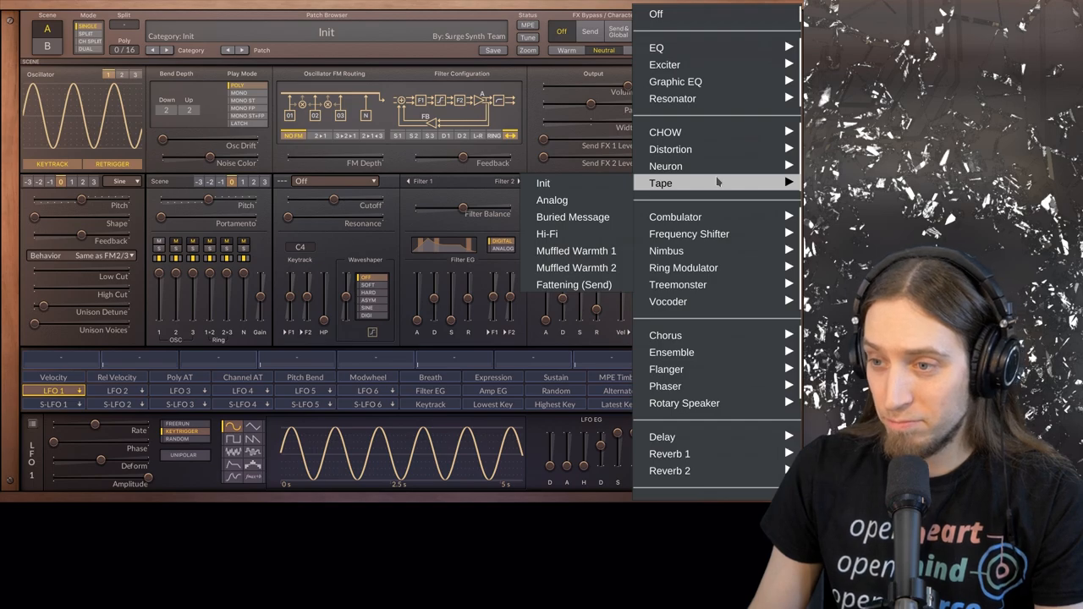
mouse_move(665, 166)
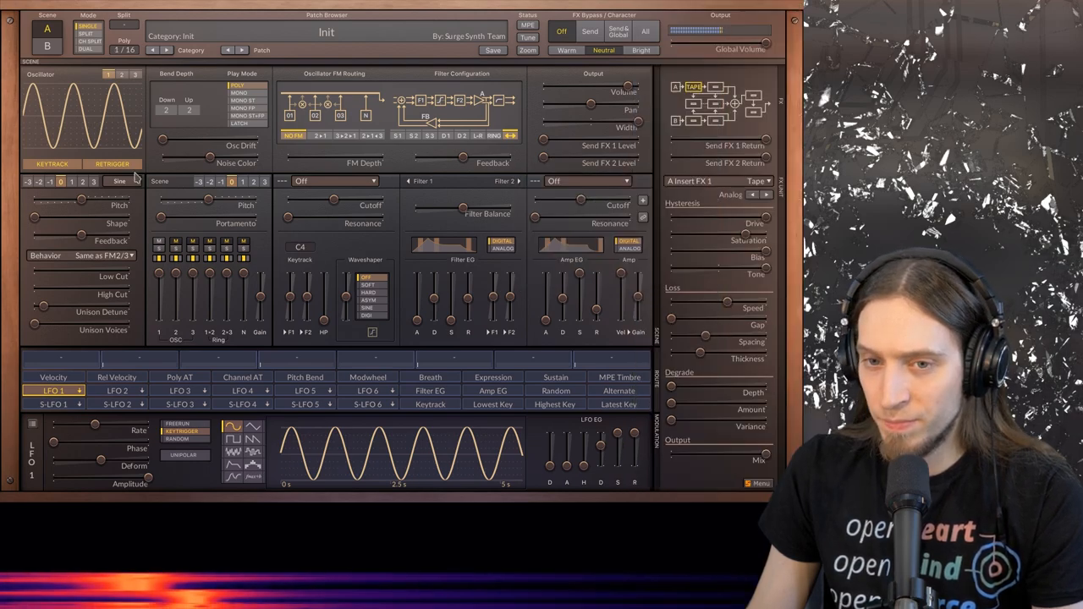
Switch oscillator 1 to a Classic sawtooth and lower one Tape effect slider.
click(119, 181)
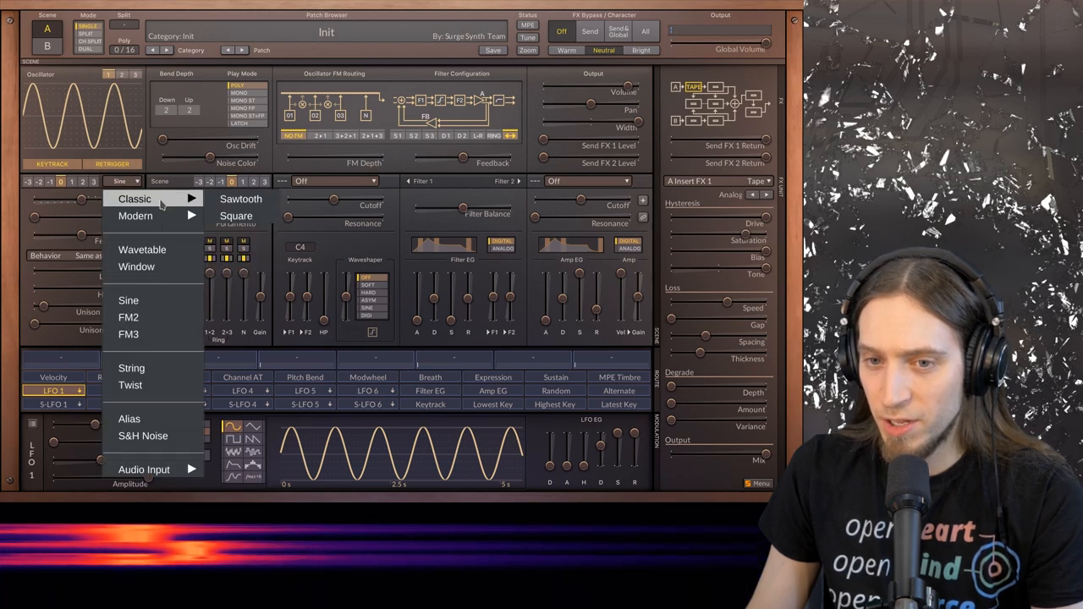
click(240, 198)
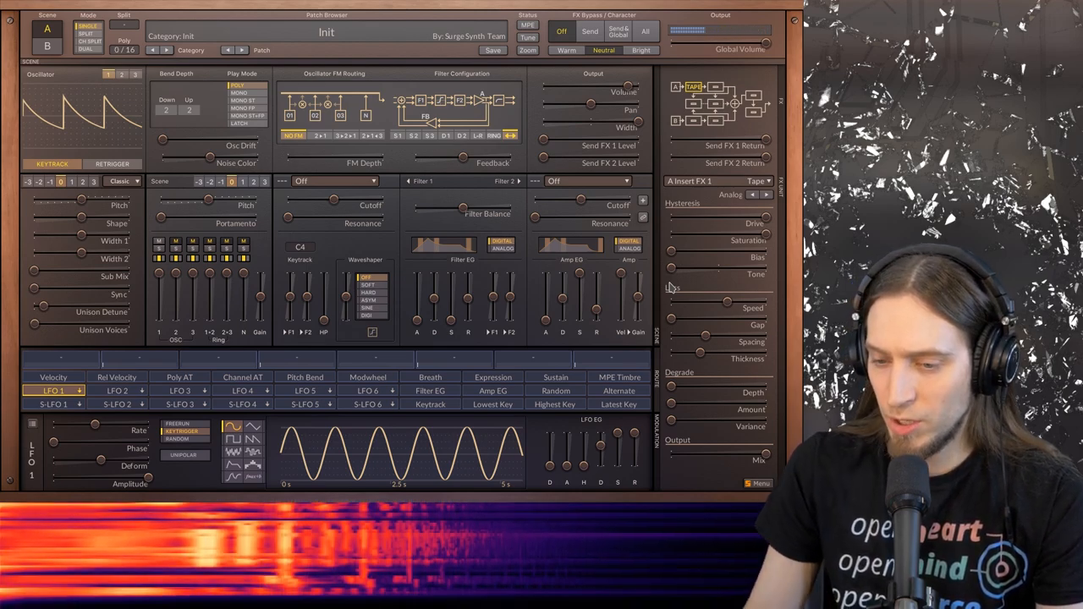
drag(719, 240, 702, 240)
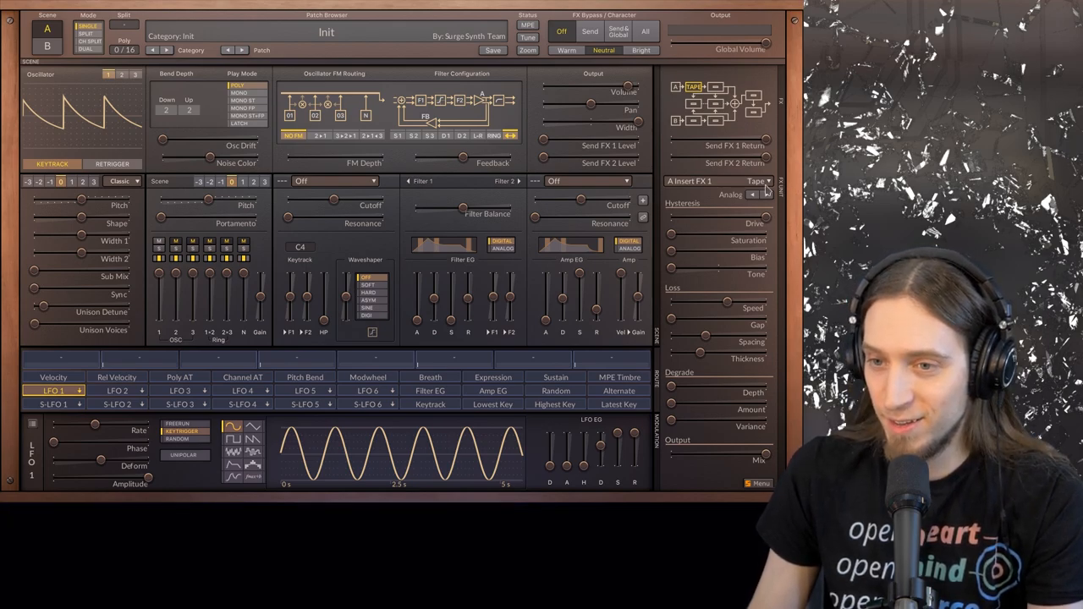
click(757, 181)
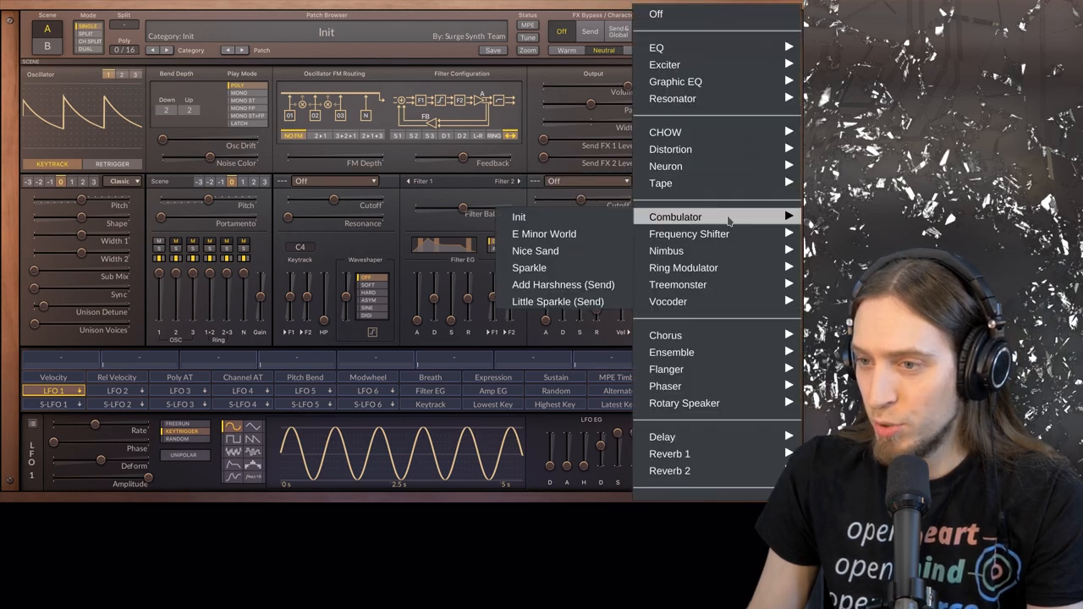
Bring up the Combulator presets in the effect type list.
click(675, 217)
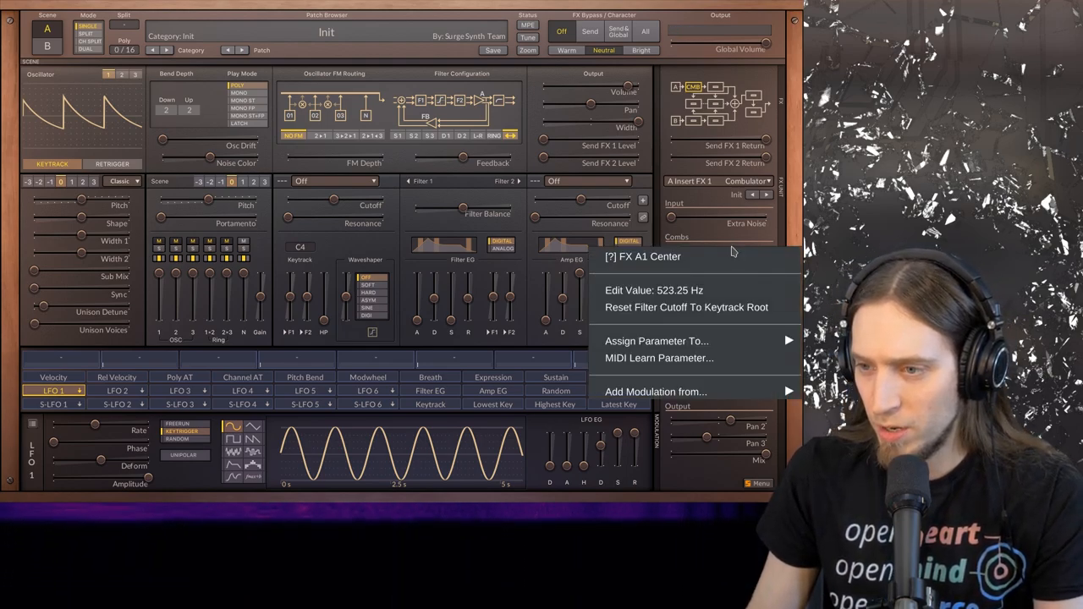
mouse_move(686, 307)
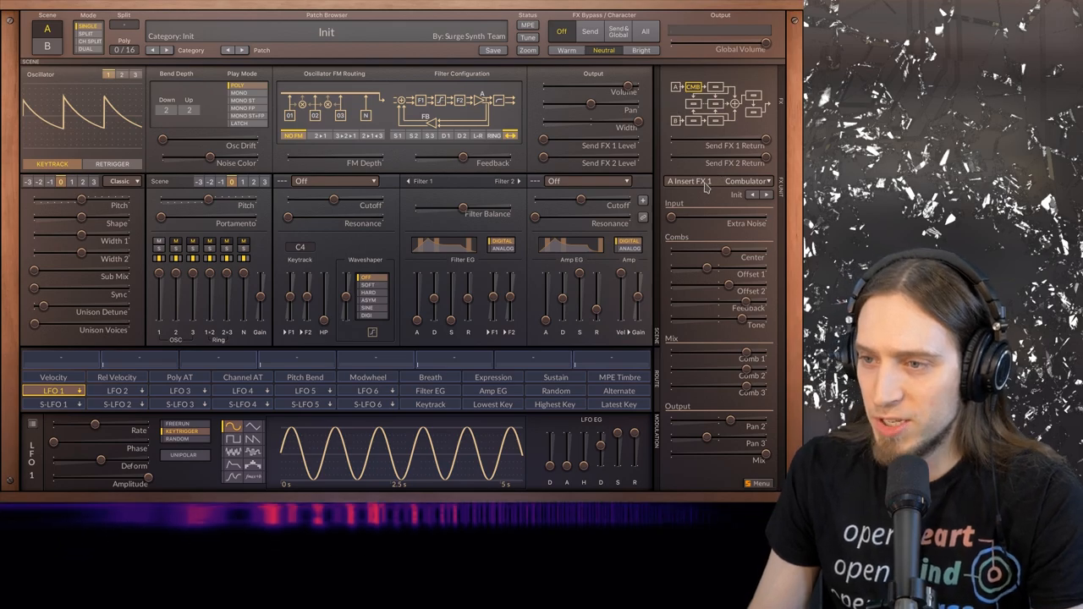
Choose Nimbus > IDK About This (Send) for Insert FX 1.
click(747, 181)
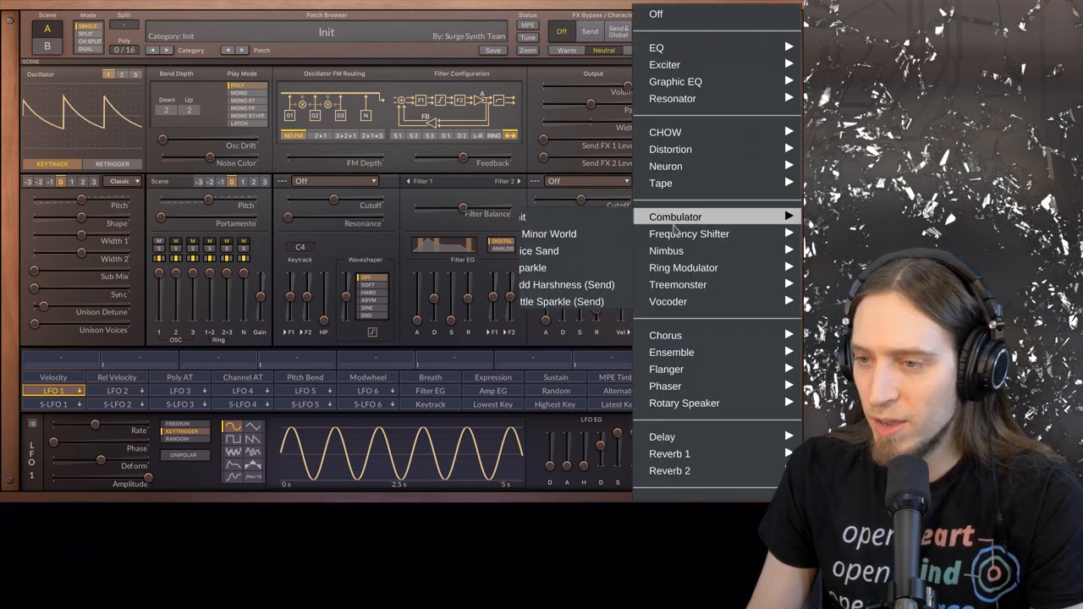
mouse_move(666, 250)
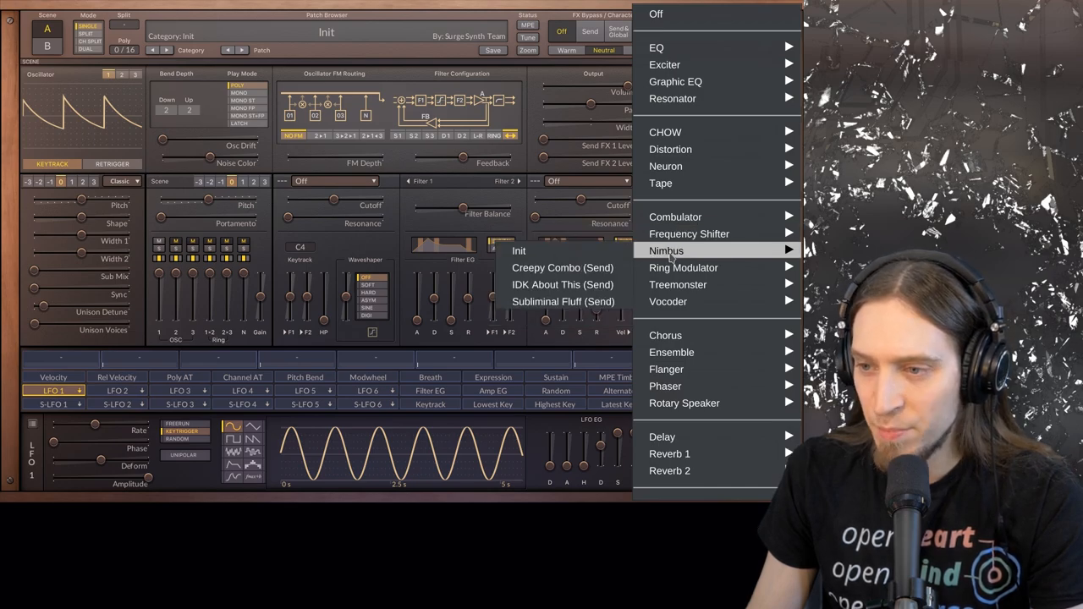
mouse_move(519, 251)
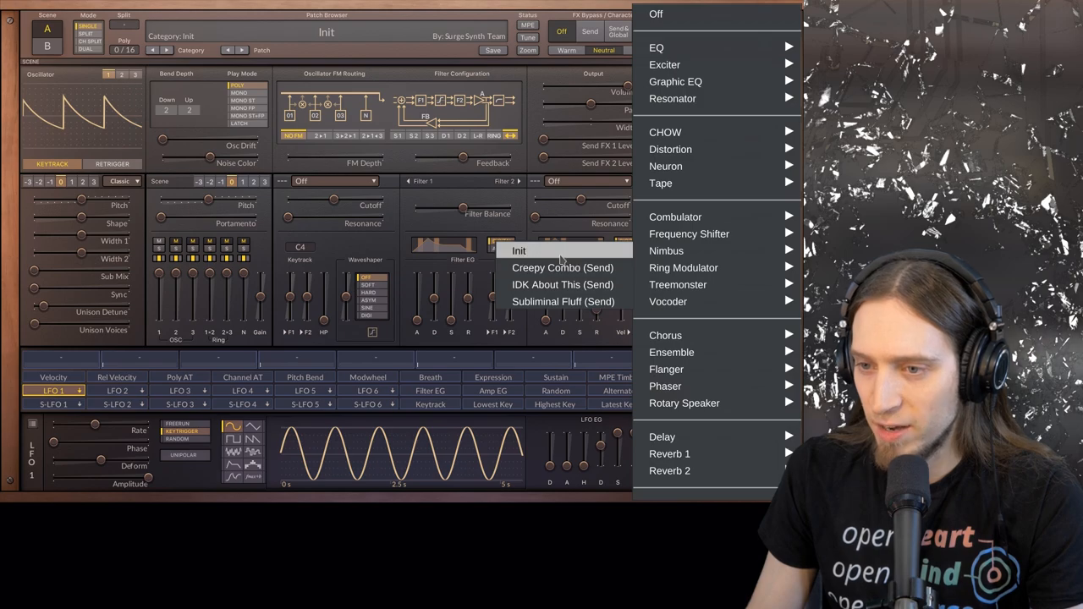
click(666, 251)
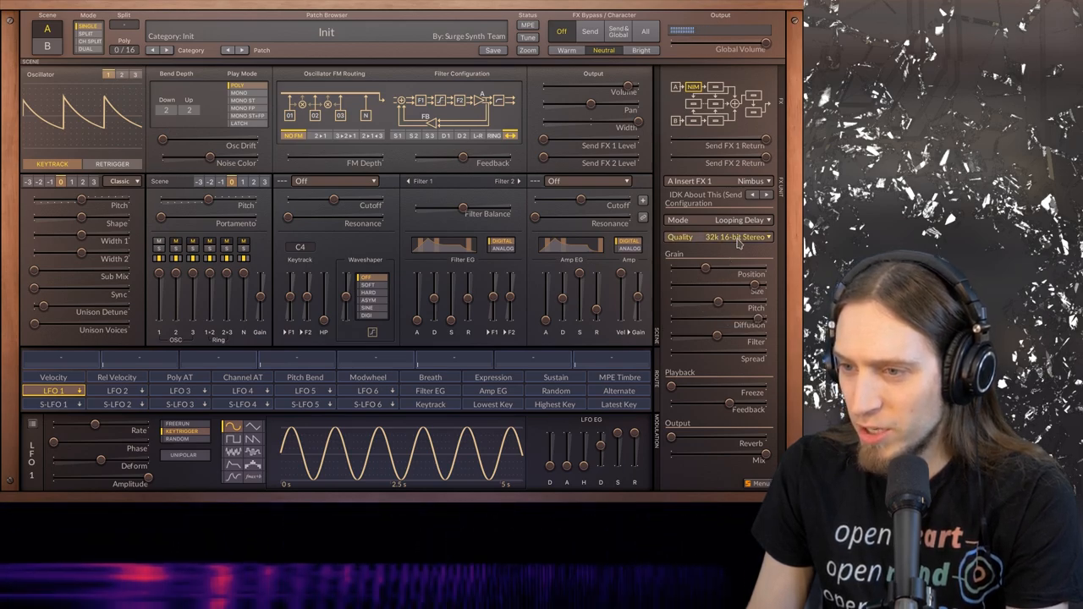
Change the Nimbus Quality dropdown to 16k 8-bit Mono.
click(717, 237)
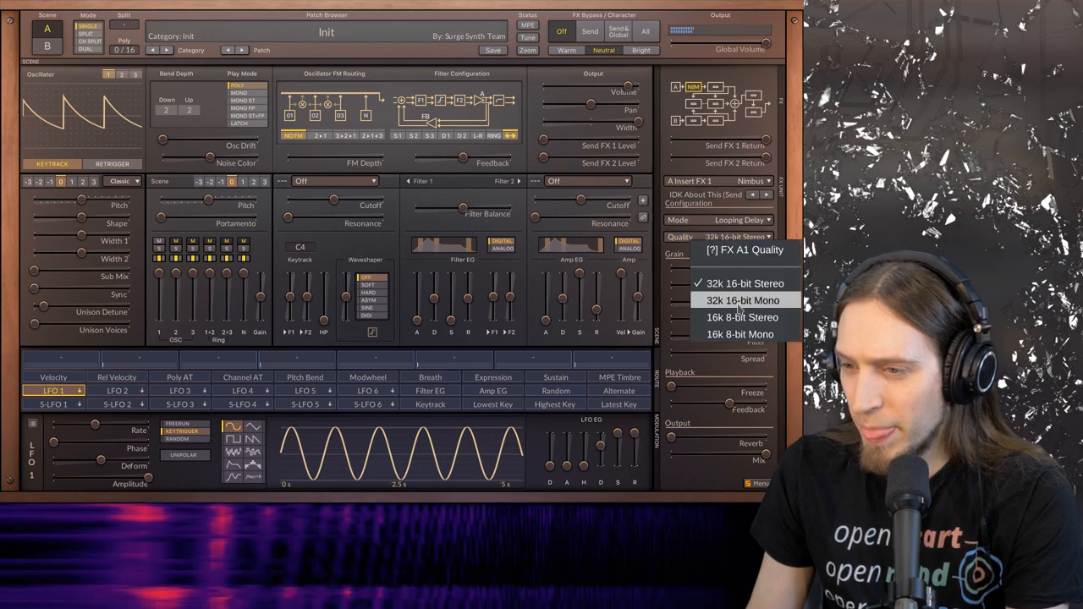
mouse_move(741, 334)
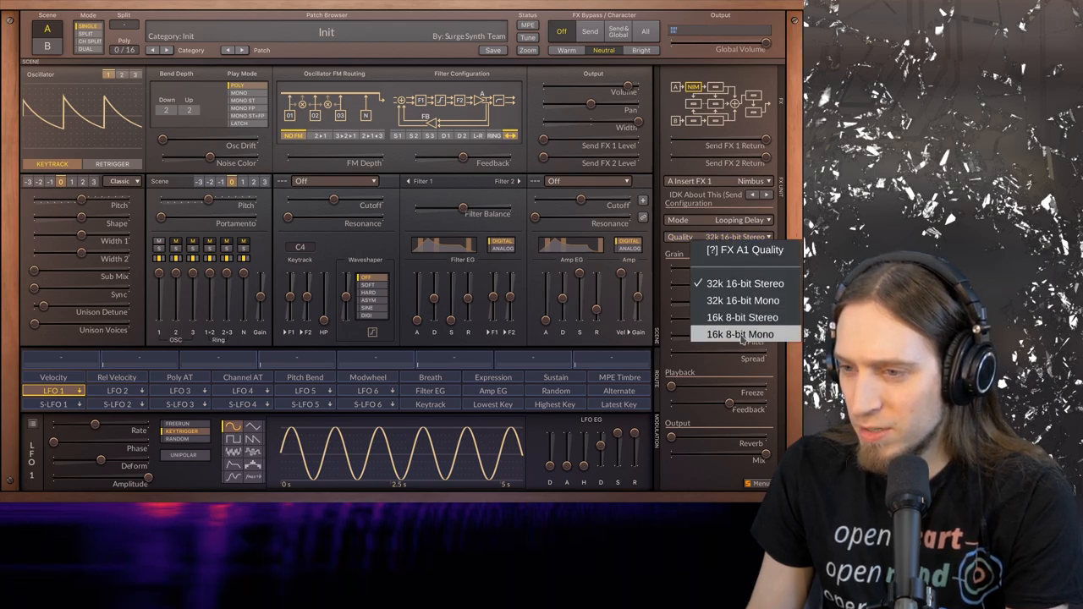
click(739, 334)
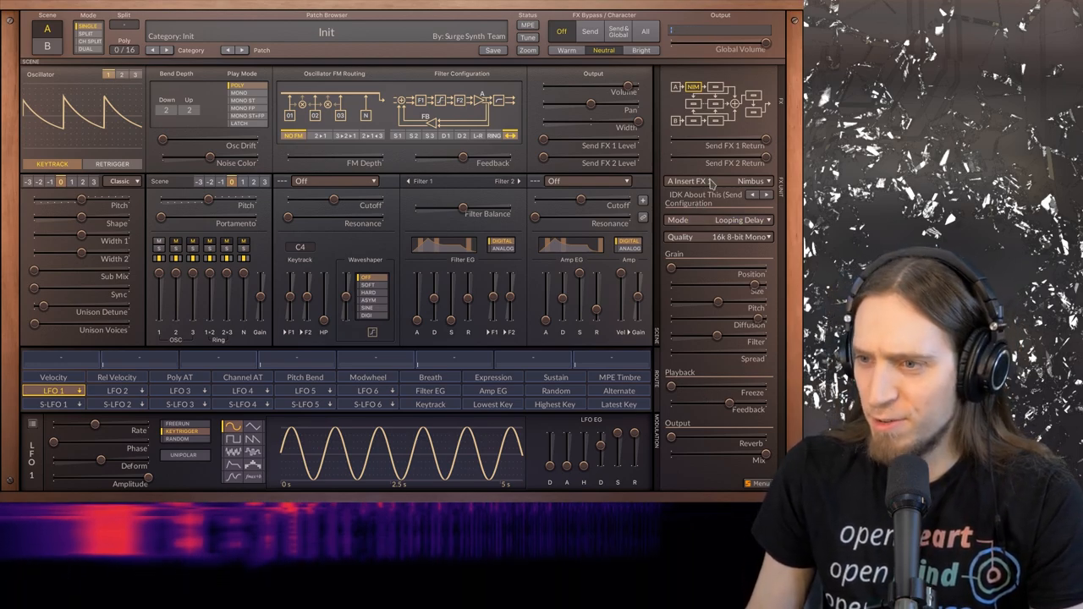
Step past the Subliminal Fluff Nimbus preset to the Ring Modulator effect.
click(766, 196)
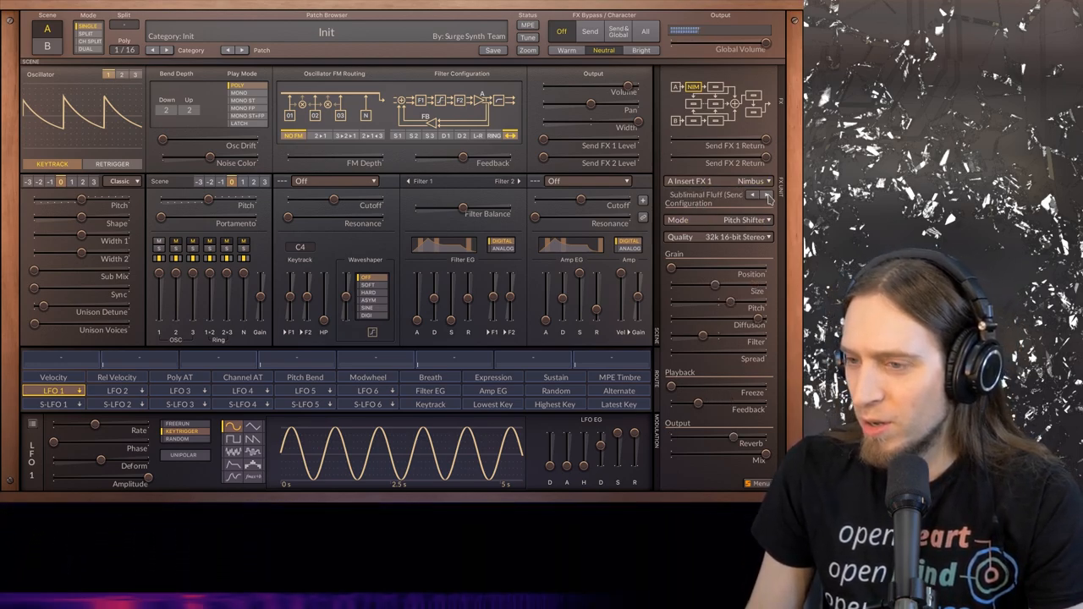
click(752, 181)
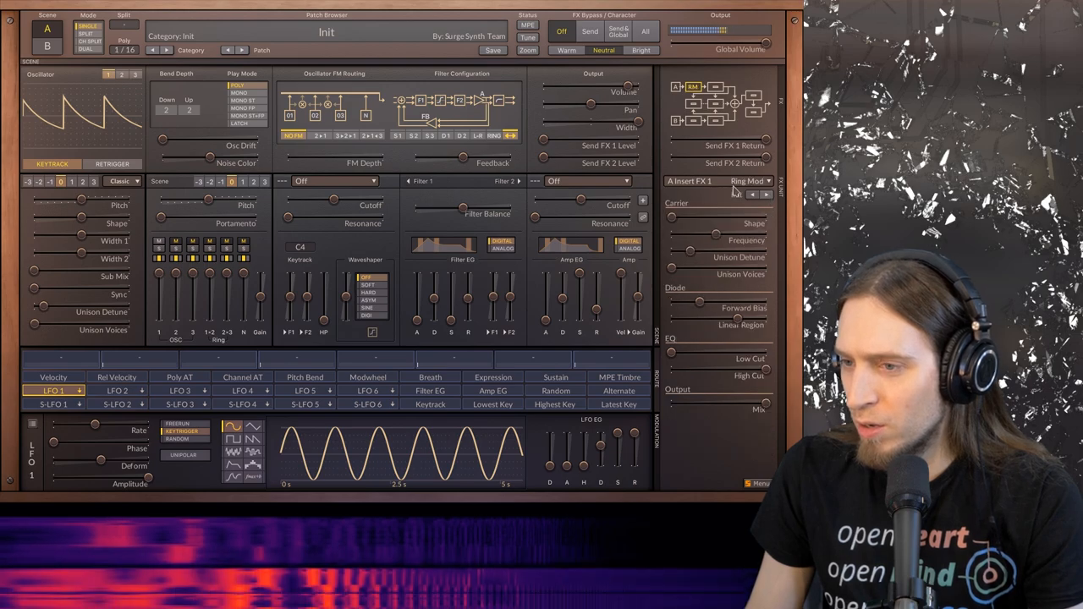
click(748, 181)
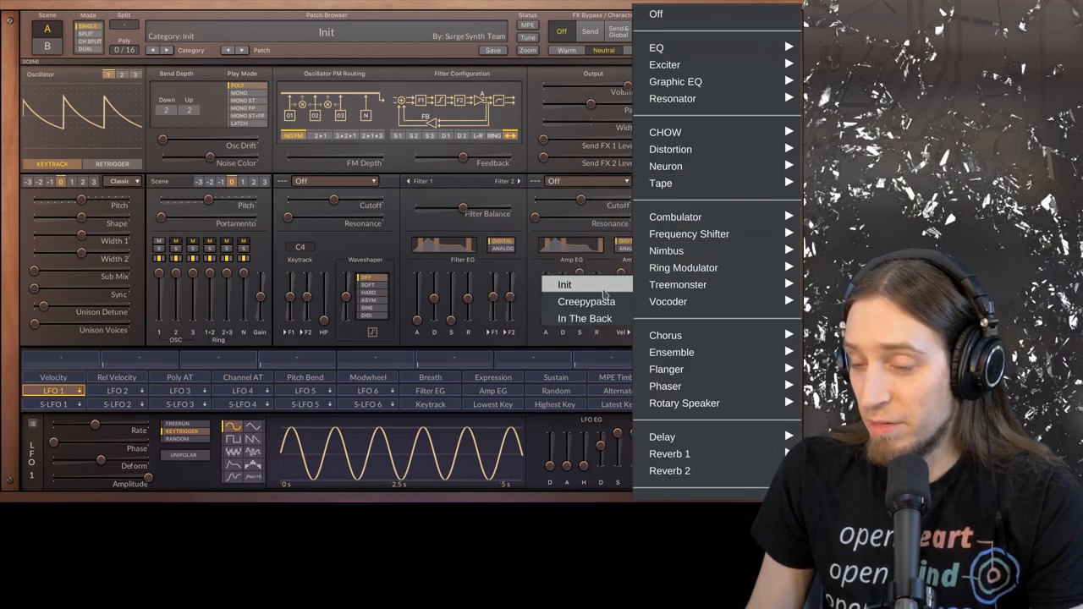
Pick Treemonster > Init from the effect type list.
click(677, 284)
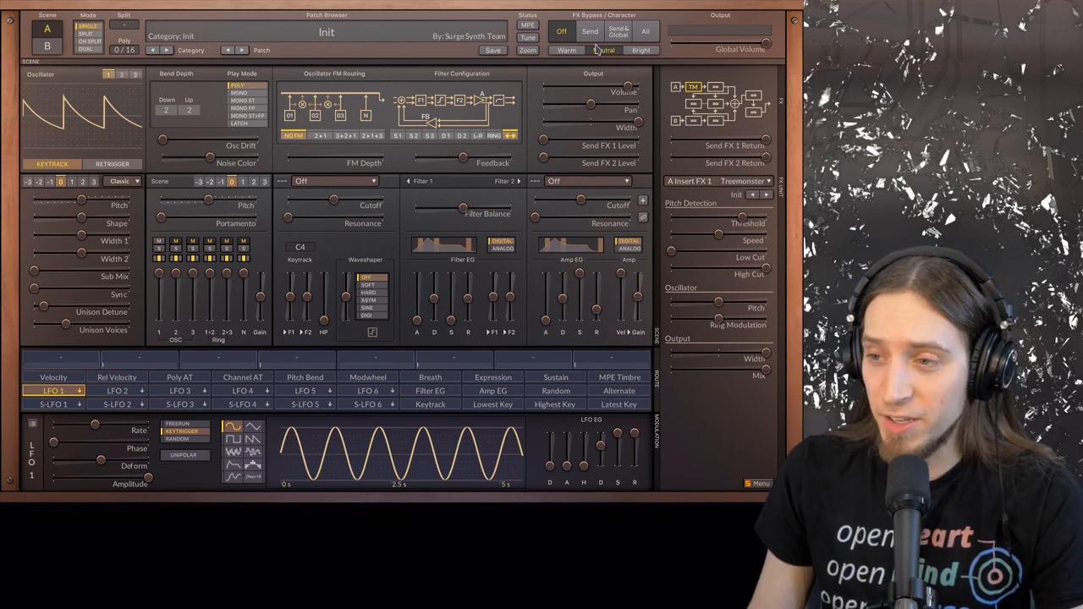
Bring up the A Insert FX 1 effect type list, with Treemonster Init still loaded.
click(749, 180)
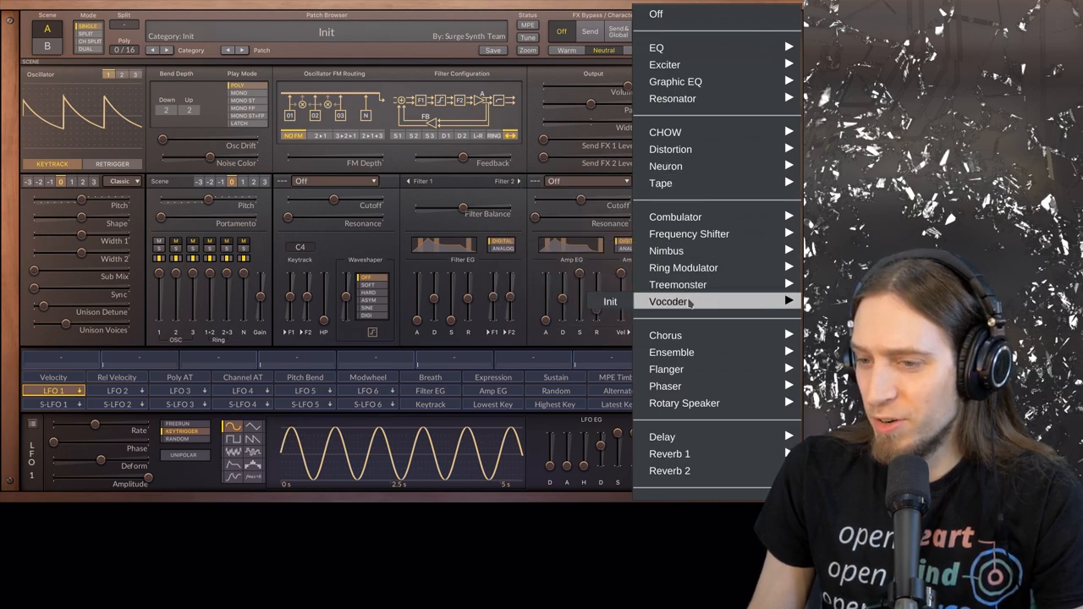
mouse_move(665, 335)
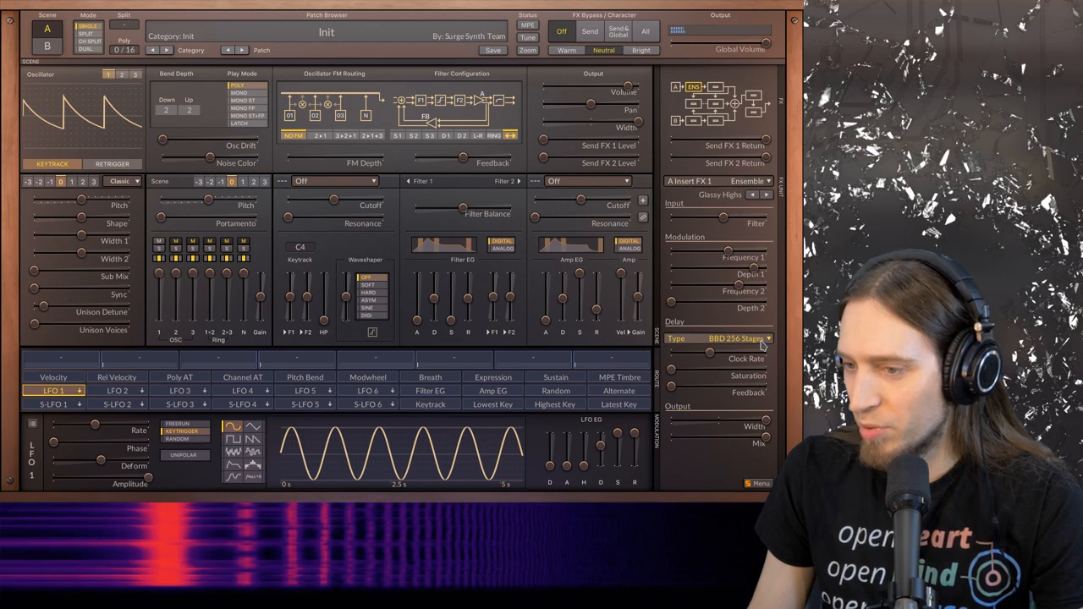
Set the Ensemble delay type to BBD 128 Stages, later changing it to BBD 1024 Stages.
click(736, 338)
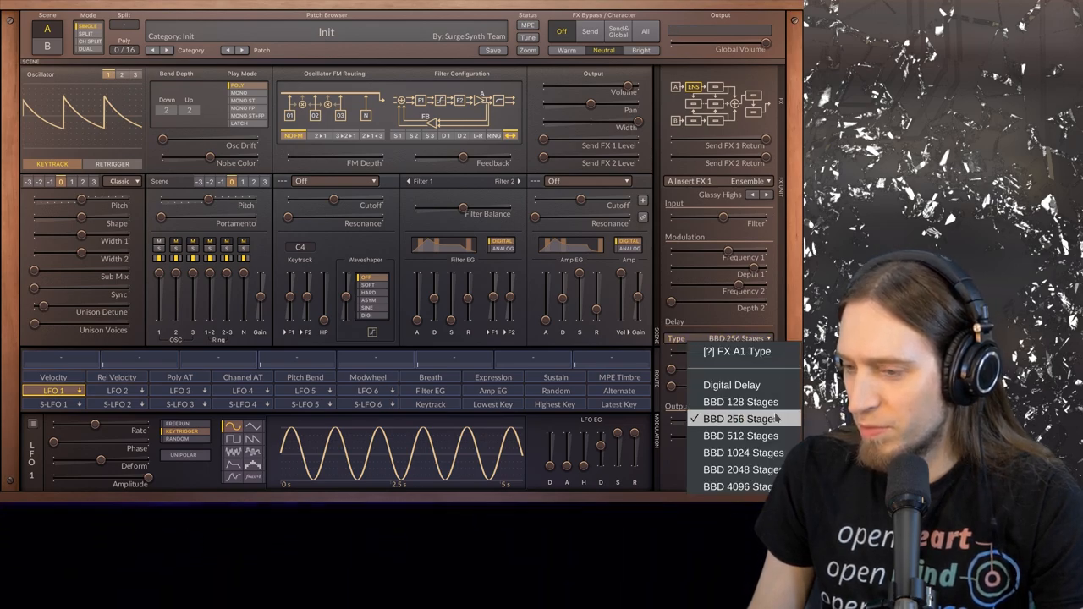
mouse_move(741, 436)
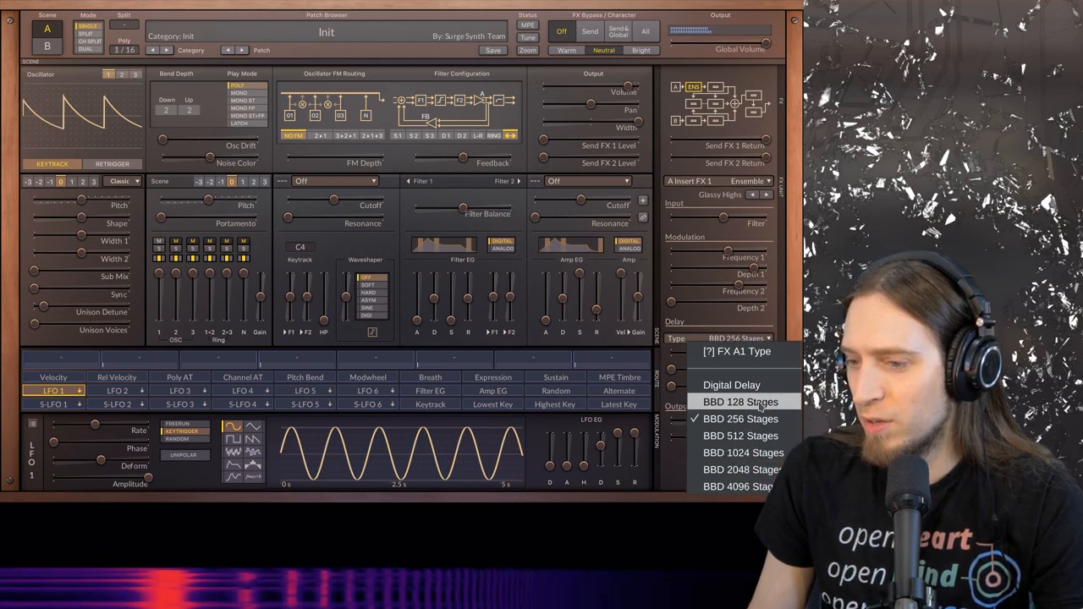
click(739, 401)
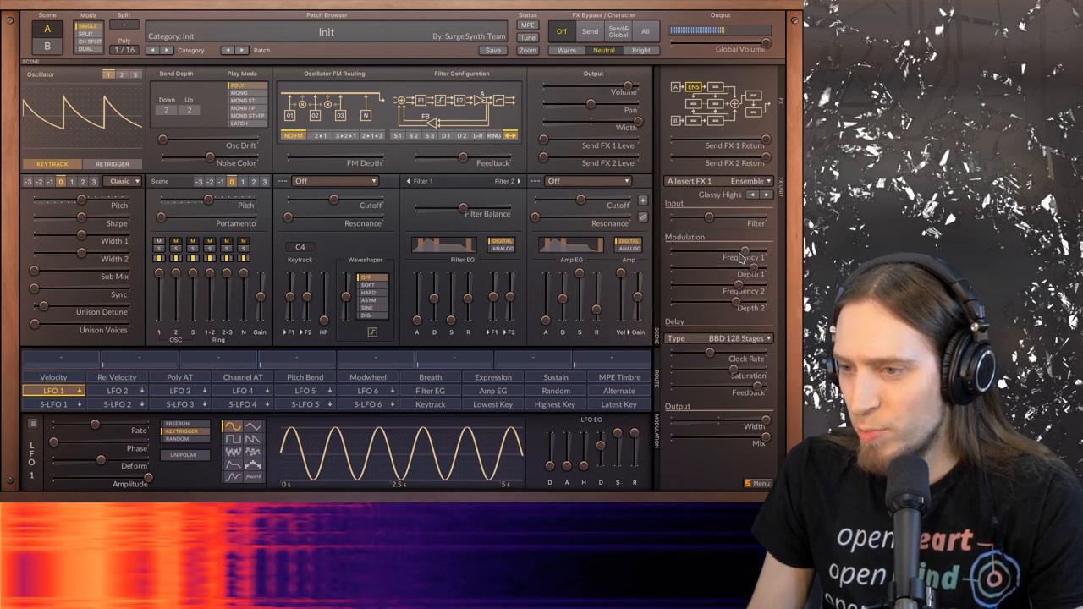
right_click(743, 258)
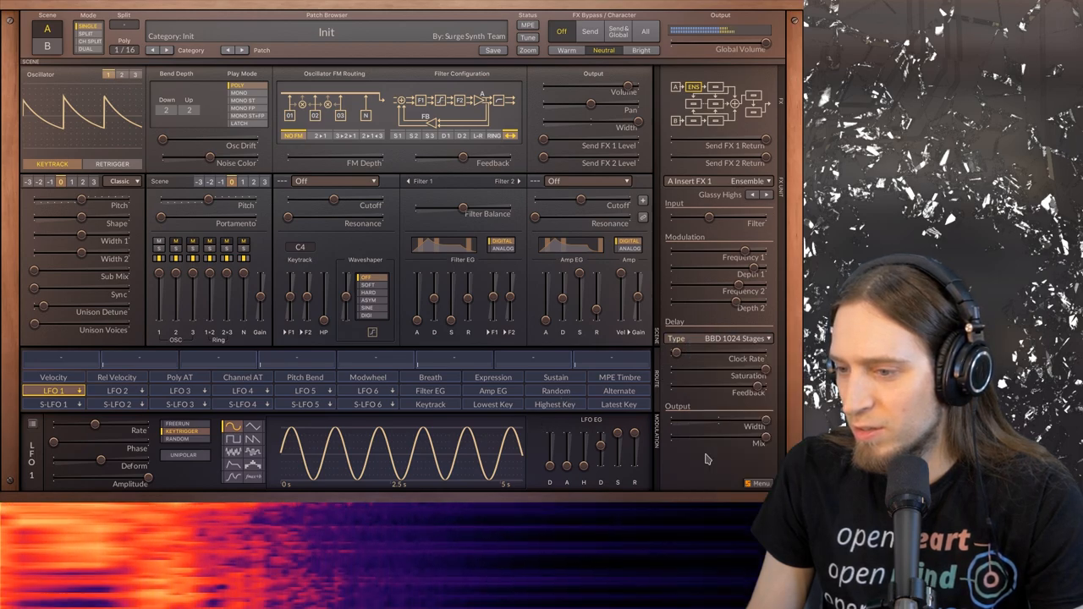
mouse_move(677, 415)
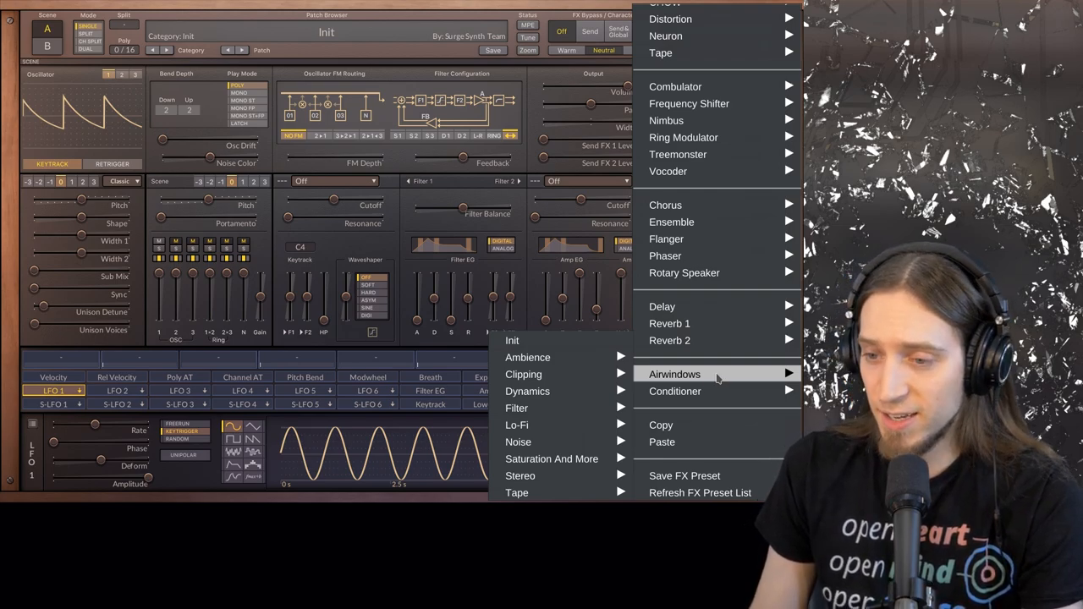
mouse_move(523, 374)
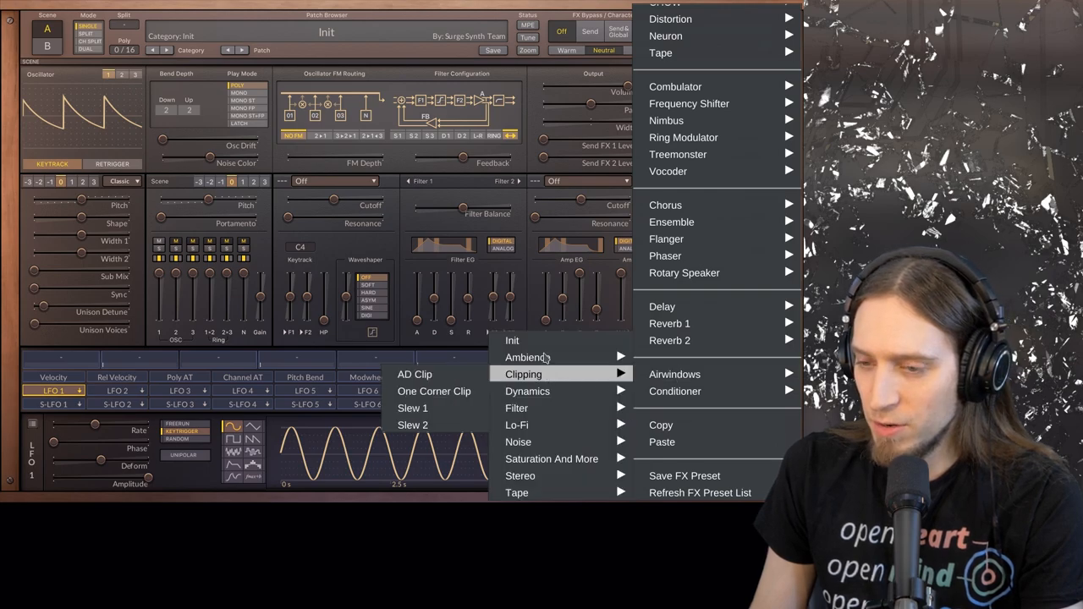
mouse_move(527, 357)
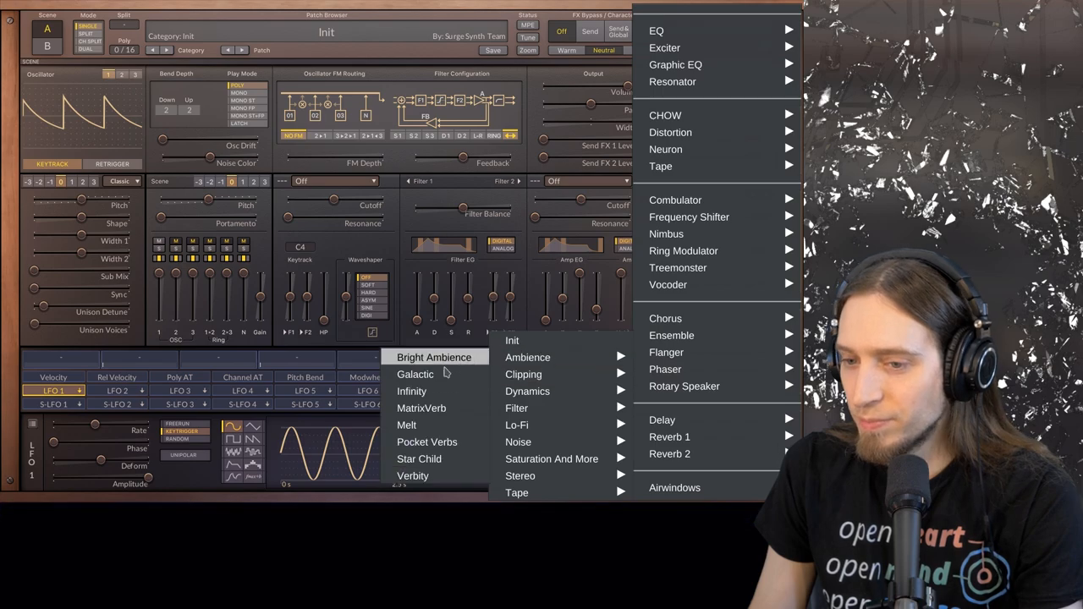
Load the Airwindows Galactic reverb and raise its Modulation amount.
click(414, 374)
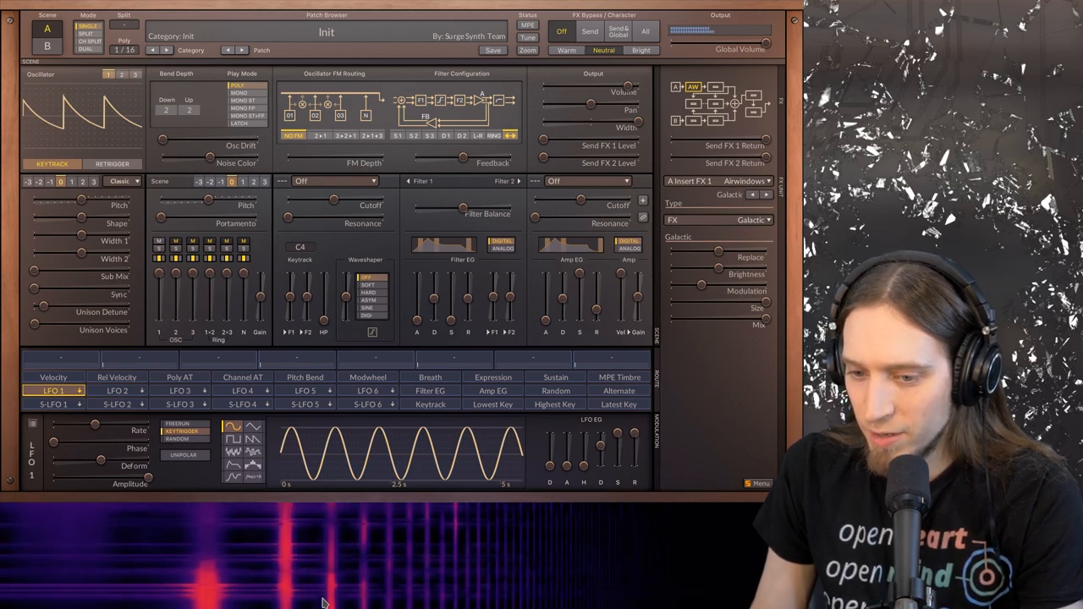
mouse_move(512, 543)
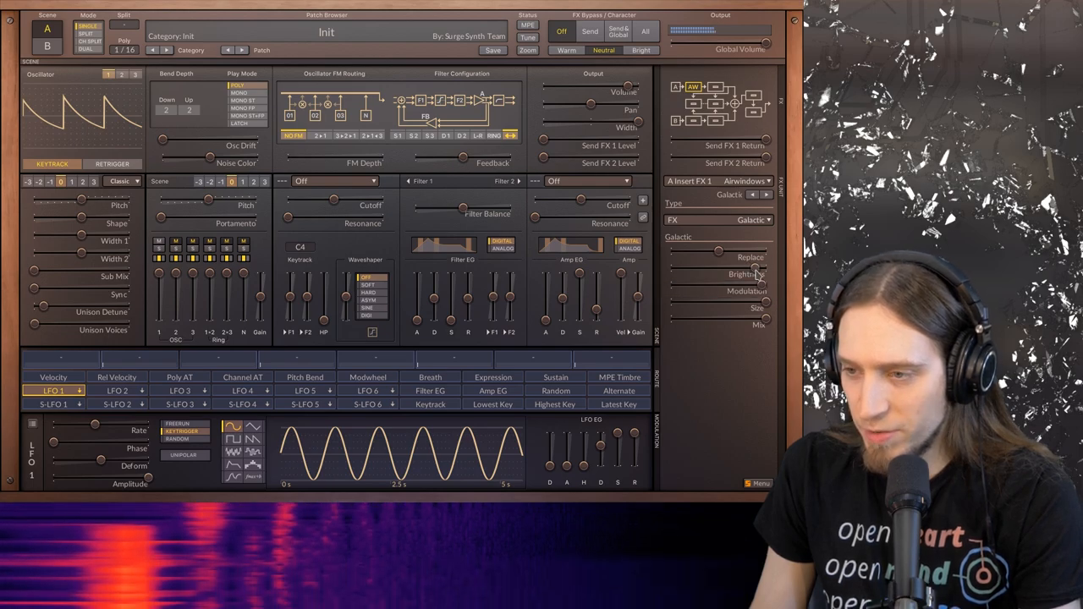
mouse_move(673, 277)
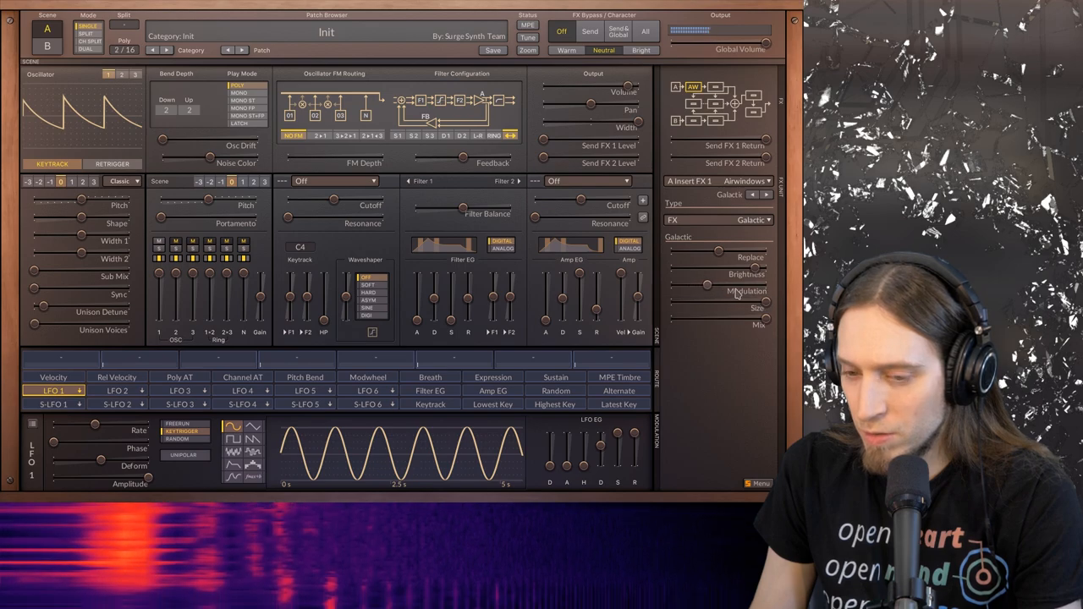
drag(702, 307, 753, 308)
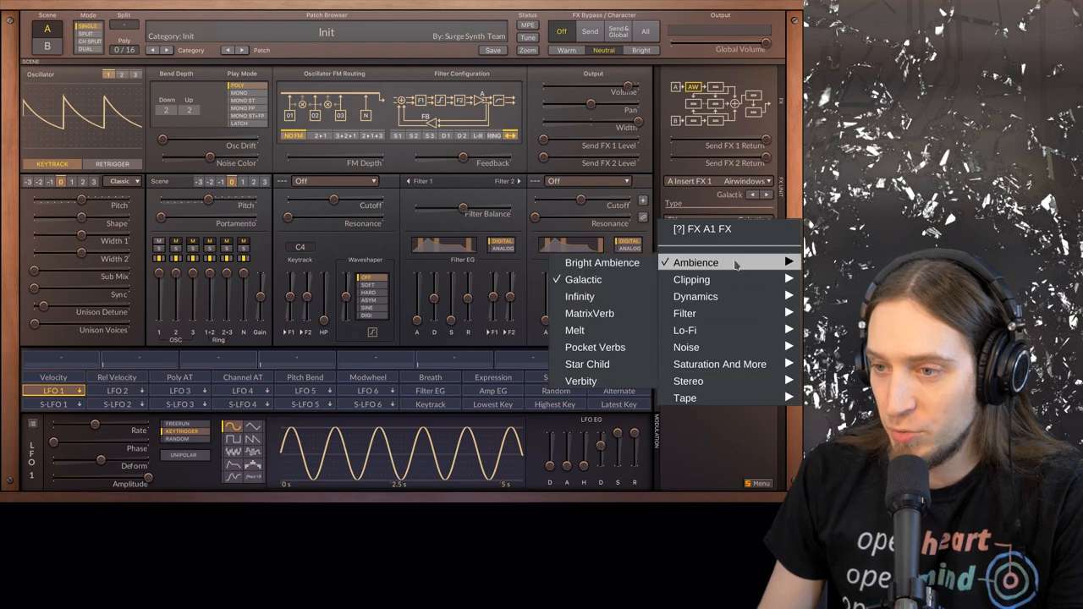
mouse_move(589, 313)
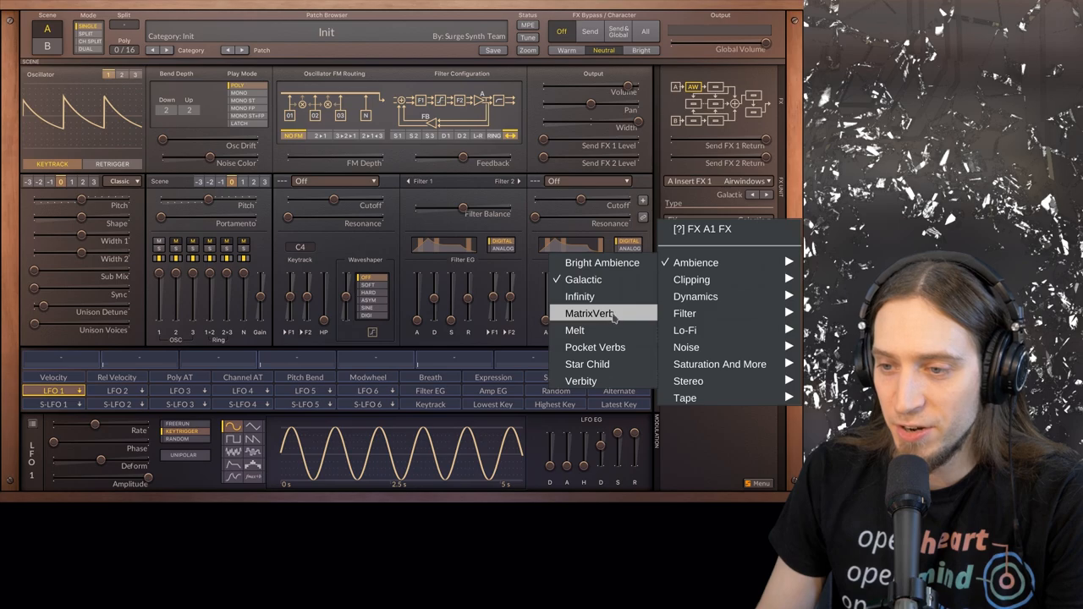
Pick Airwindows MatrixVerb from the Ambience effects to replace Galactic.
click(589, 313)
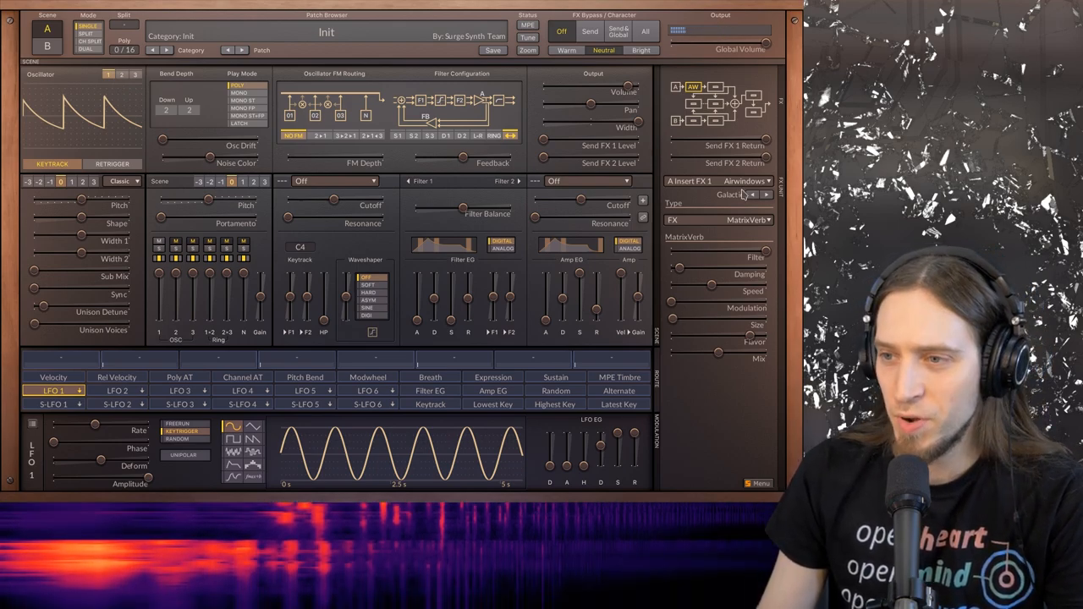
Audition the Compresaturator effect, then load the Airwindows Capacitor filter instead.
click(719, 220)
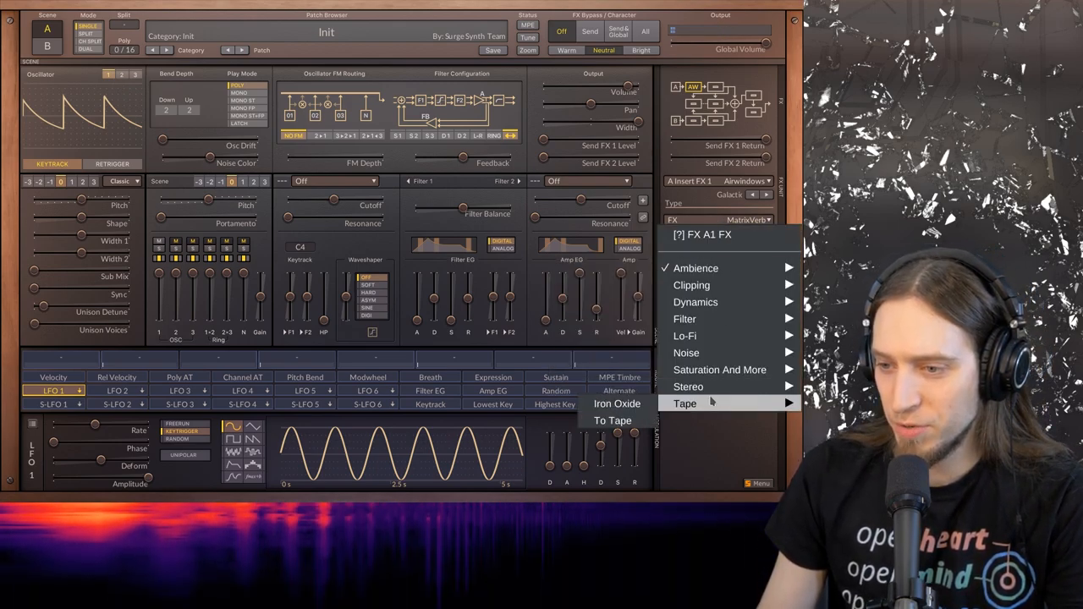
mouse_move(692, 285)
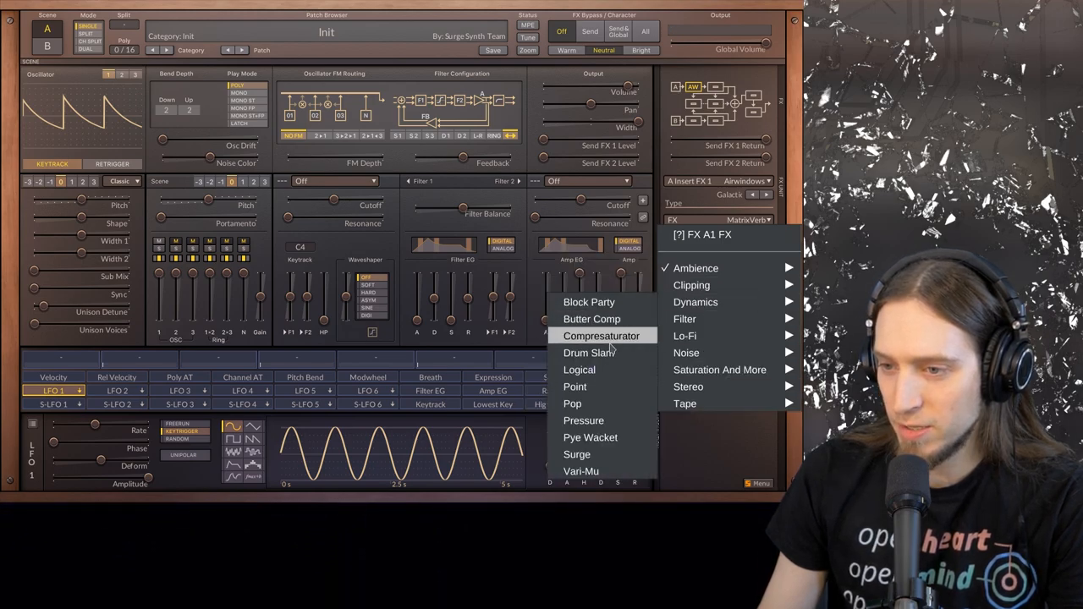
click(600, 336)
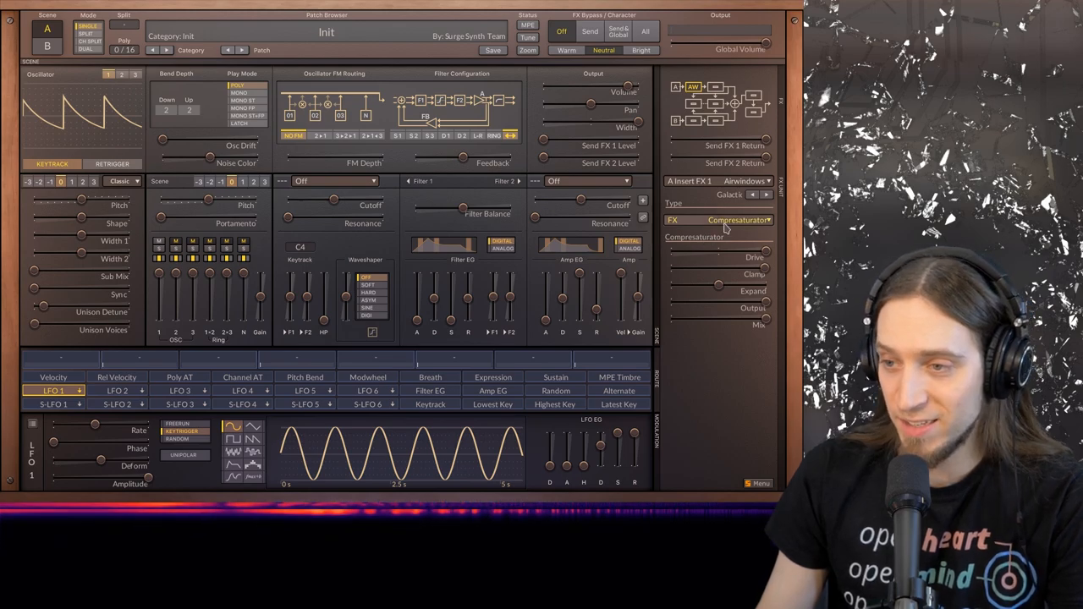
click(719, 220)
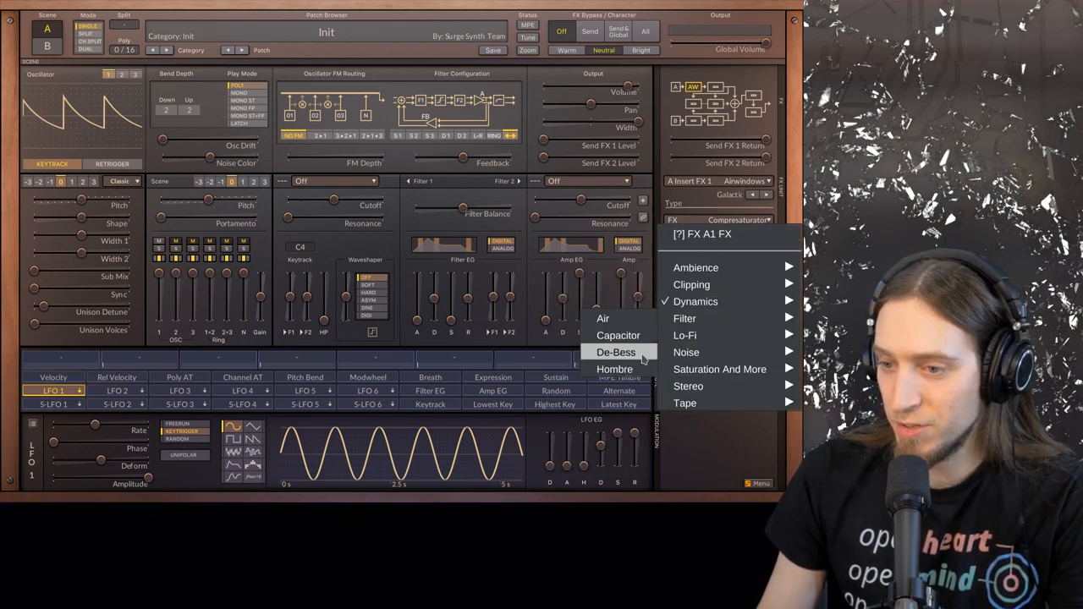
click(619, 335)
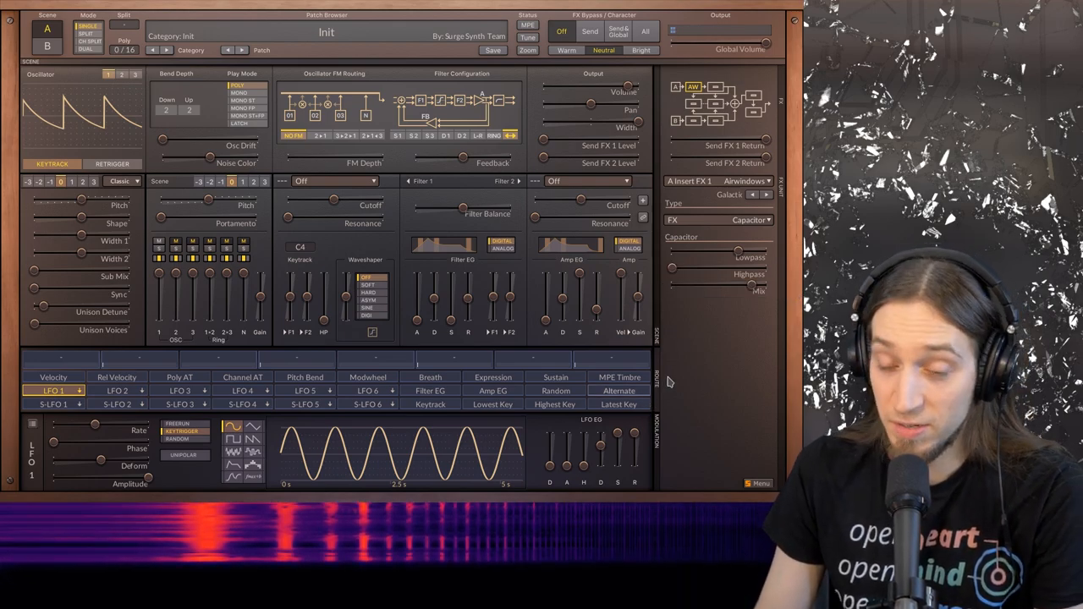
Audition Airwindows Focus saturation, then select NC-17 from the effect type list.
click(749, 220)
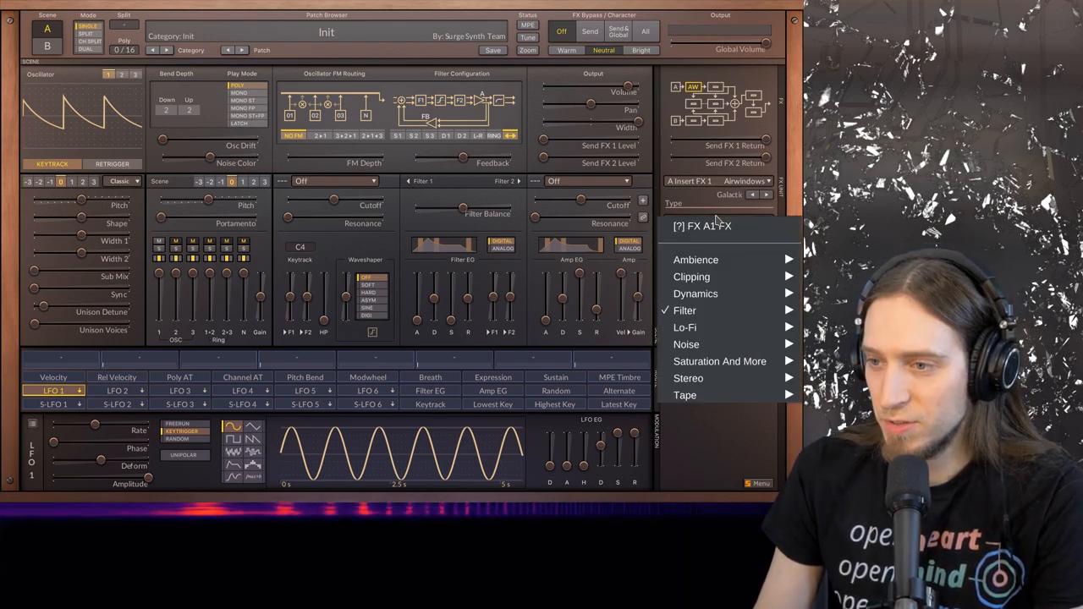
mouse_move(686, 328)
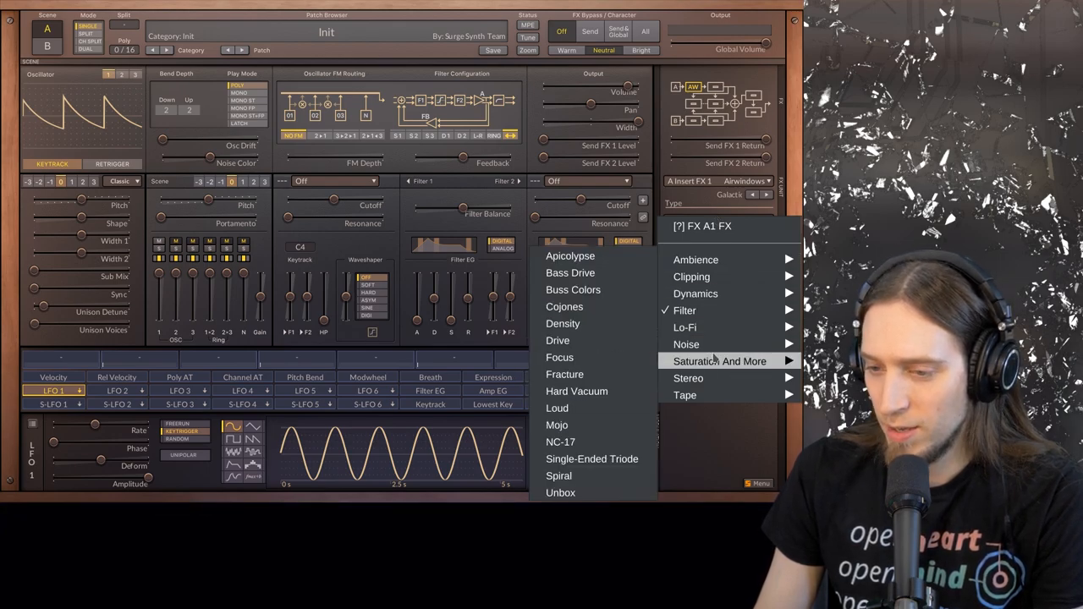
mouse_move(686, 345)
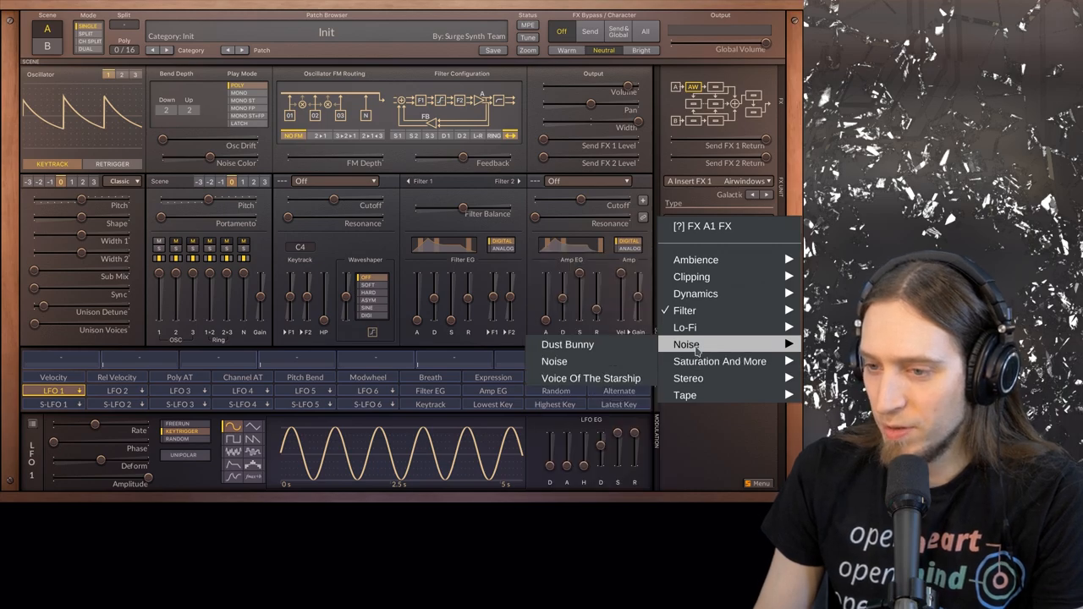
mouse_move(719, 361)
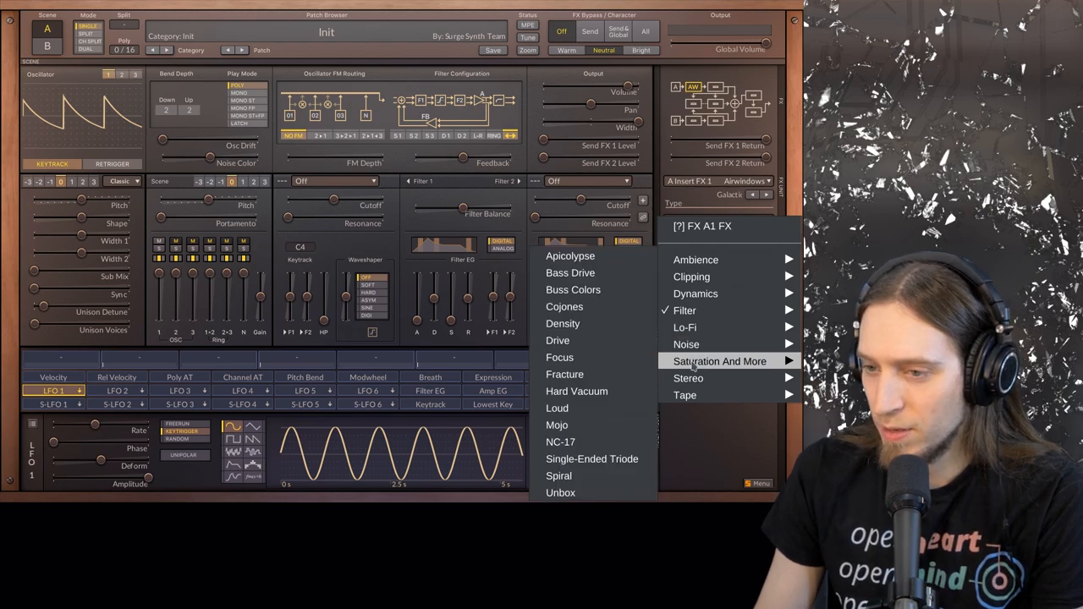
click(560, 357)
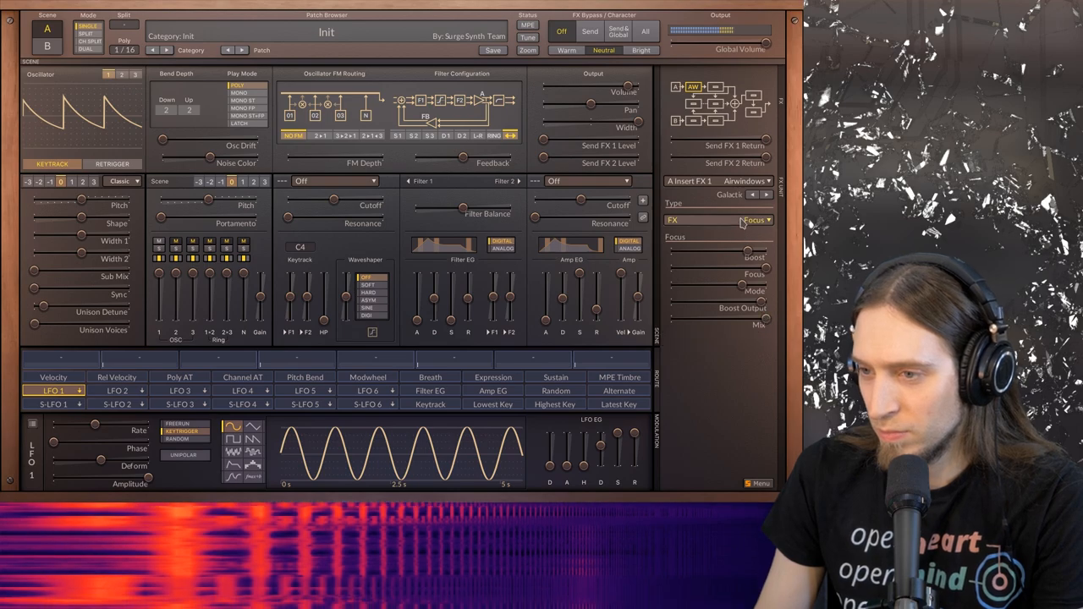
click(751, 220)
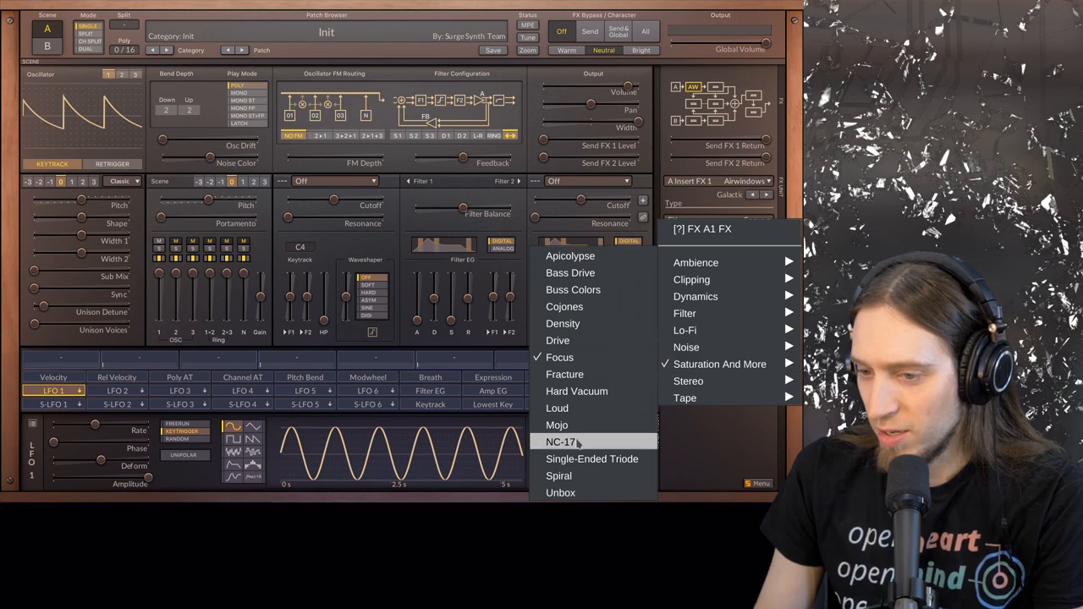
click(561, 442)
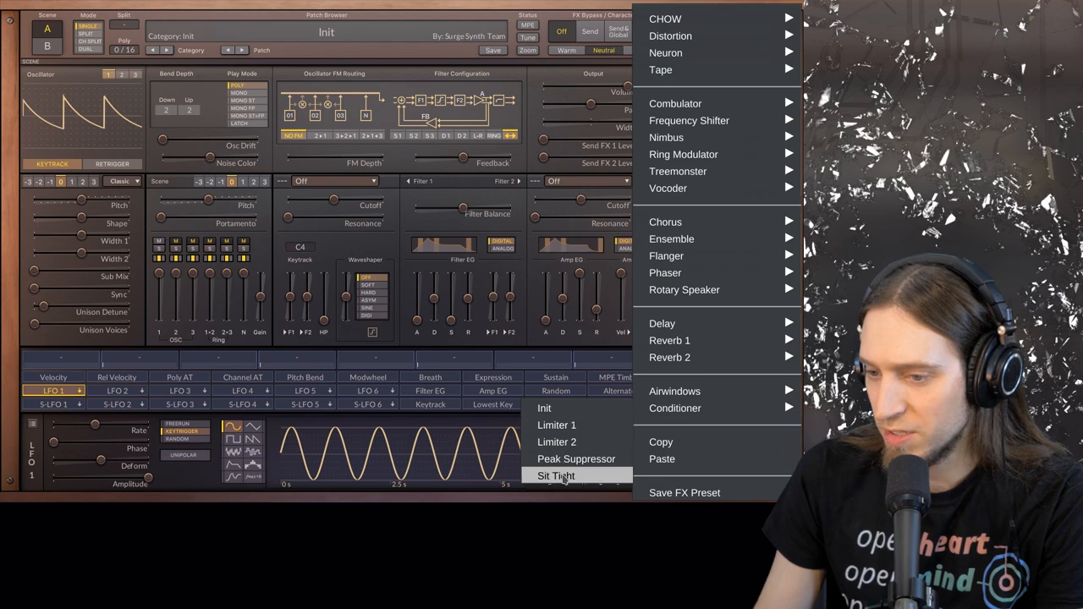
Load the Conditioner's Sit Tight preset into the first insert slot.
click(555, 475)
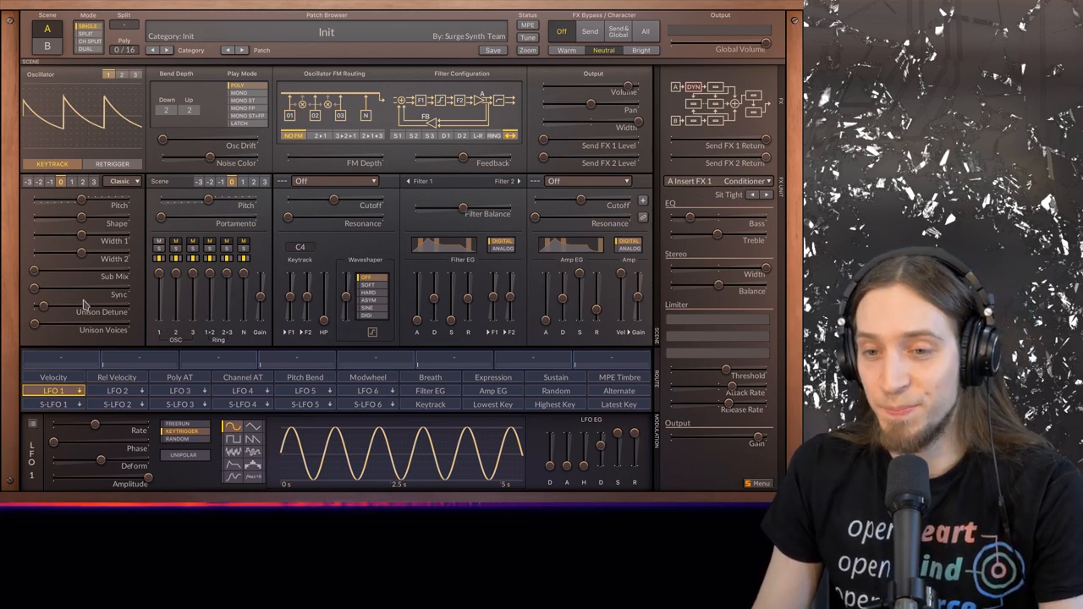
mouse_move(178, 195)
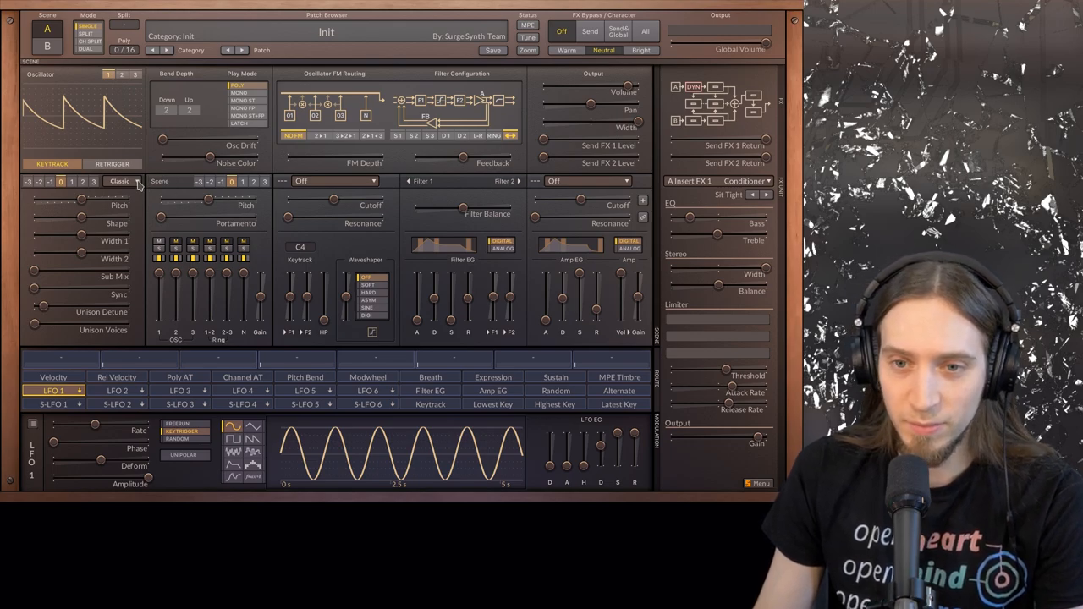
Change oscillator 1 from Classic to the Modern sawtooth type.
click(120, 181)
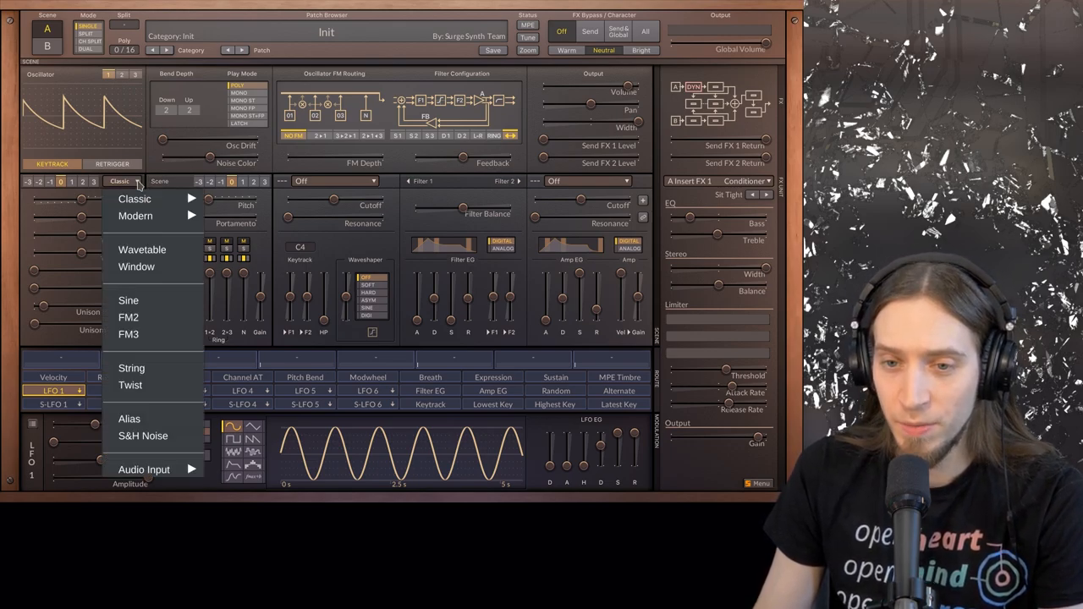
mouse_move(135, 215)
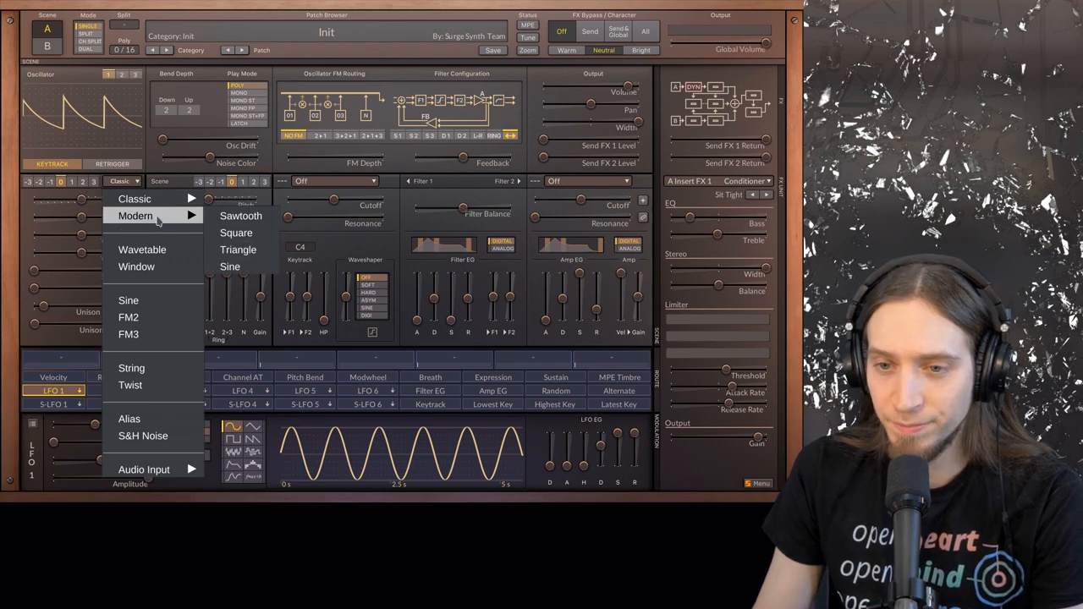
click(241, 215)
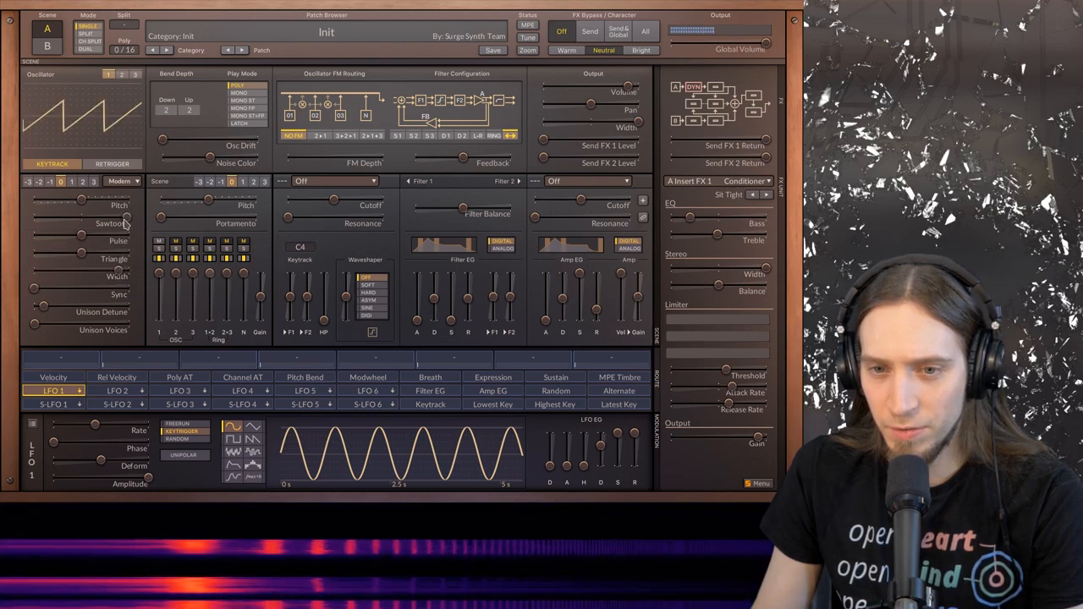
Adjust oscillator 1's sawtooth and pulse levels, then make it the String engine.
click(112, 259)
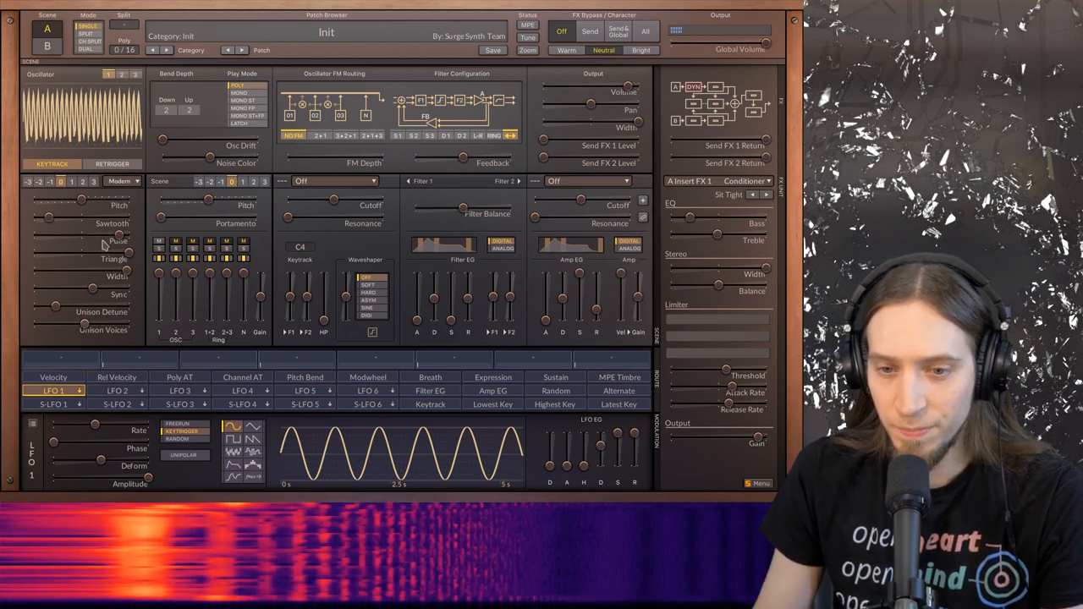
click(119, 181)
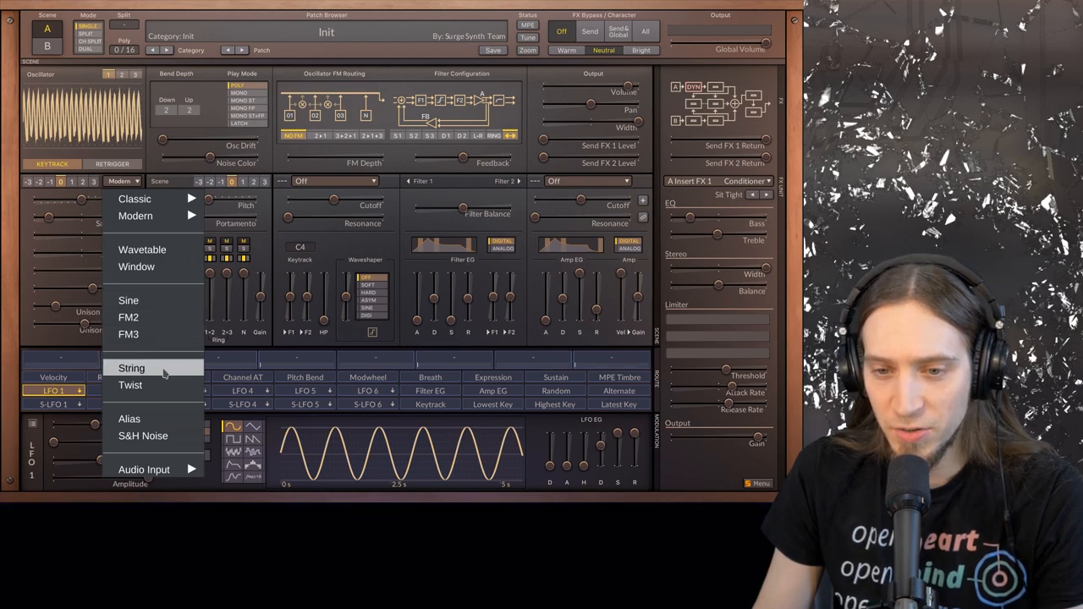
mouse_move(131, 385)
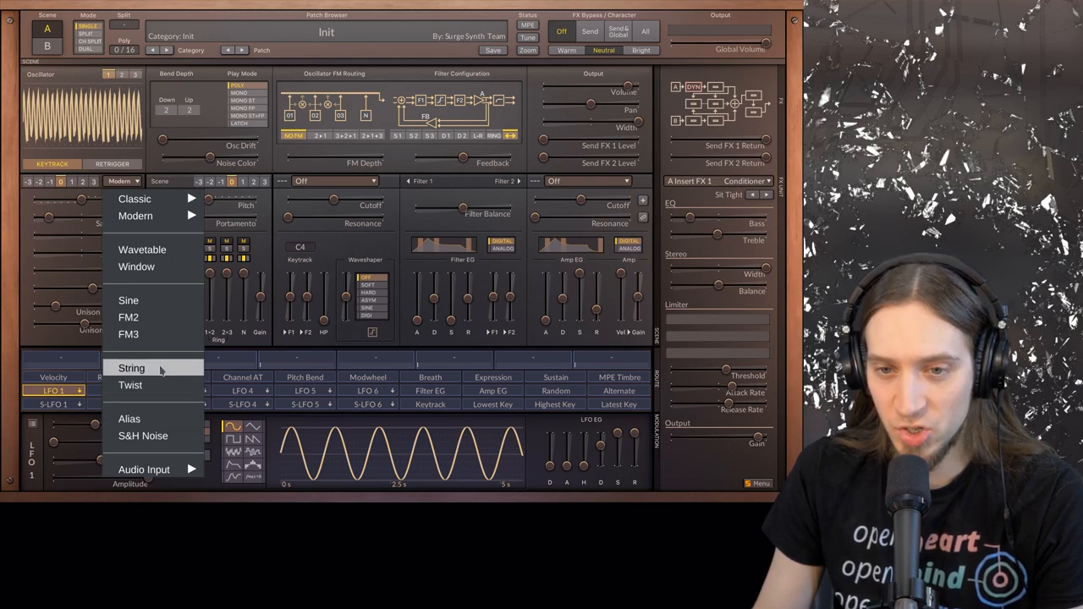
click(131, 367)
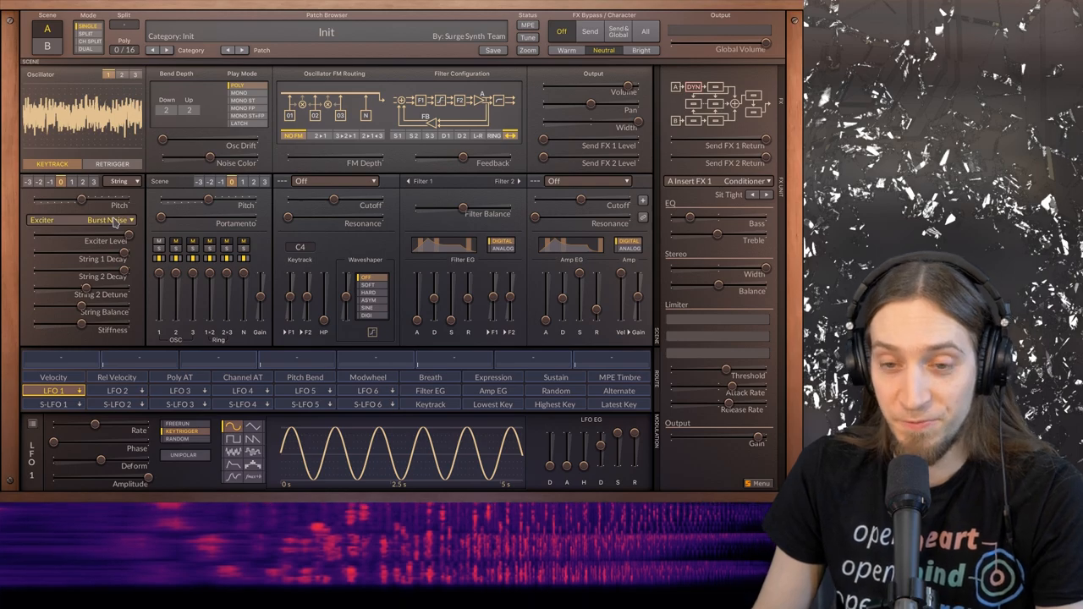
click(97, 220)
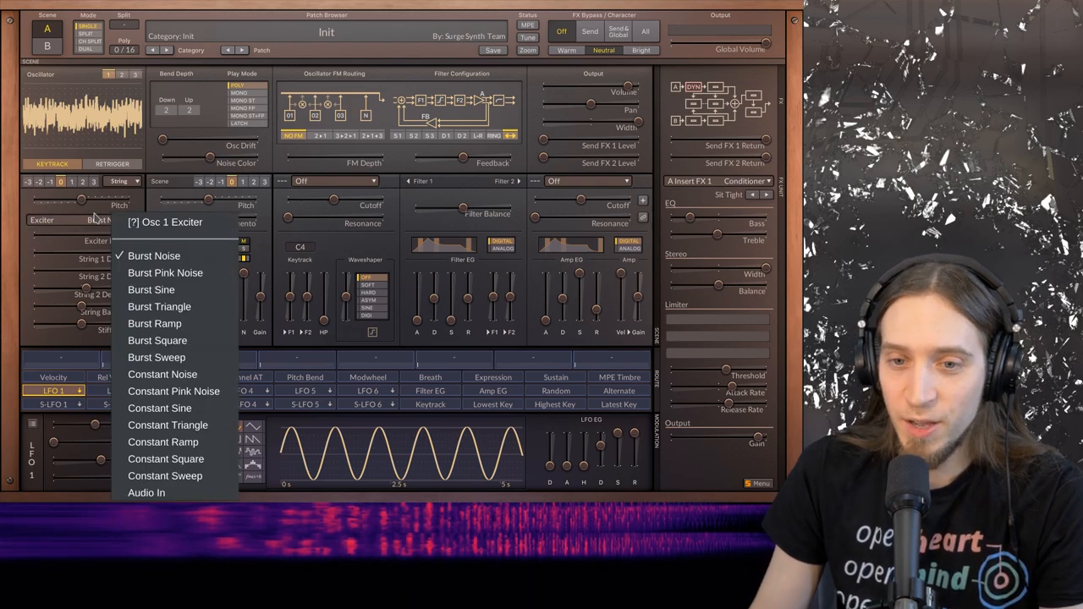
mouse_move(151, 289)
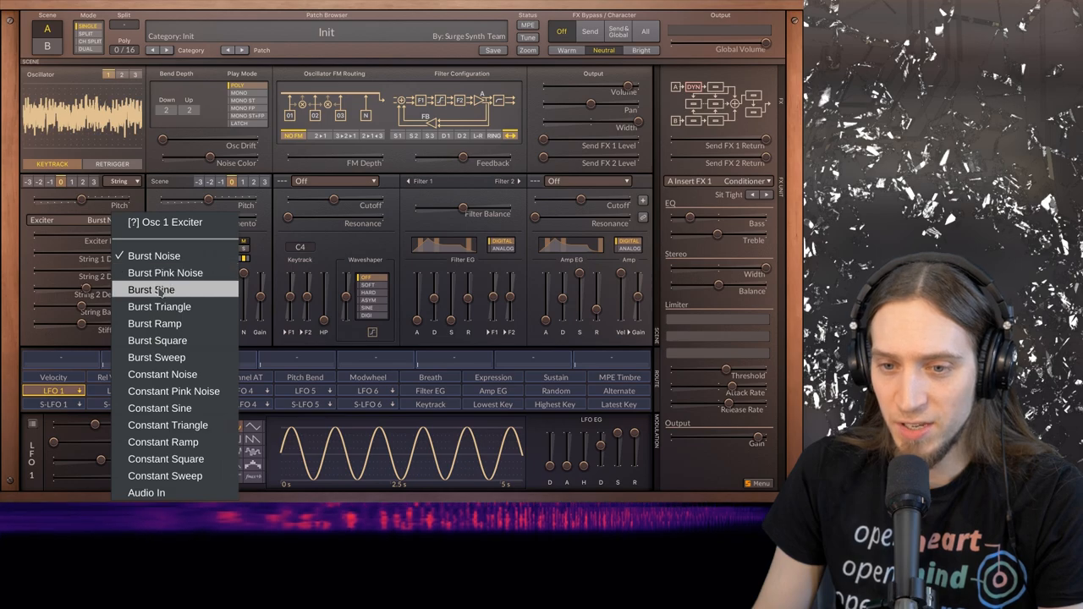
click(151, 290)
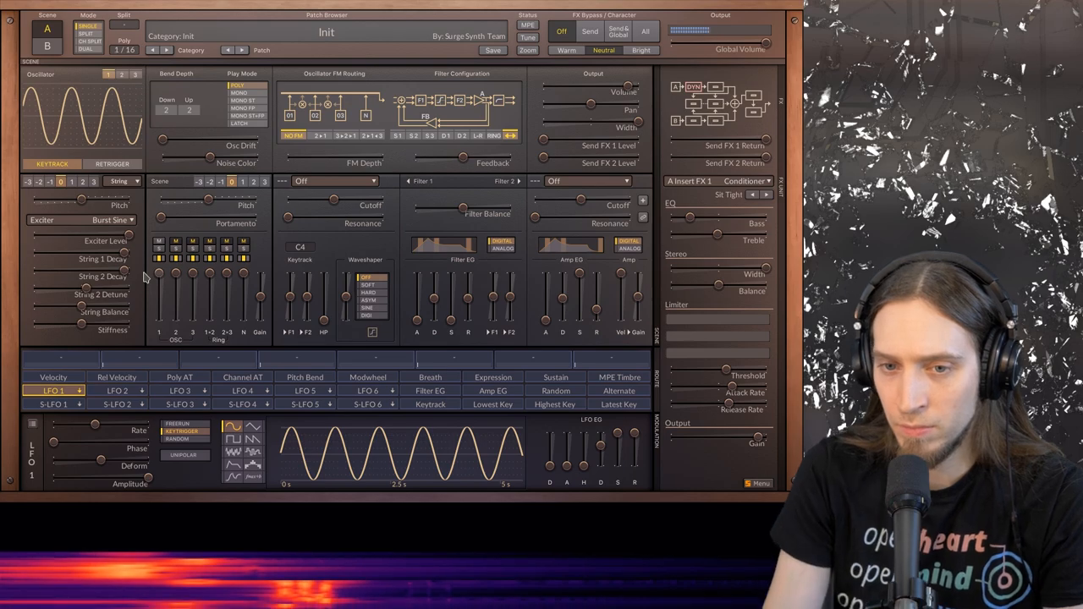
click(76, 220)
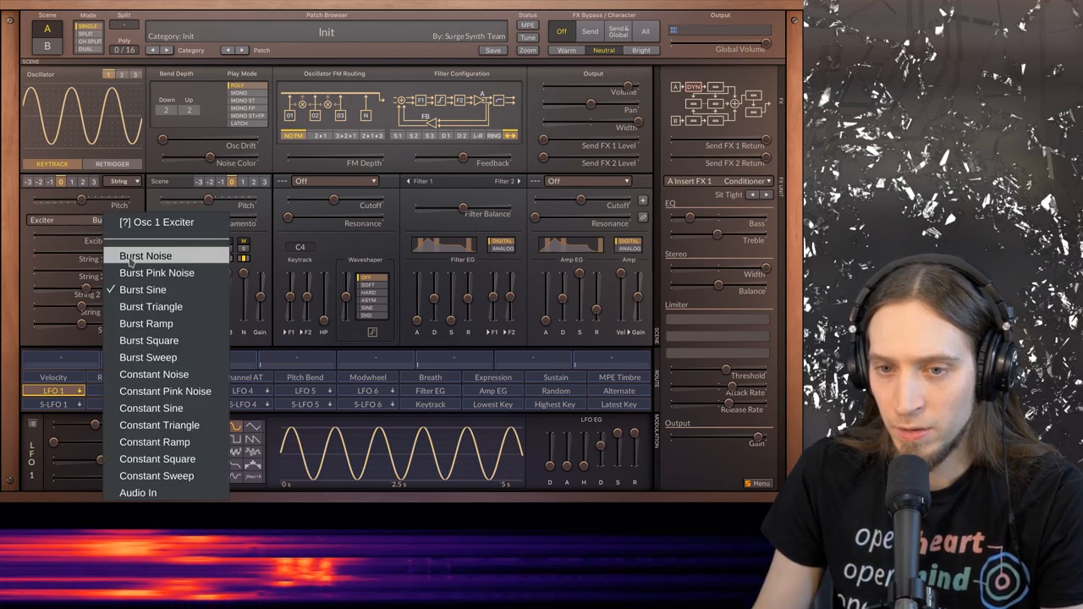
click(146, 256)
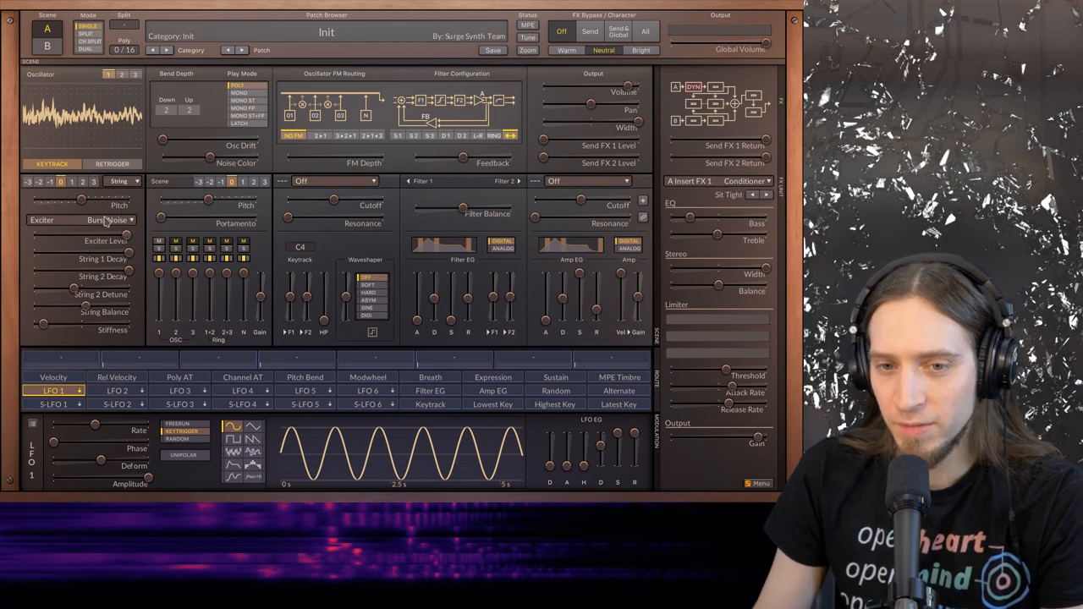
click(80, 220)
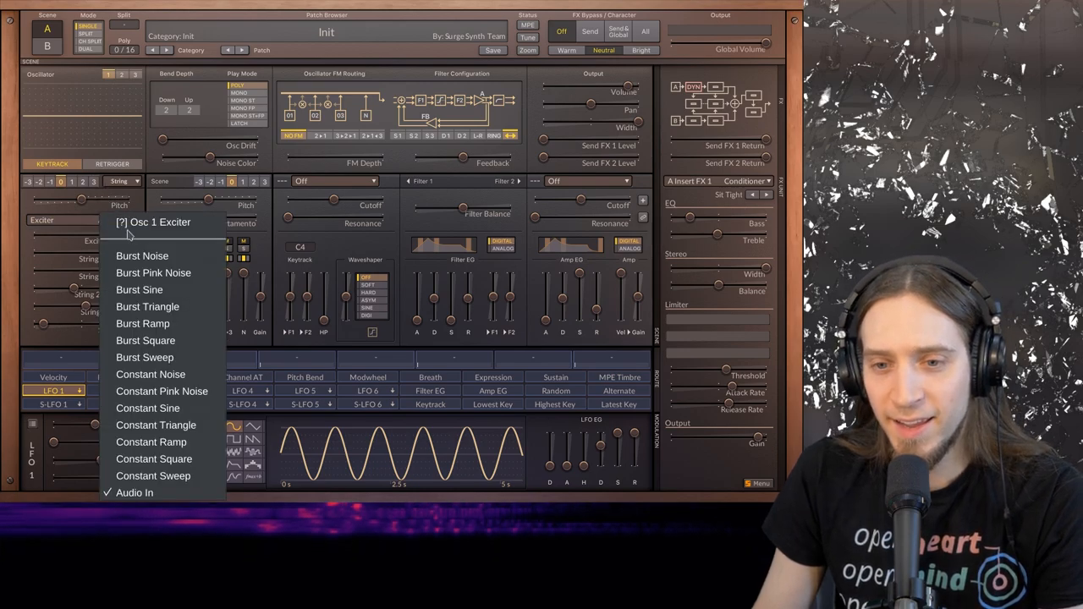
mouse_move(162, 391)
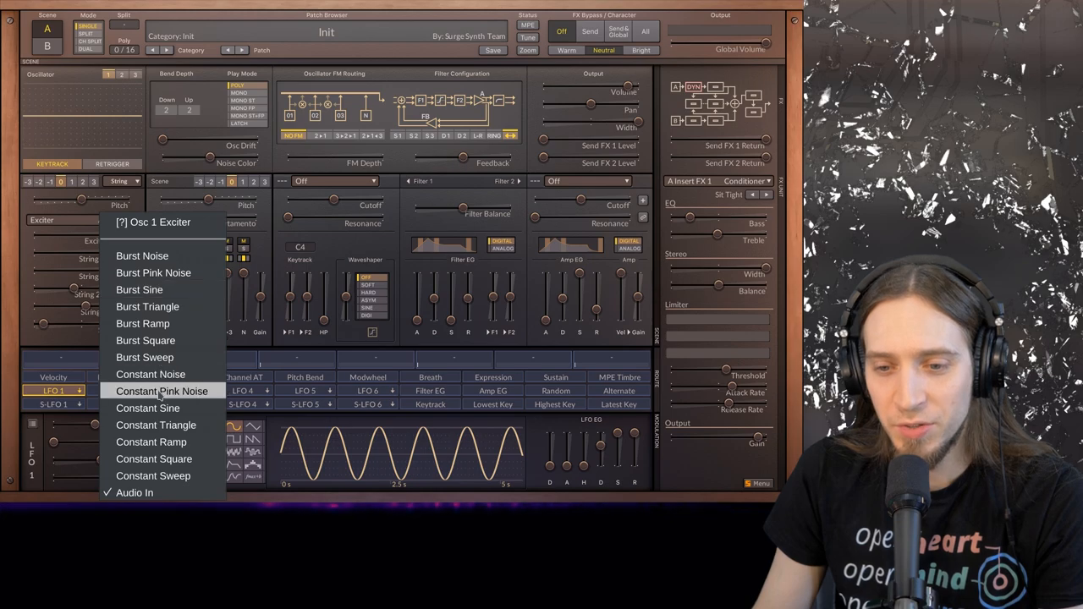
Set the String exciter to Constant Noise and reduce the LFO 1 rate.
click(151, 374)
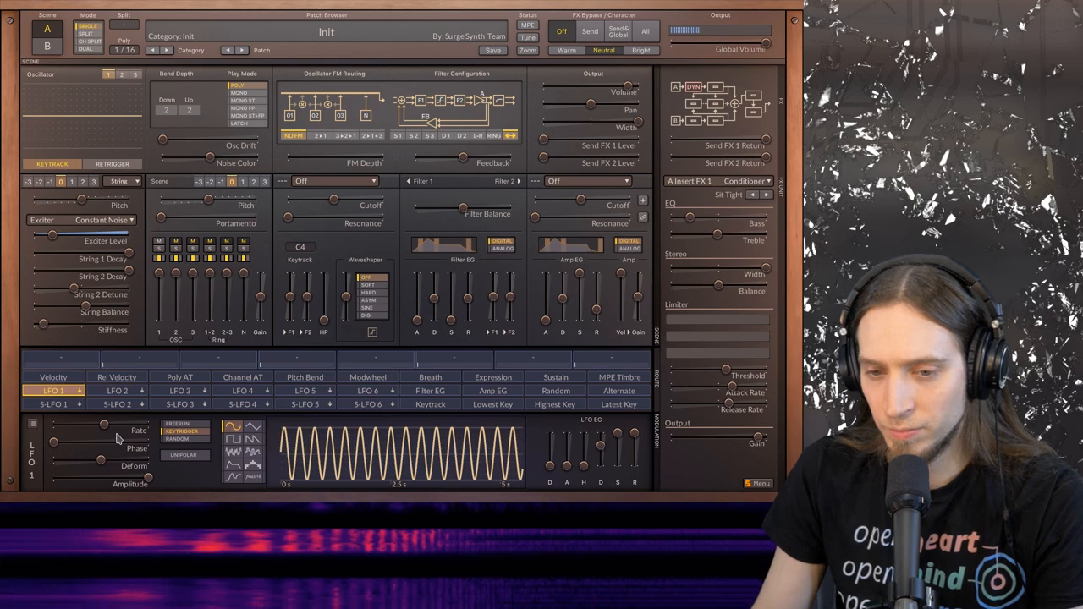
drag(76, 432, 114, 432)
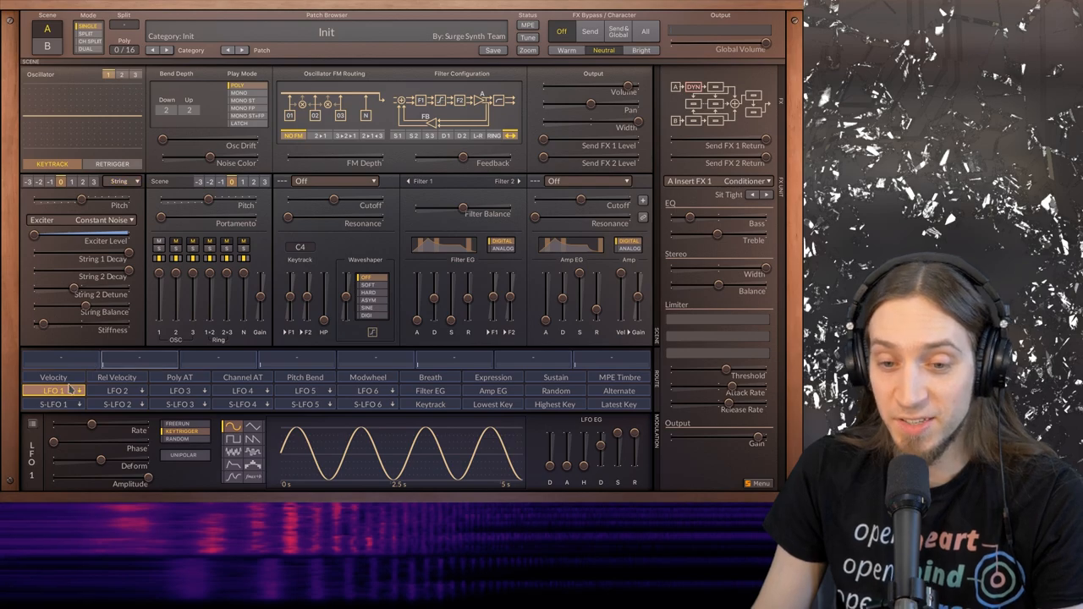
Switch oscillator 1 to the Twist engine and drag Square Shape up to about 63.57%.
click(121, 181)
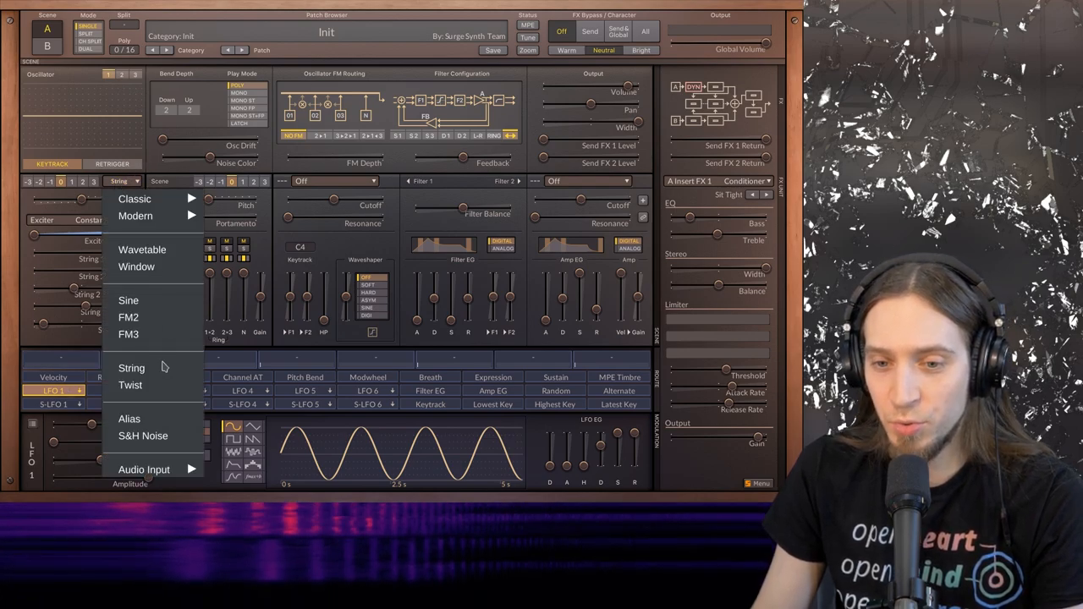
click(131, 385)
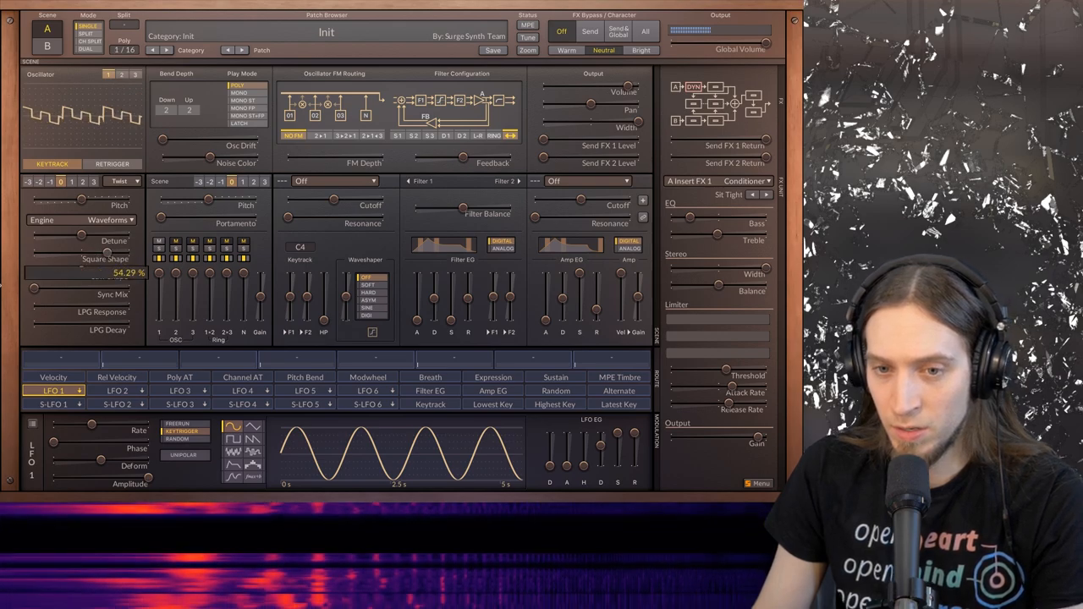
drag(80, 279, 97, 272)
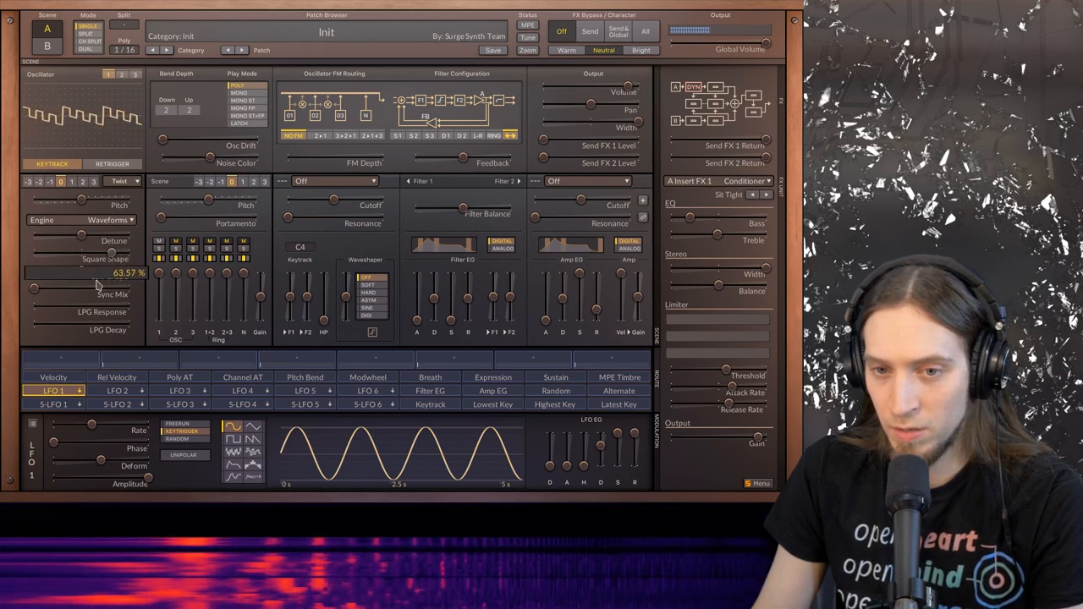
drag(105, 262, 93, 270)
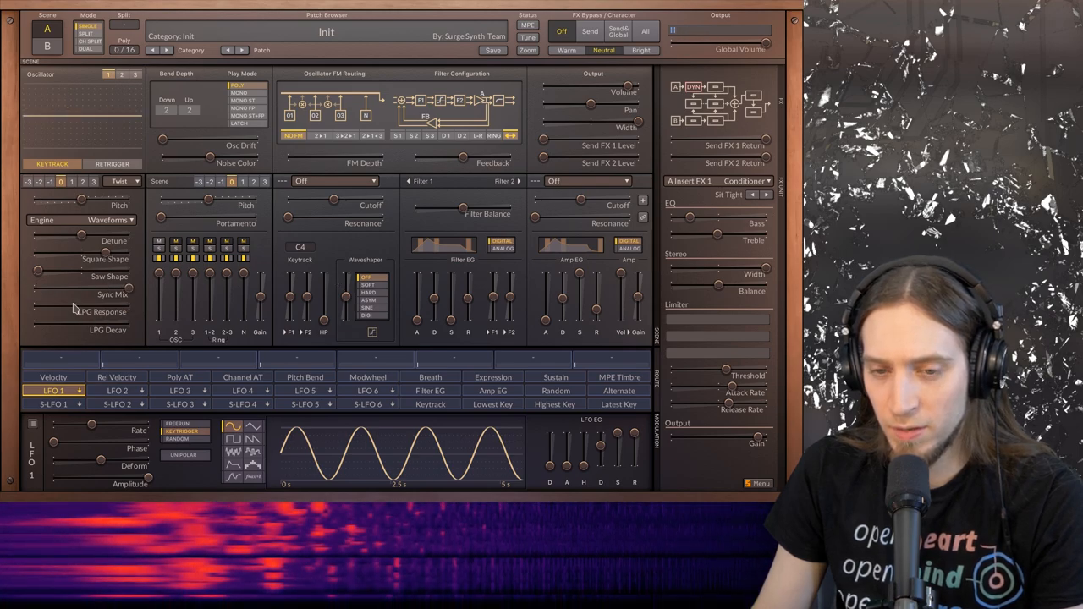
Activate the Twist oscillator's LPG Response from its right-click menu, then bring up the engine choices.
right_click(81, 312)
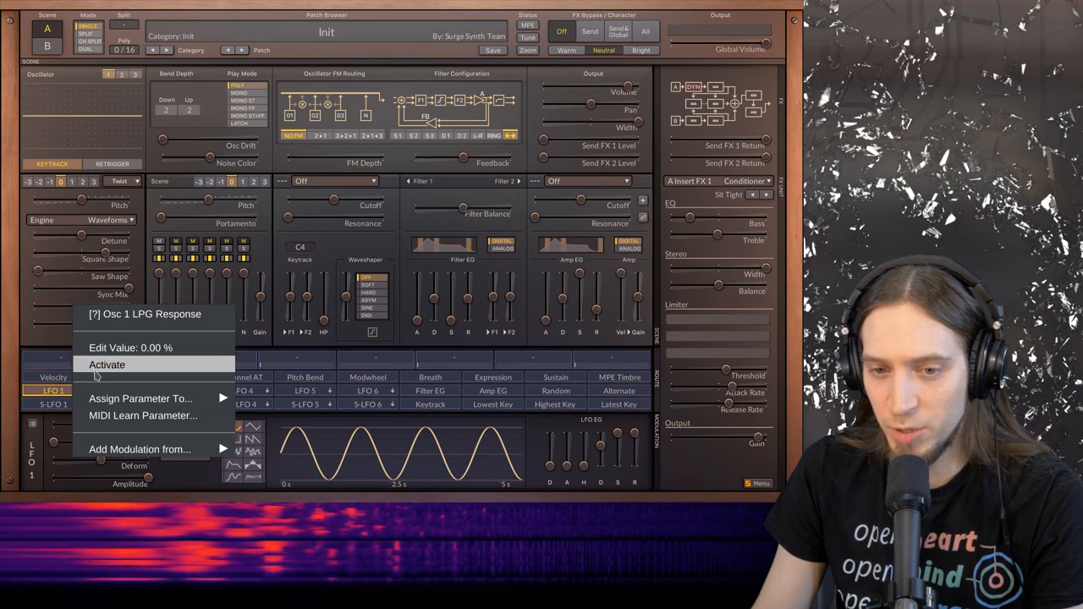
click(106, 364)
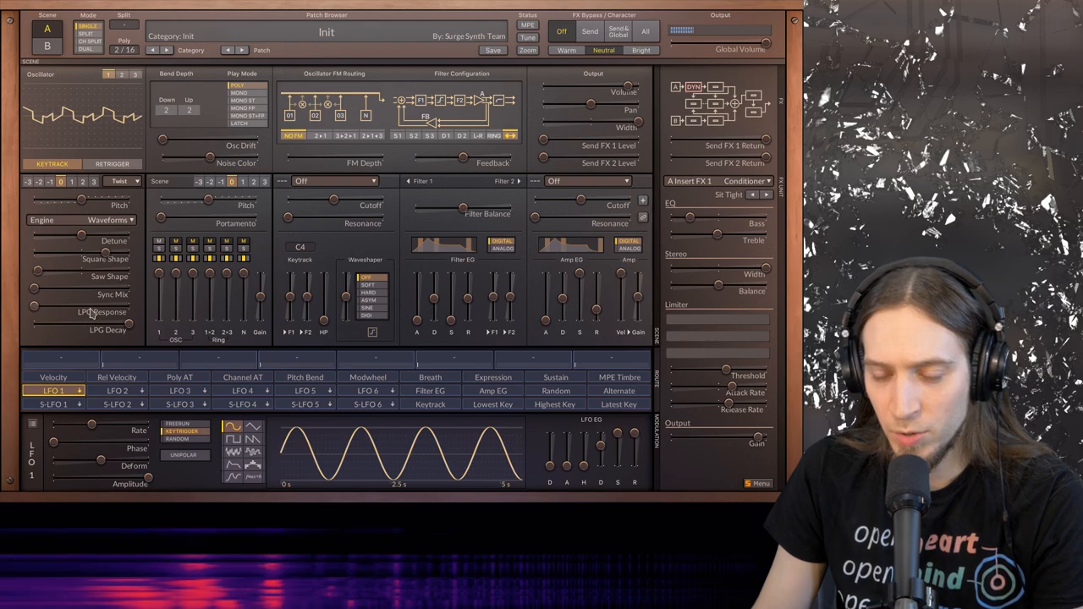
right_click(84, 312)
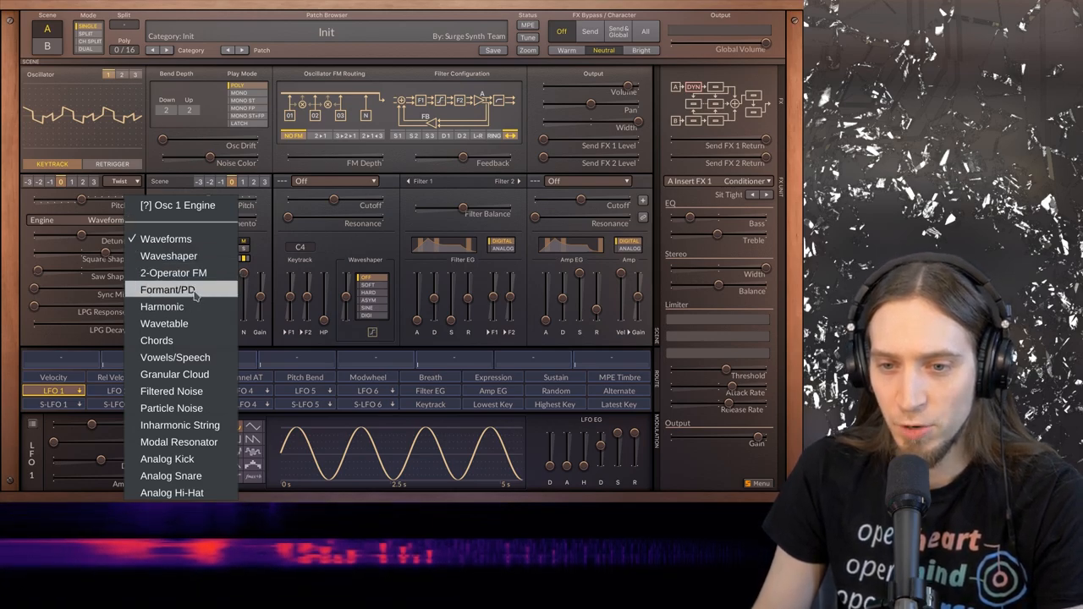
Pick Formant/PD as the Twist engine, then open the Twist engine list again.
click(168, 289)
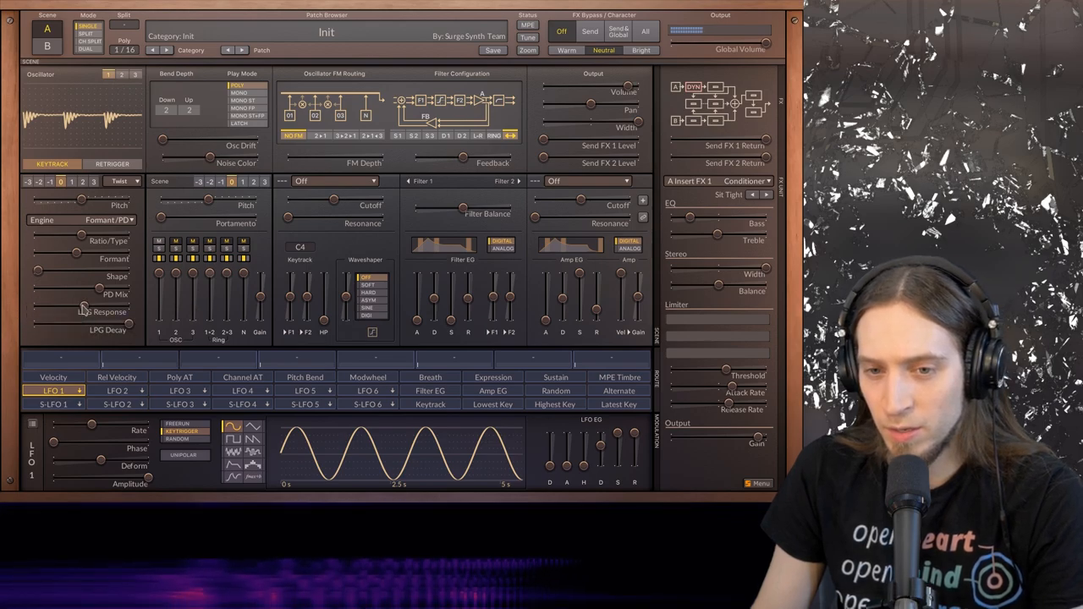
right_click(85, 312)
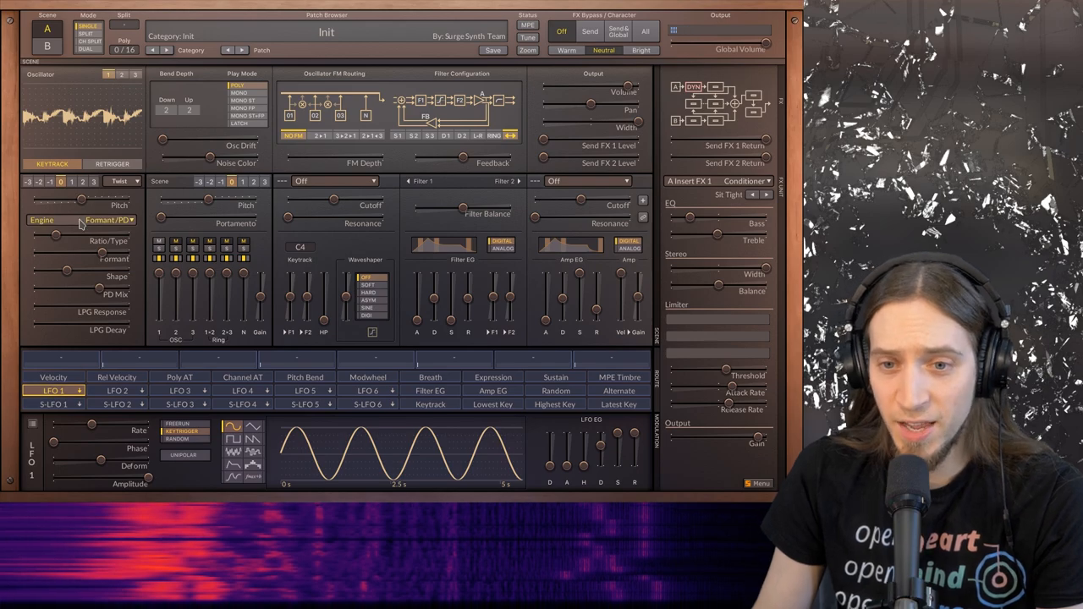
click(108, 220)
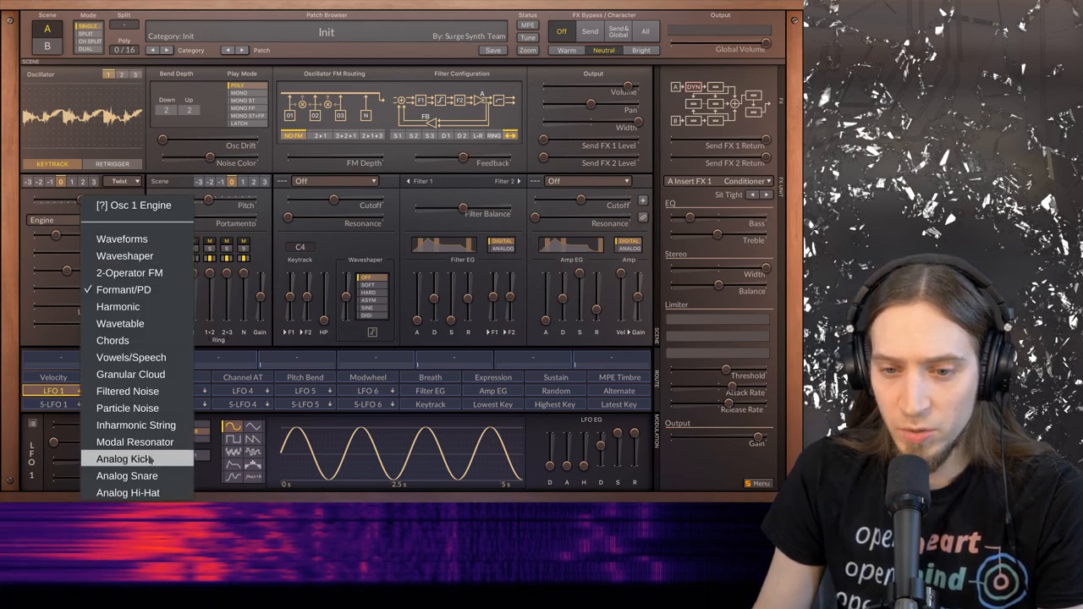
Set the Twist engine to Analog Kick and turn LFO 2 into the envelope ENV 2.
click(125, 458)
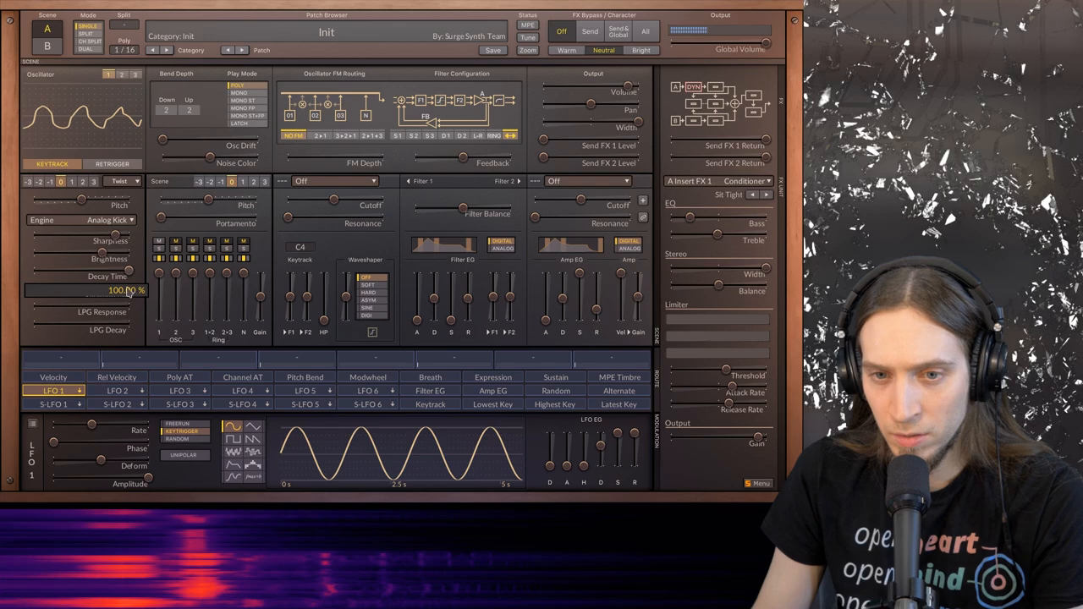
click(116, 390)
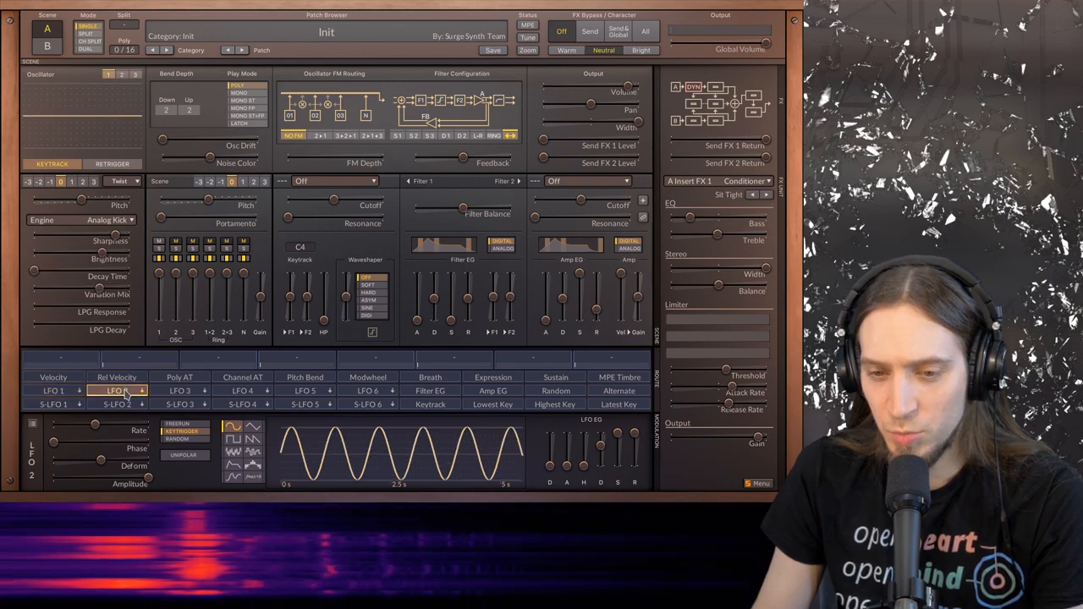
click(118, 390)
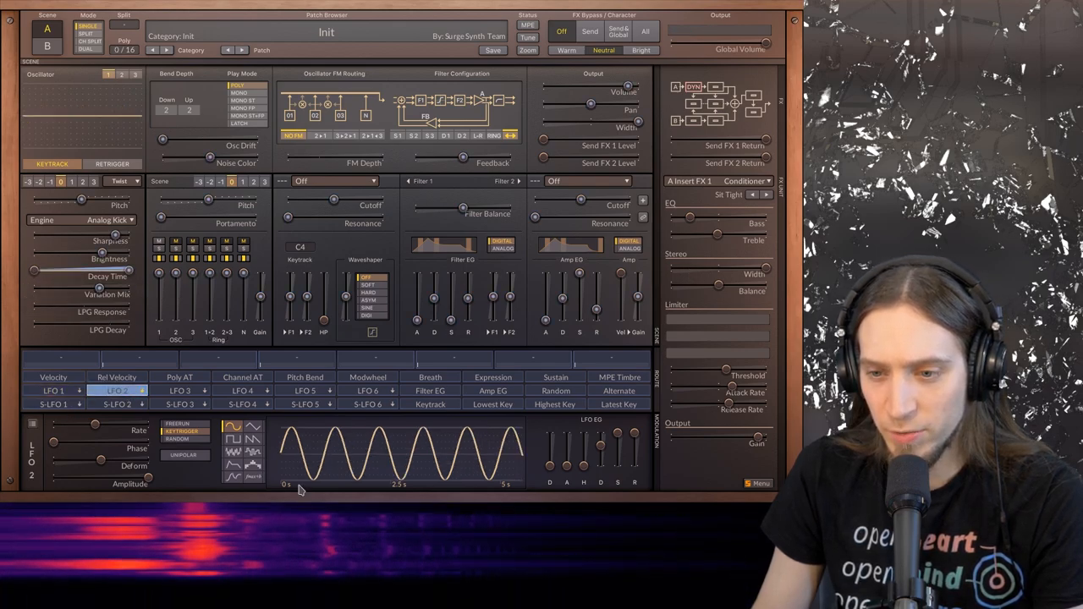
click(117, 390)
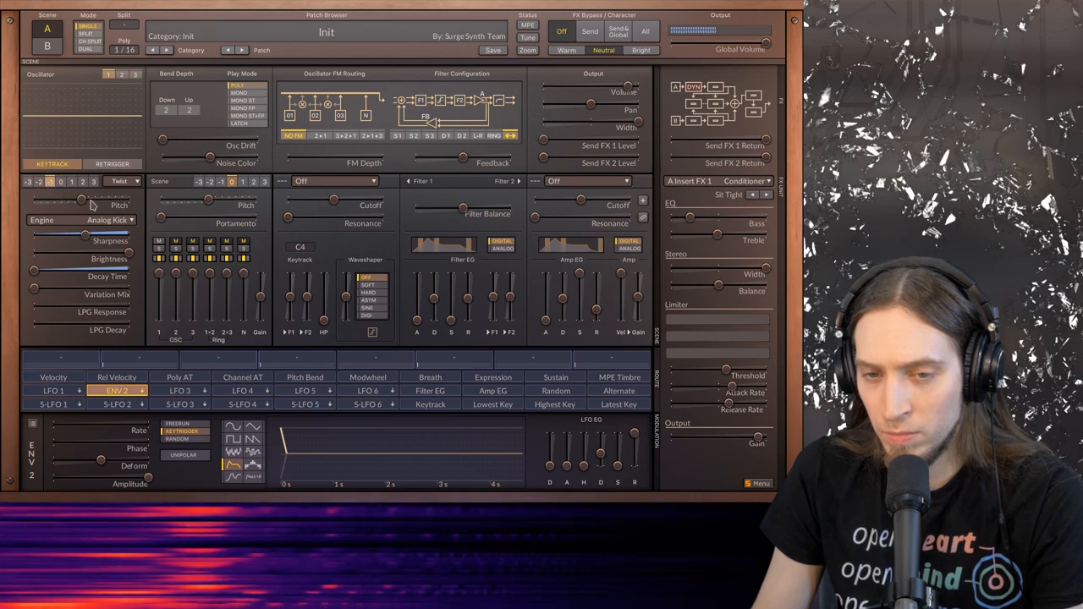
Audition Analog Hi-Hat as the Twist engine, then reopen the engine list for Chords.
click(93, 220)
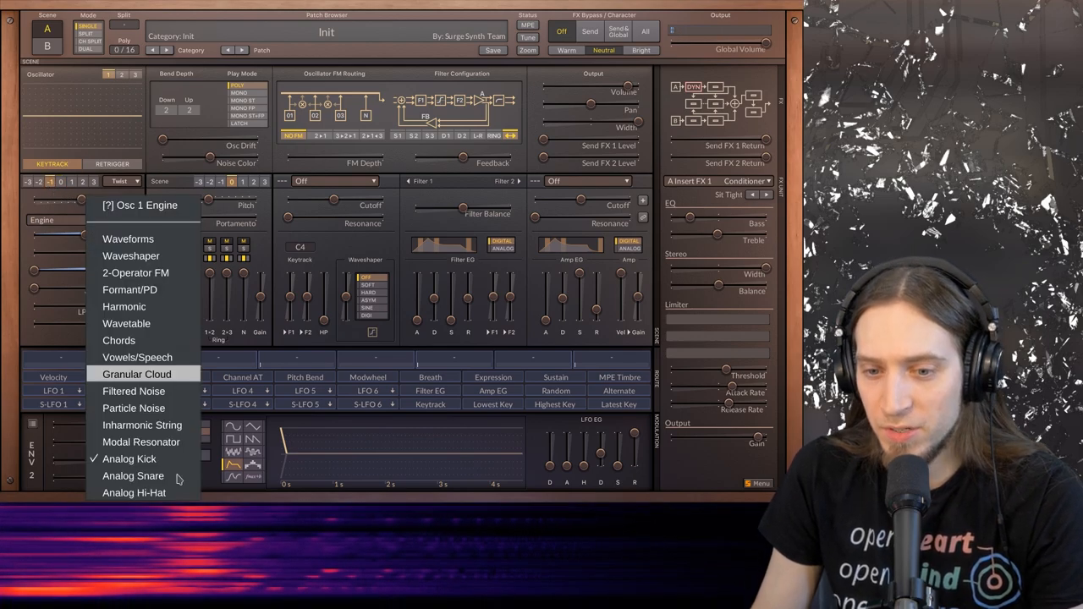
click(133, 476)
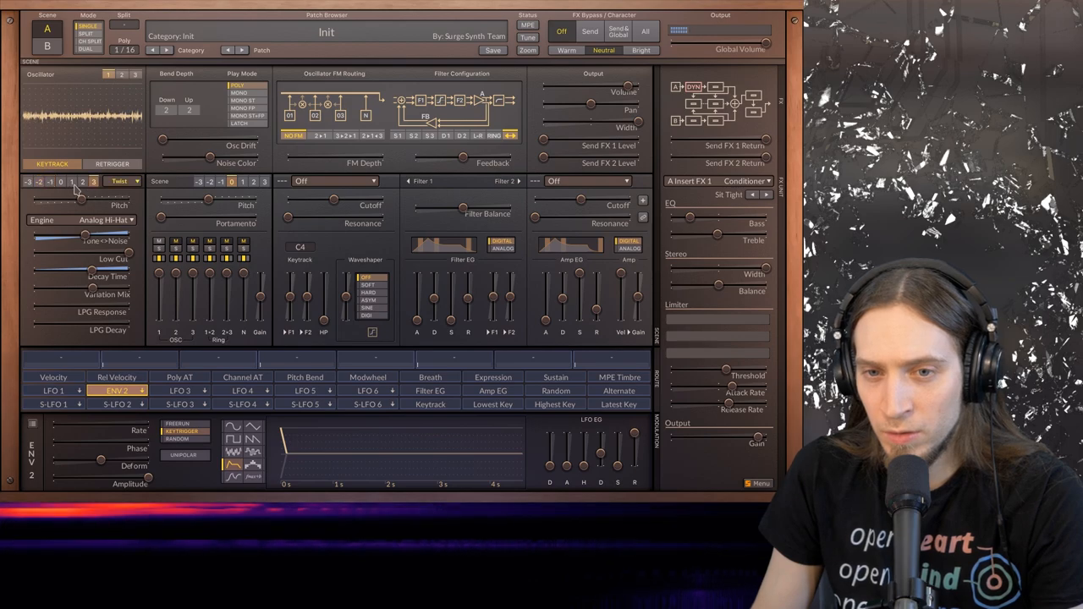
click(84, 181)
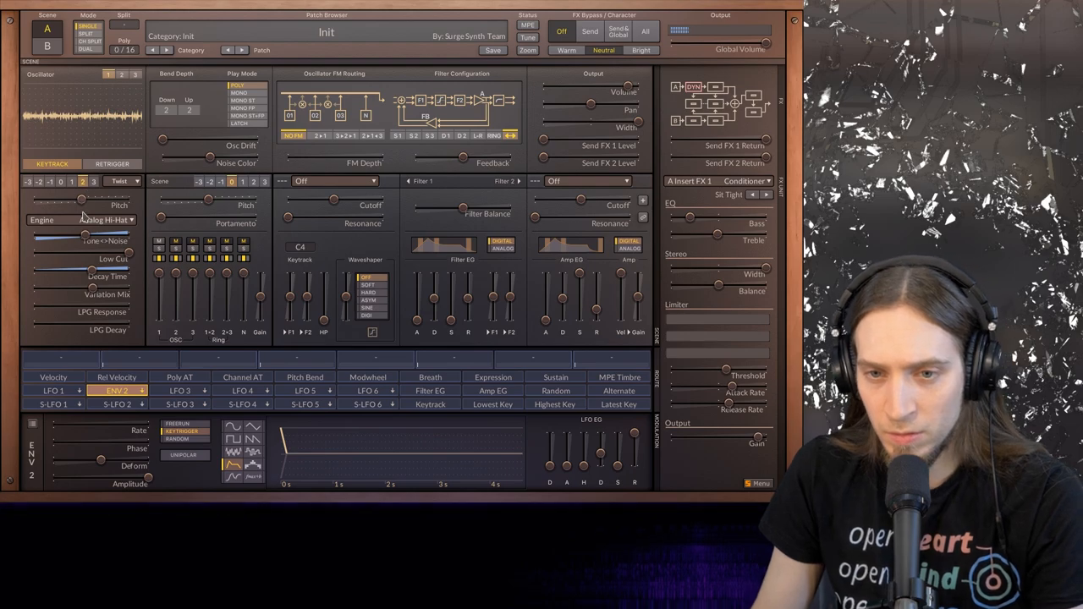
click(82, 220)
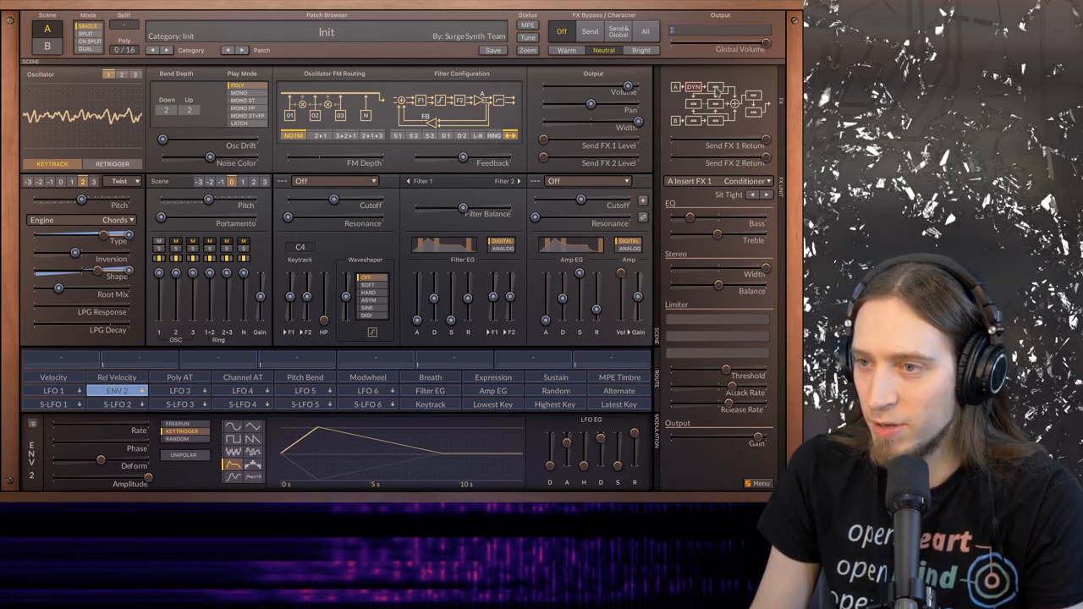
Load Airwindows Ambience > Verbity into the A Insert FX 2 slot.
click(743, 182)
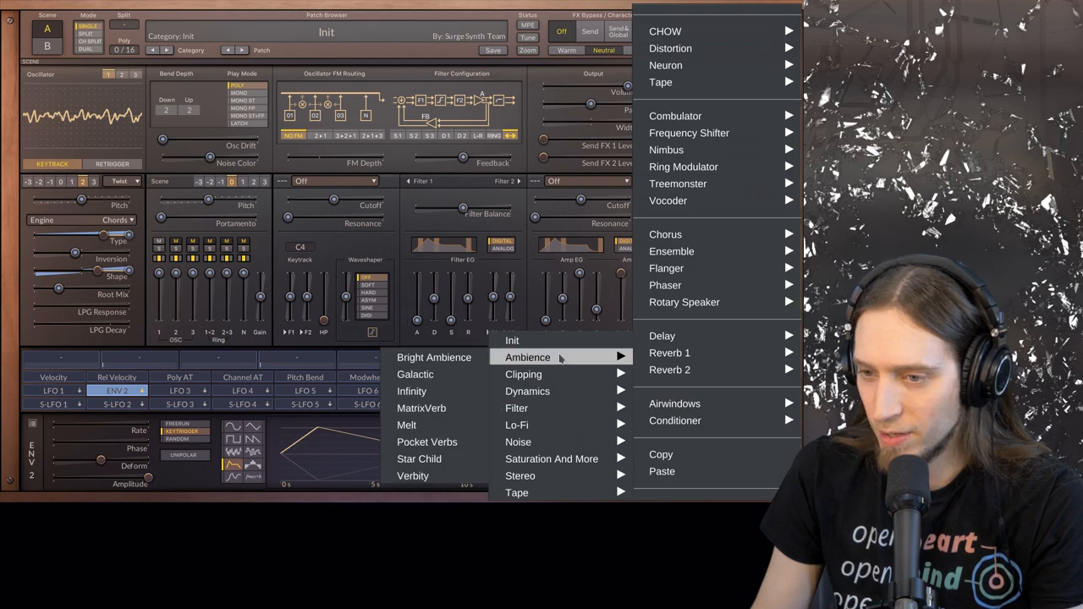
mouse_move(406, 425)
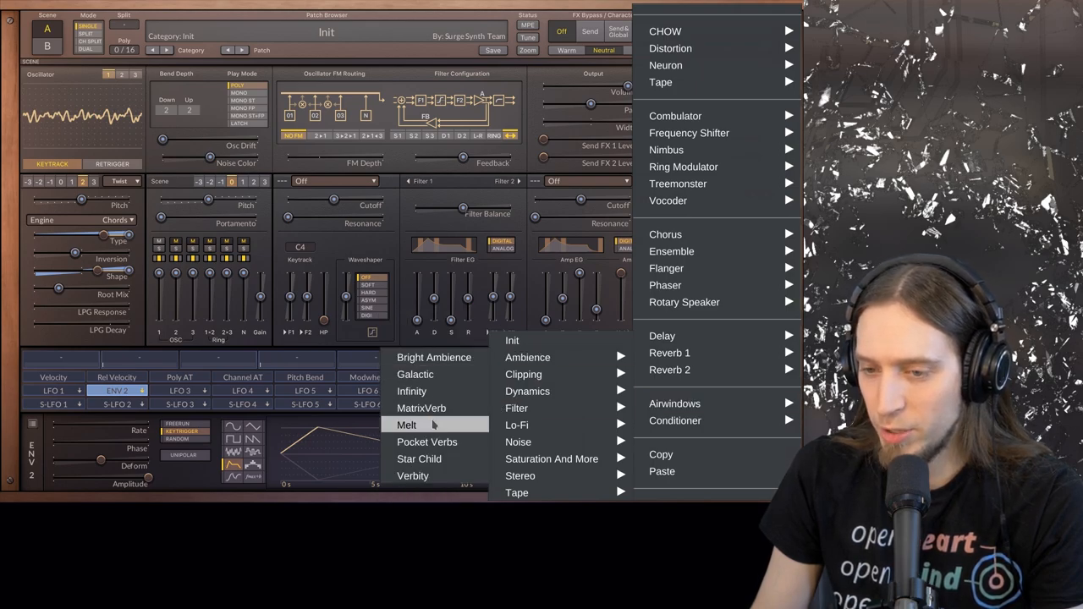
mouse_move(412, 476)
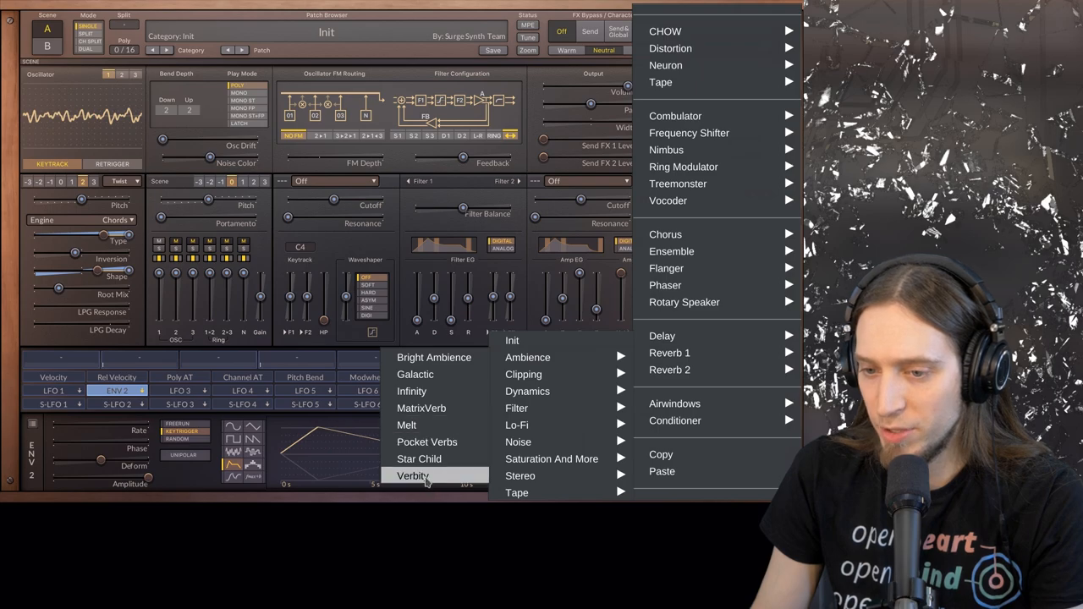
click(412, 475)
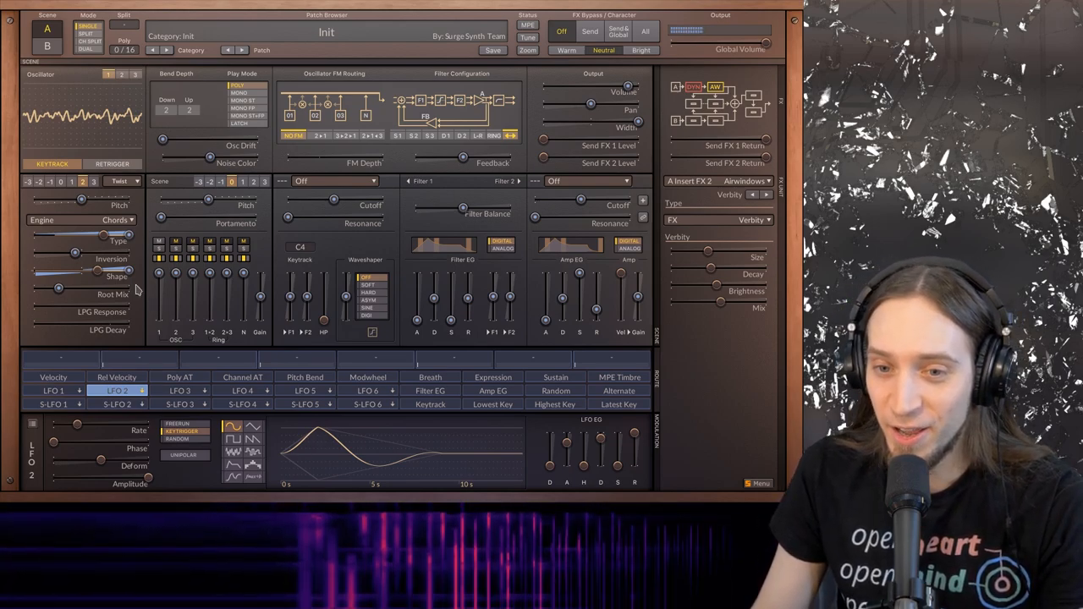
Switch the Twist engine to Vowels/Speech, lower LFO 2 Rate, and vary Species and Segment.
click(85, 220)
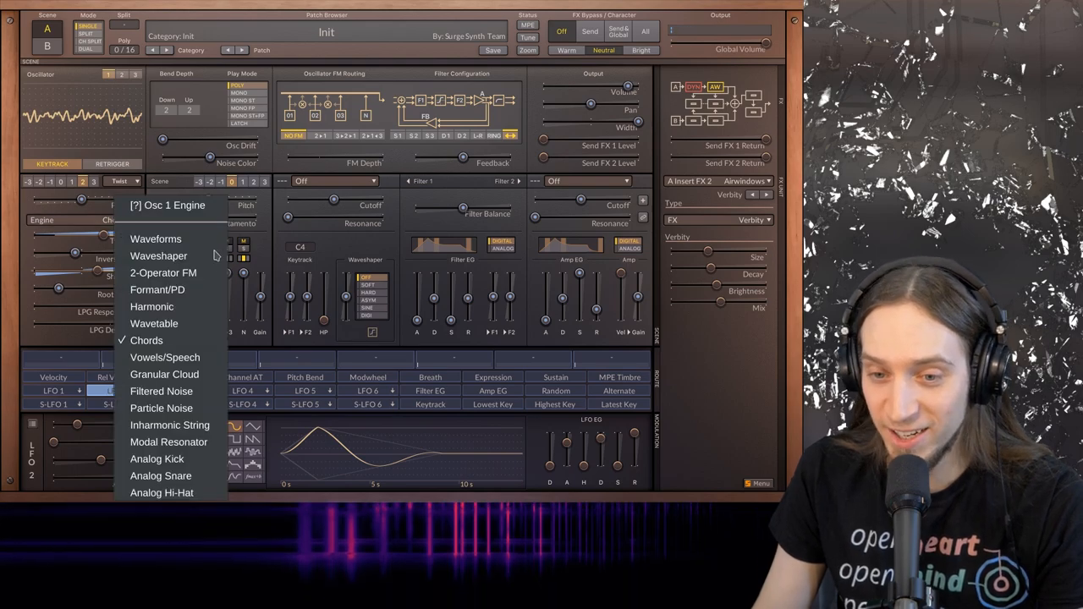
click(164, 357)
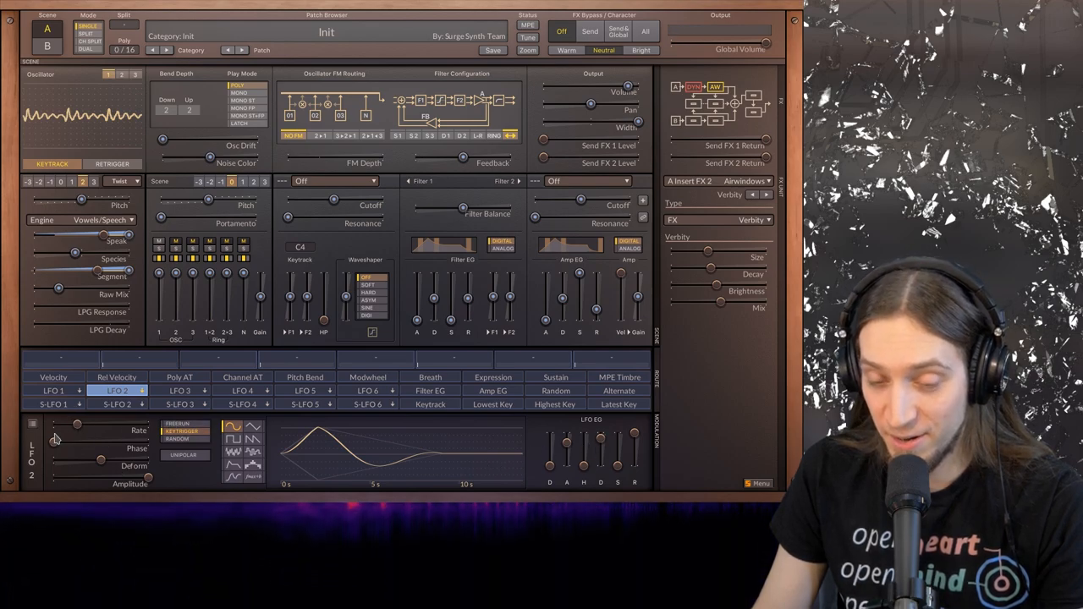
drag(76, 425, 92, 425)
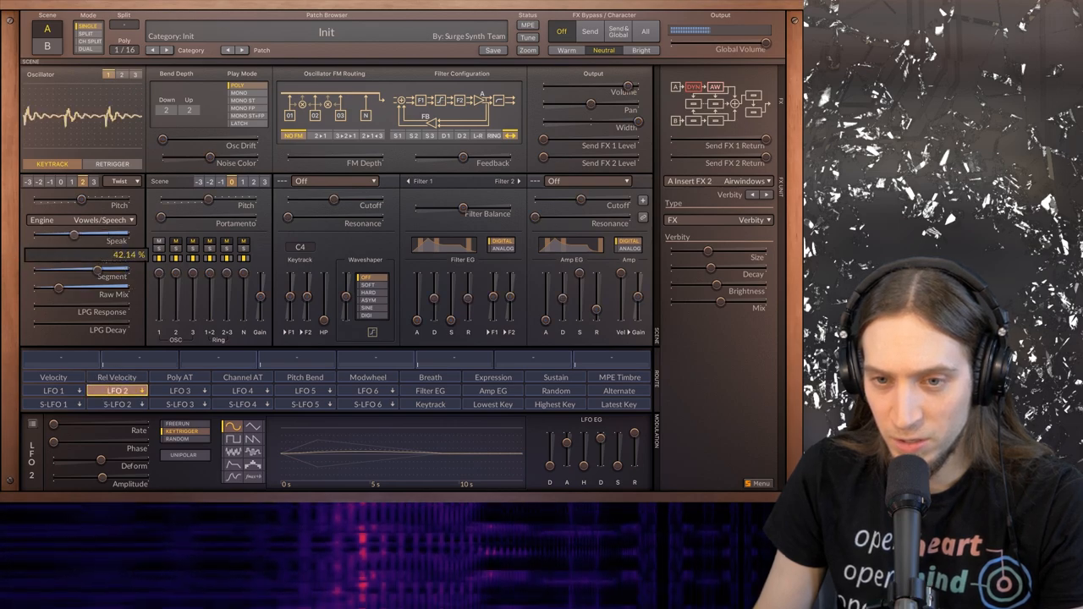
drag(82, 241, 114, 241)
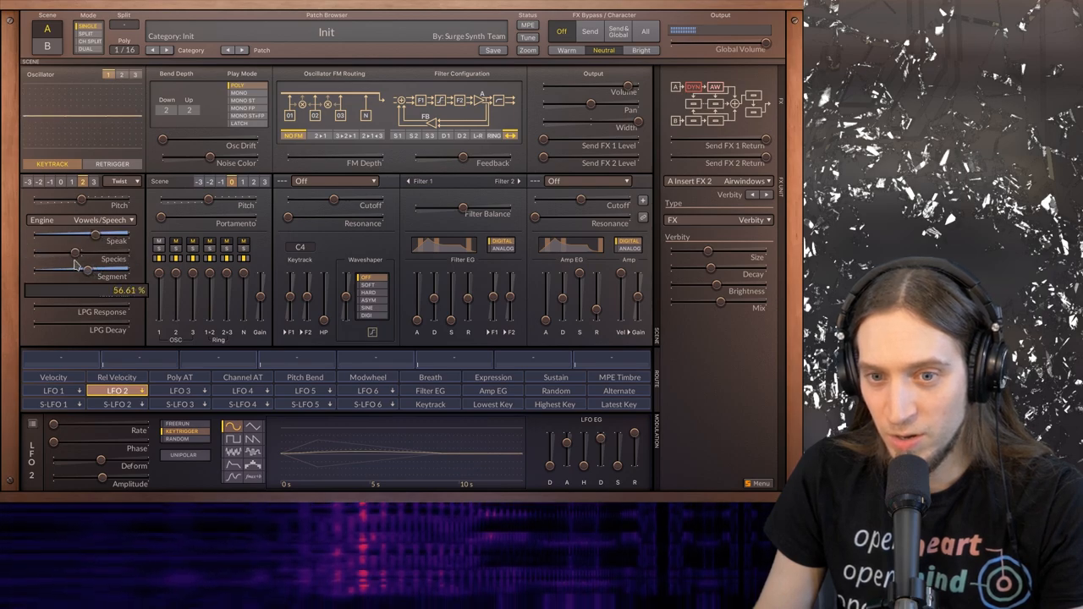
drag(76, 264, 98, 240)
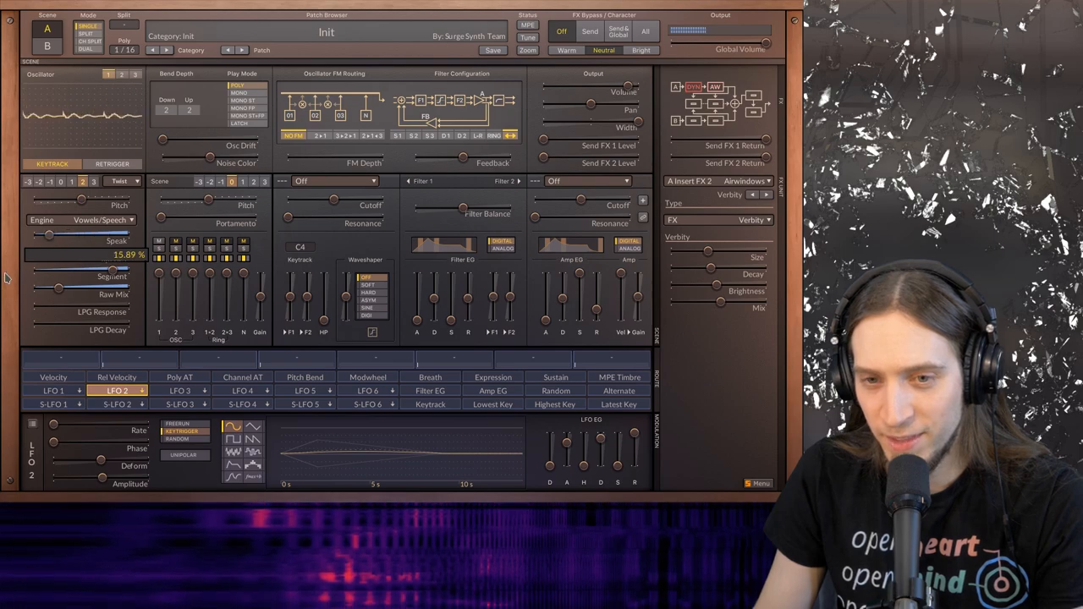
Select Granular Cloud as the Twist engine, adjust its grain sliders, and reopen the engine list.
click(80, 220)
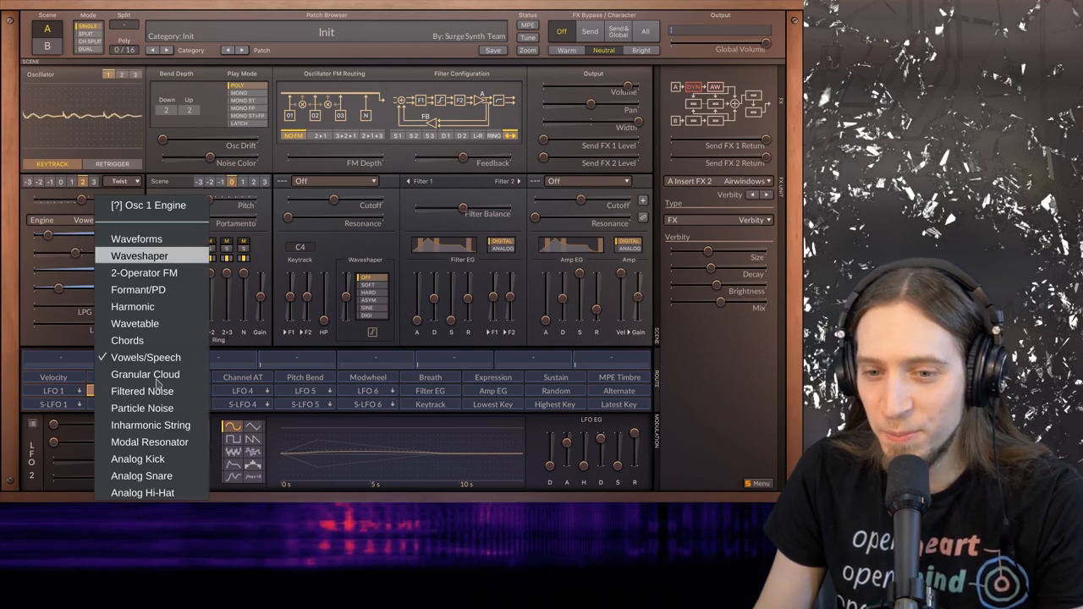
click(145, 374)
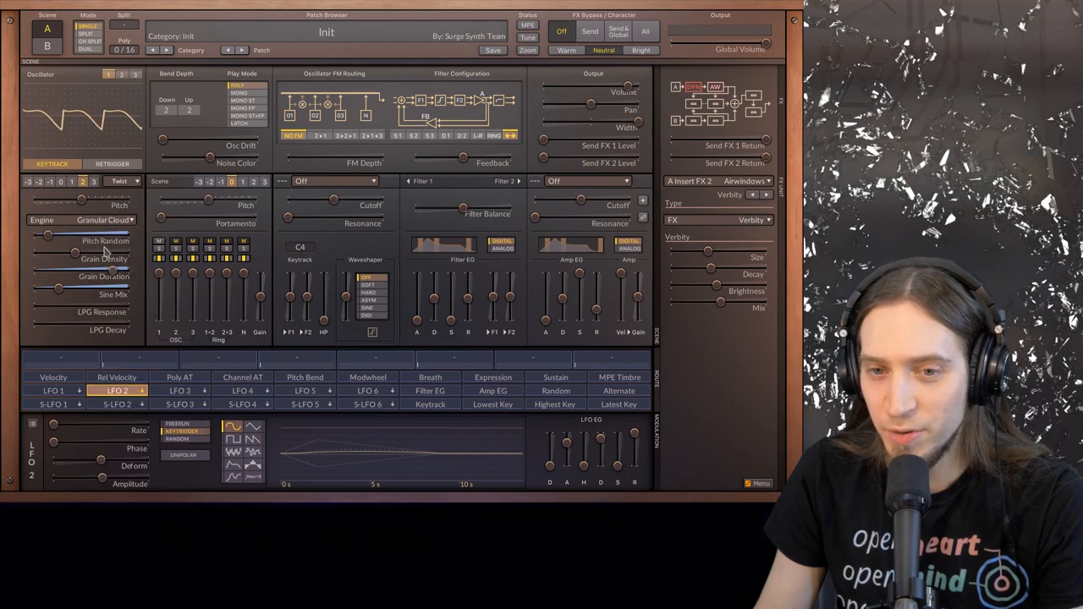
drag(81, 277, 59, 277)
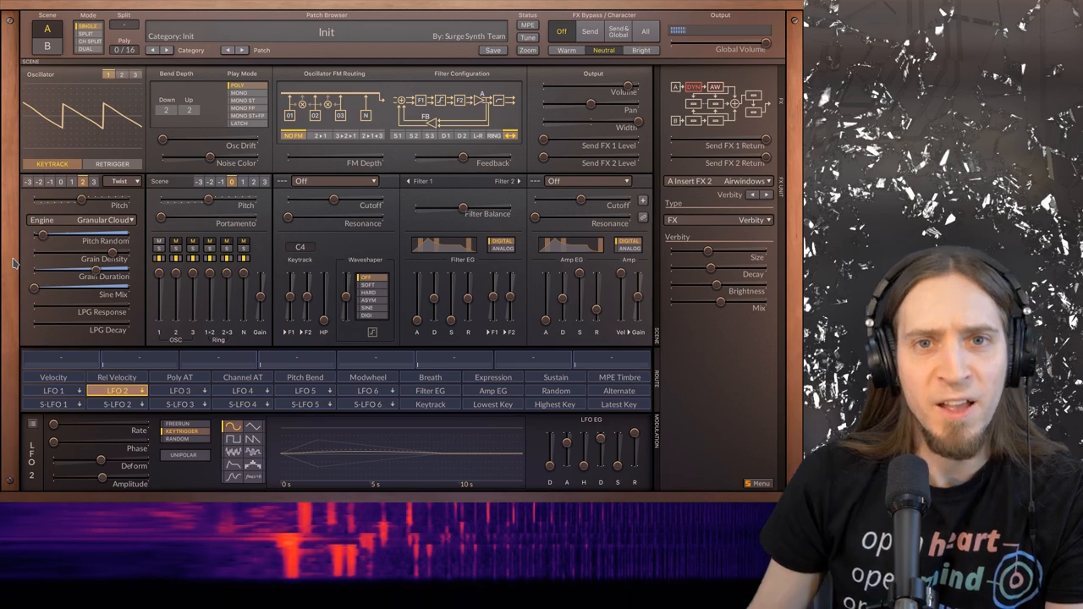
click(121, 181)
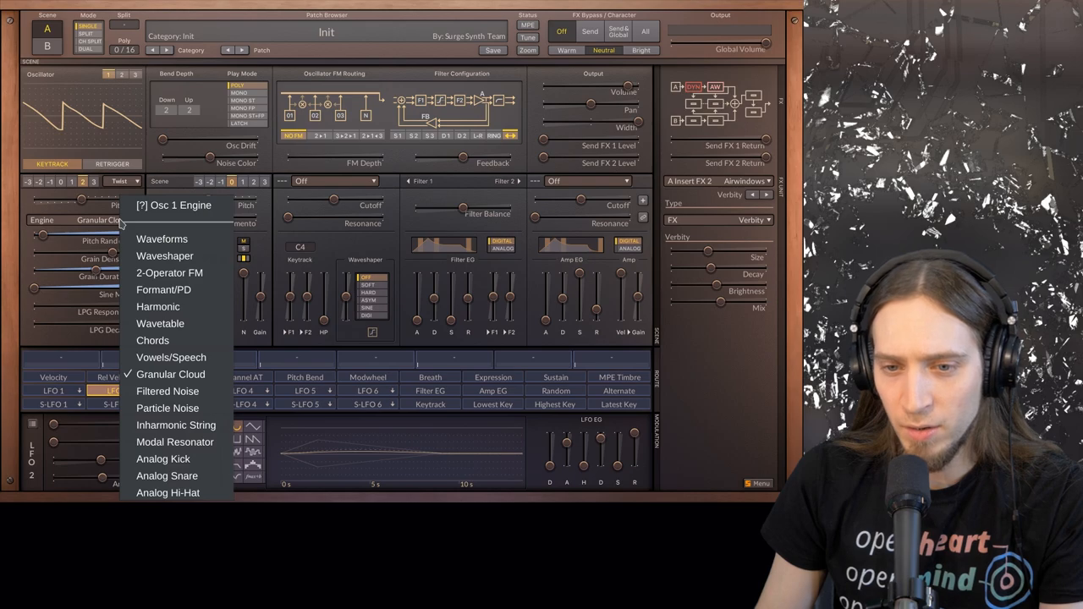
mouse_move(168, 408)
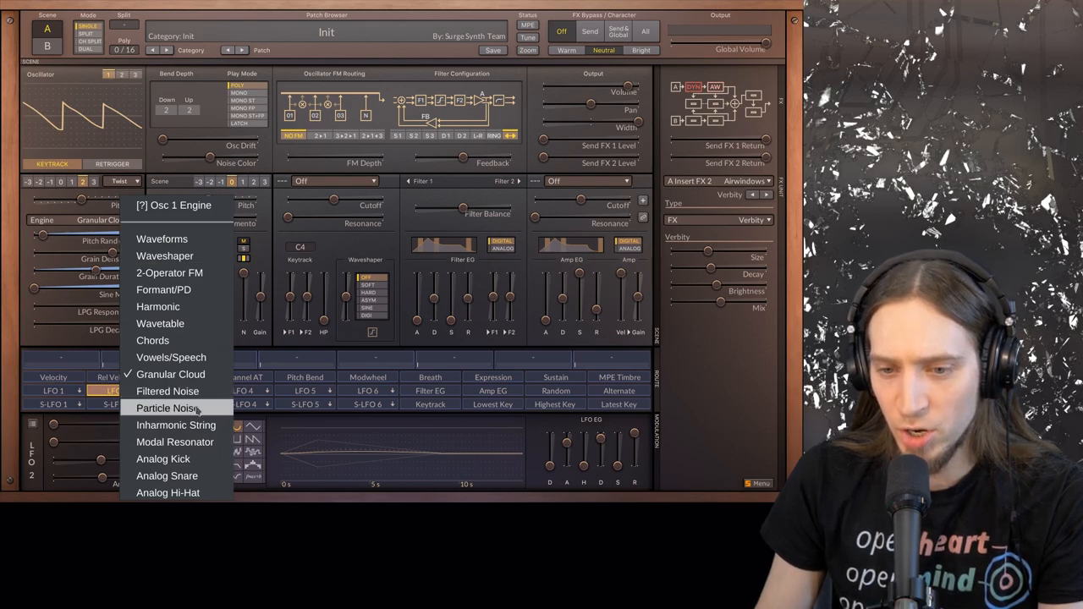
Pick Particle Noise as the Twist engine and adjust its Density, Filter Type and Raw Mix.
click(165, 408)
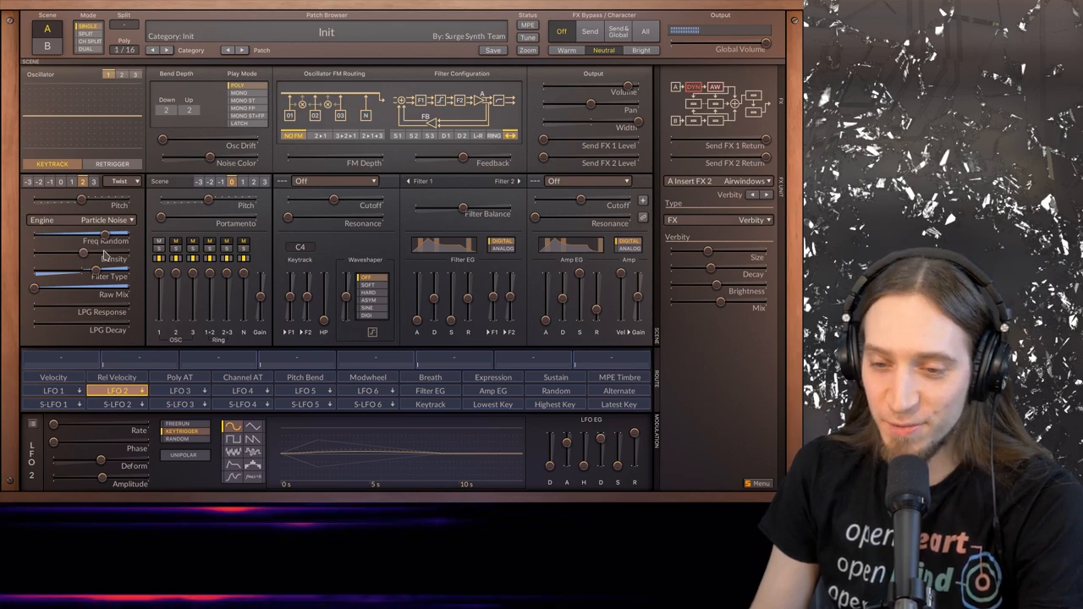
drag(83, 241, 103, 240)
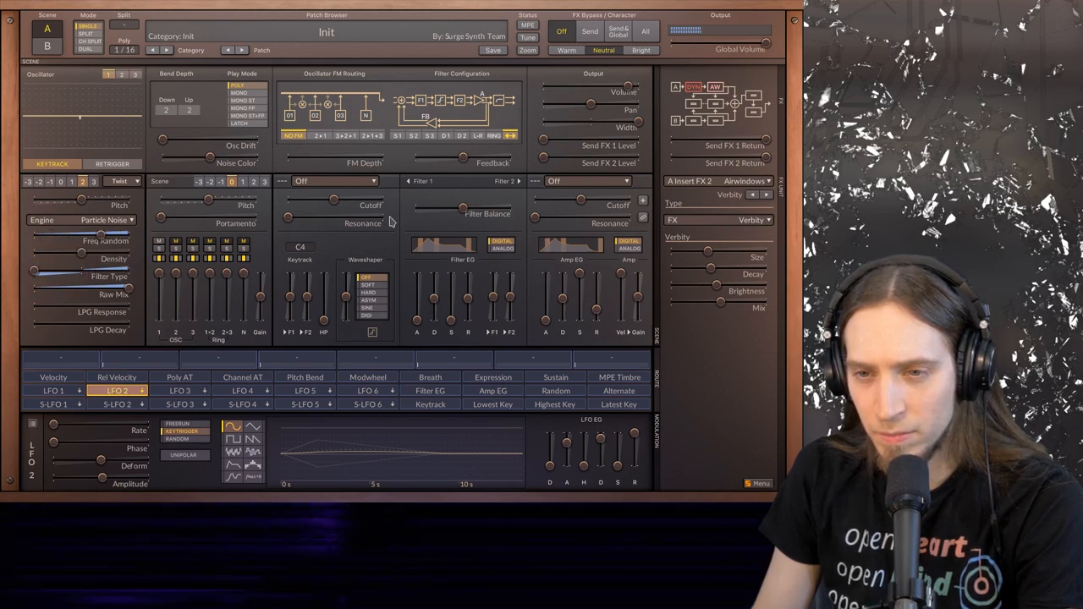
Try Comb + as the Filter 1 type, then set Filter 1 back to Off.
click(335, 181)
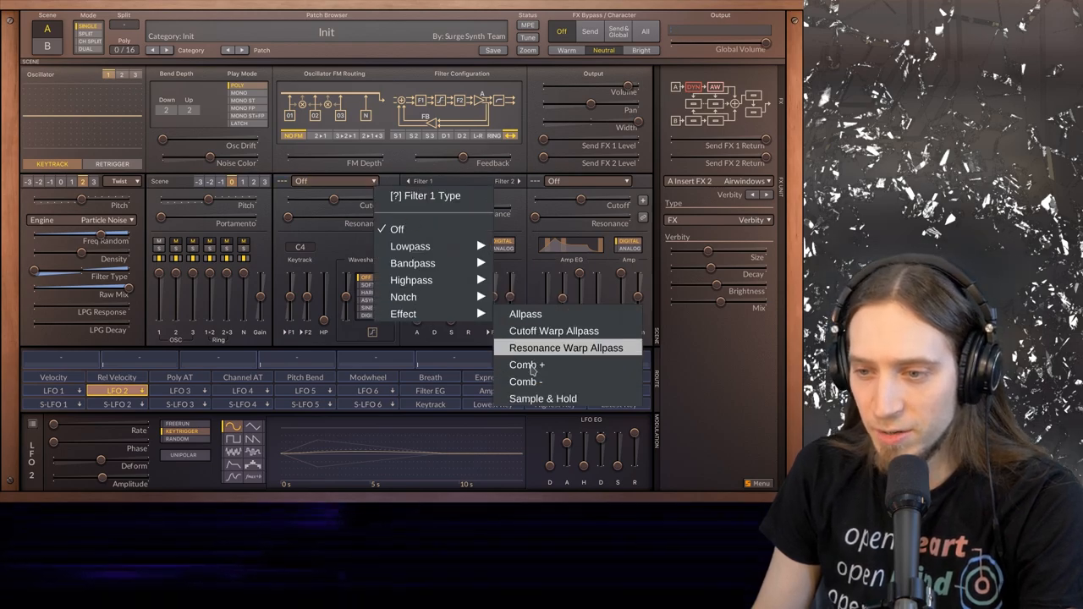
click(527, 365)
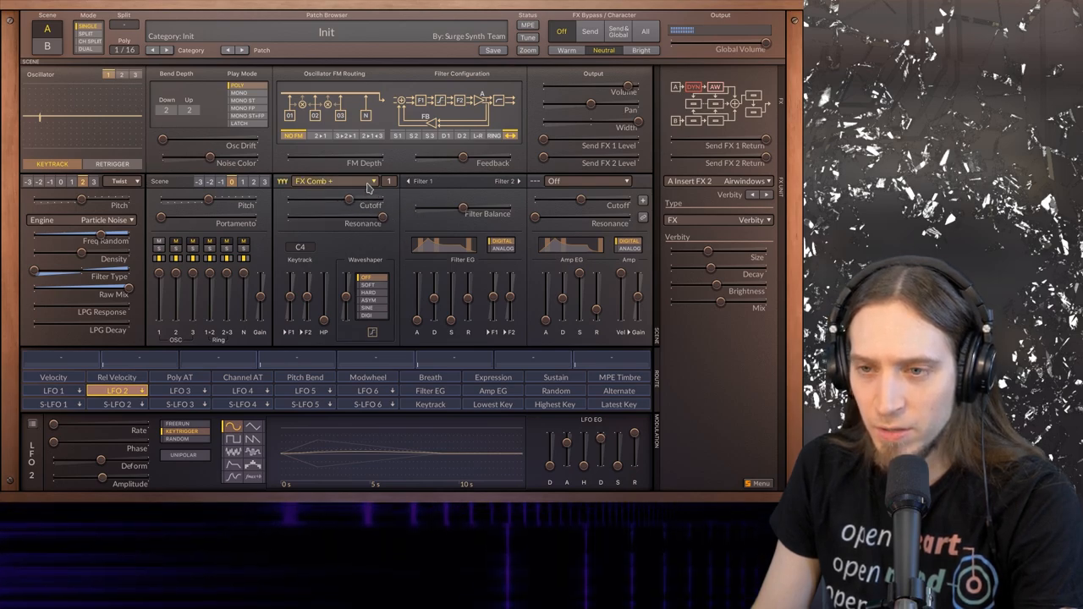
click(420, 181)
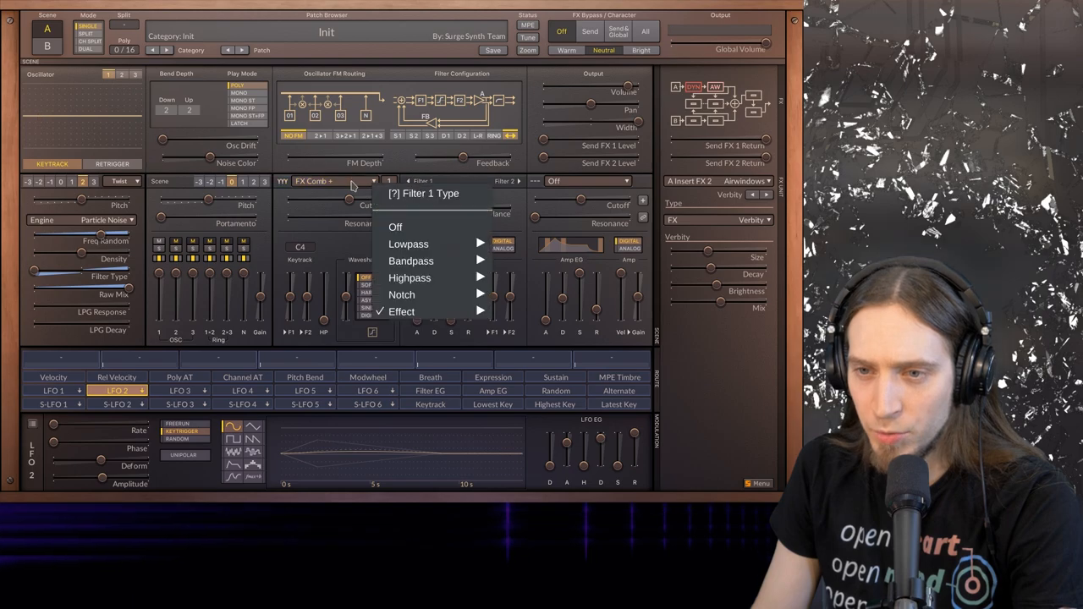
click(395, 226)
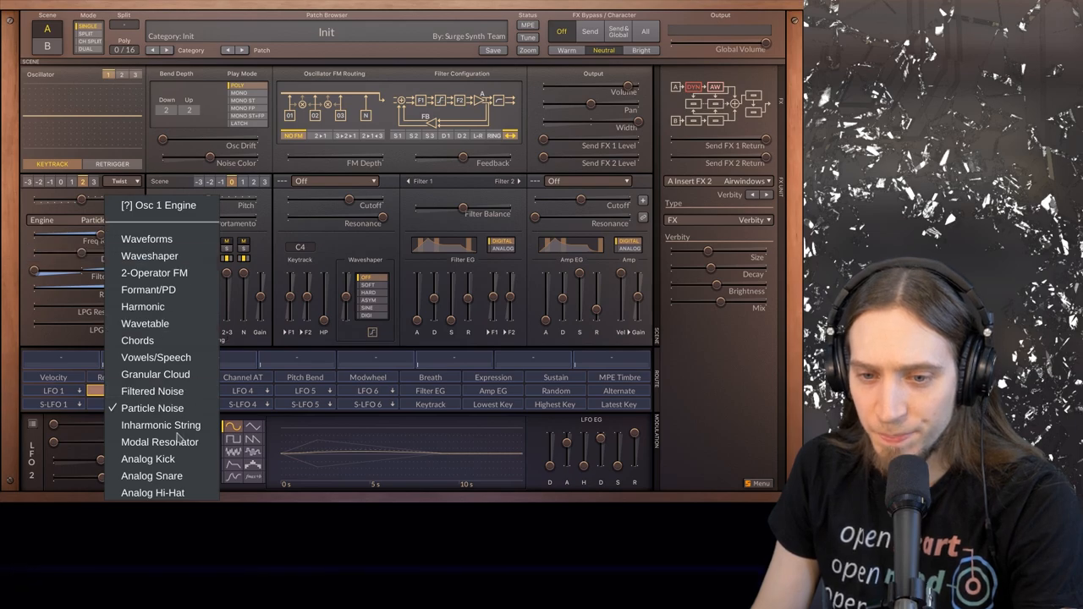
Put oscillator 1 on Inharmonic String, sweep Inharmonicity up and down, and reopen the engine list.
click(161, 424)
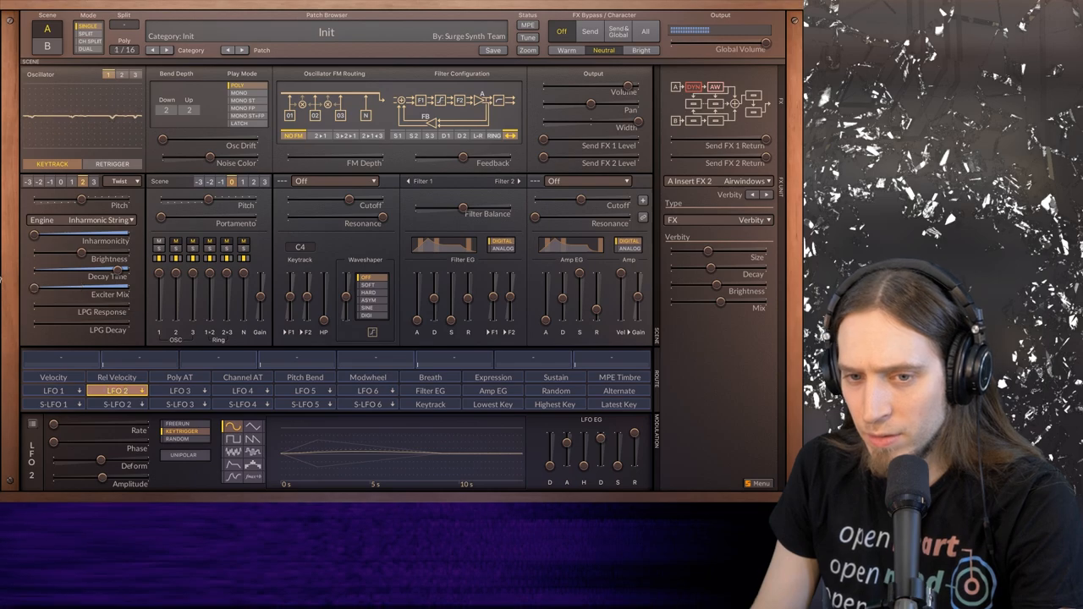
drag(43, 255, 81, 256)
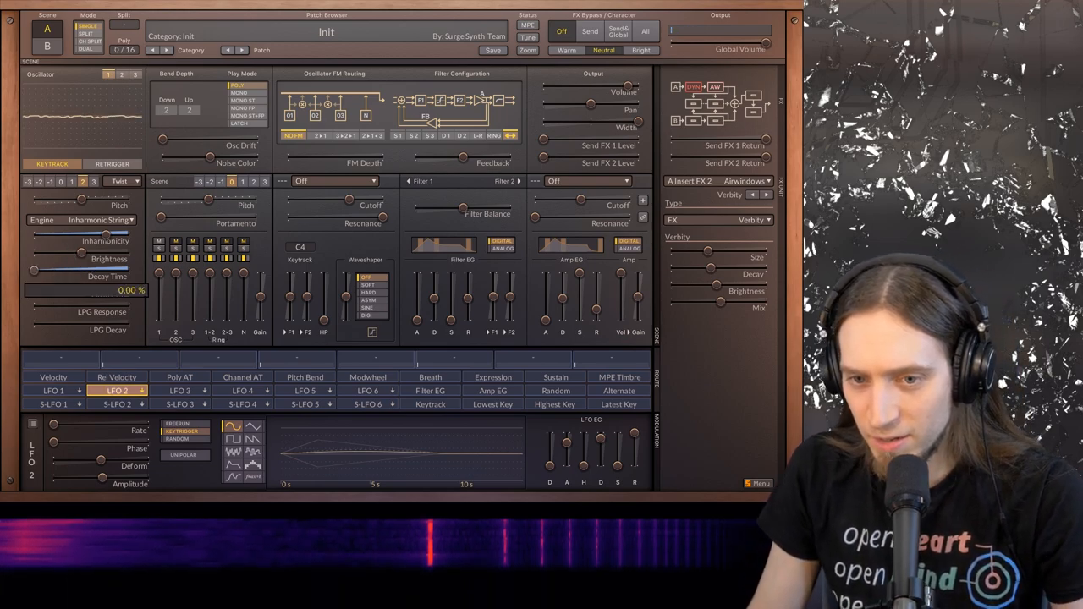
drag(34, 275, 110, 275)
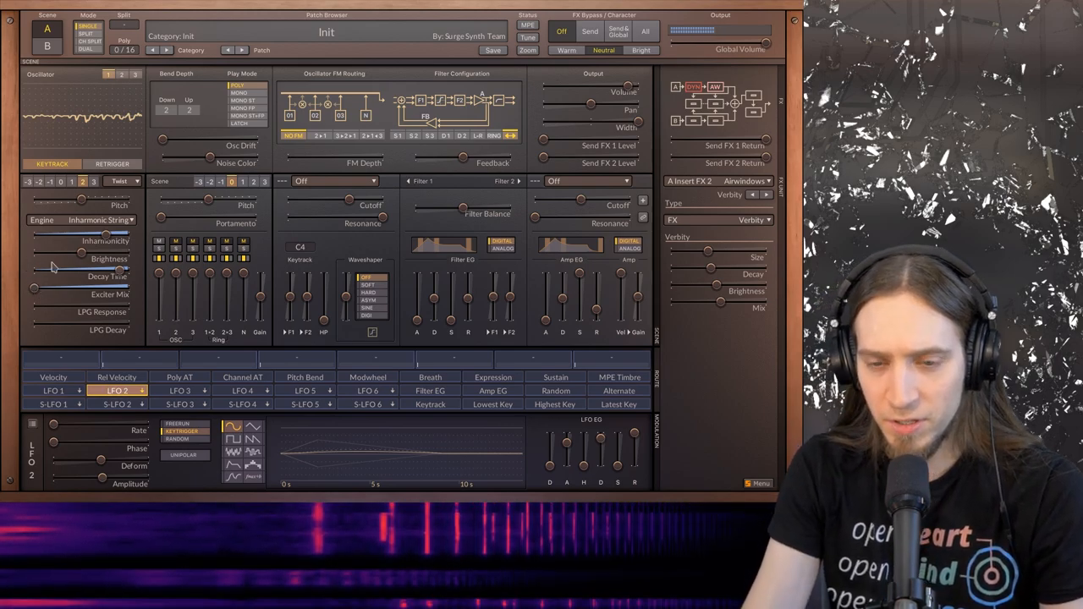
right_click(81, 277)
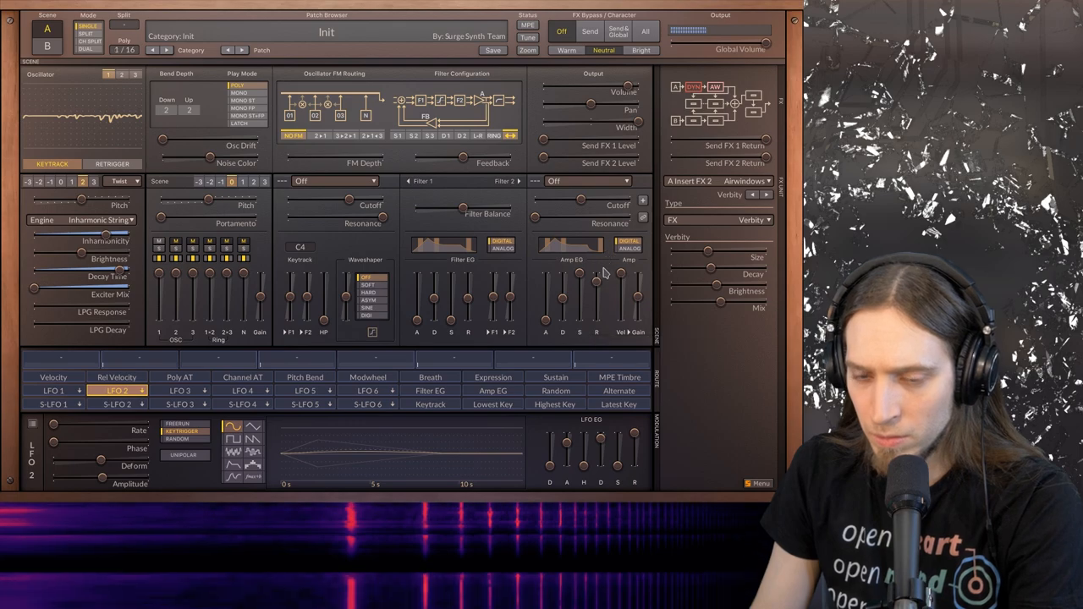
click(81, 220)
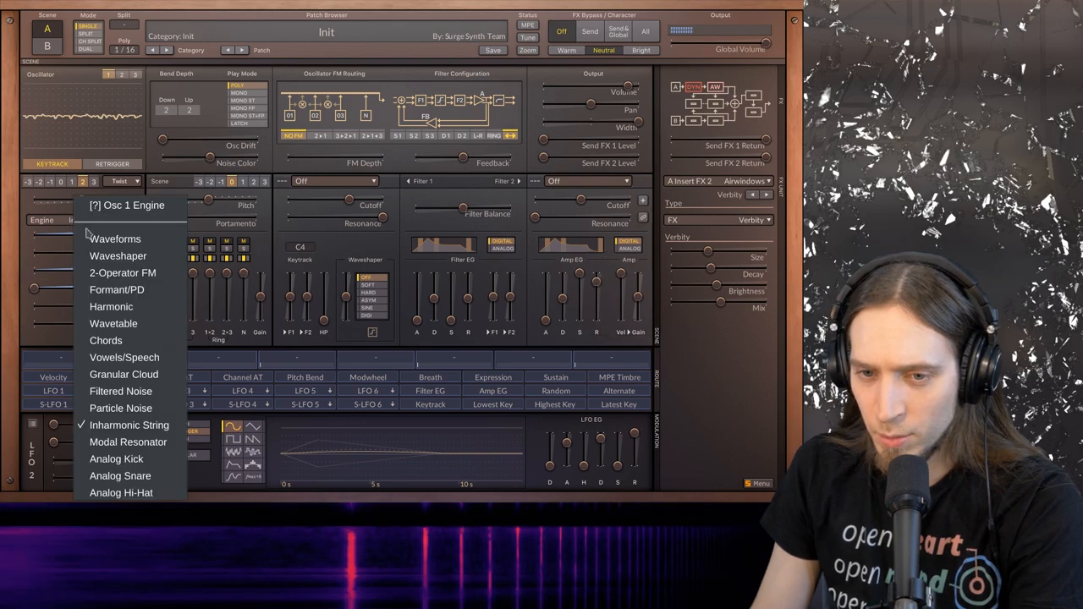
Audition the Modal Resonator engine on oscillator 1, then reopen the engine list.
click(127, 442)
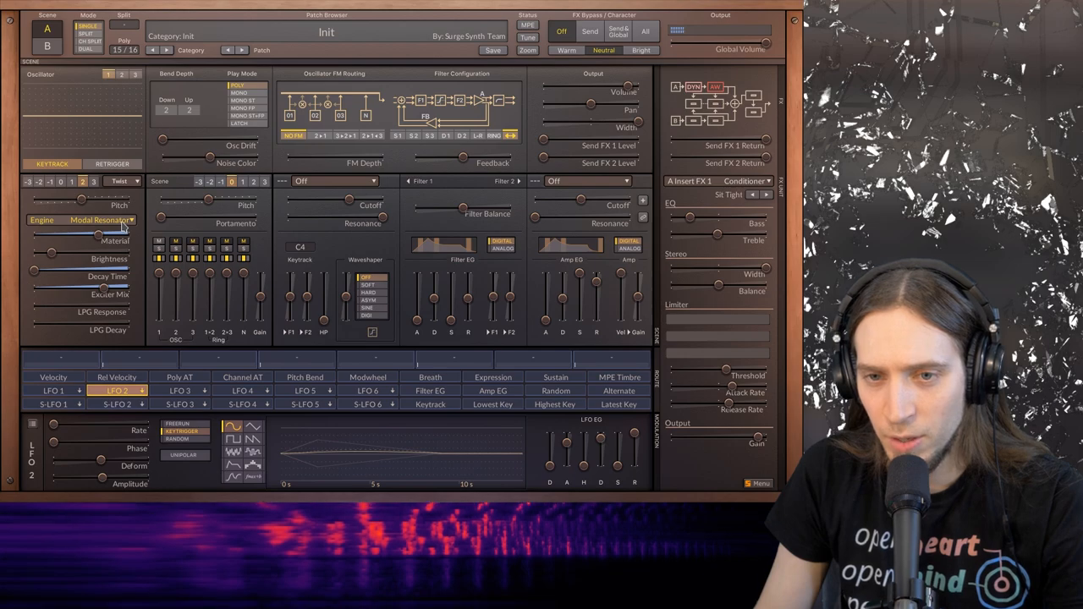
click(99, 220)
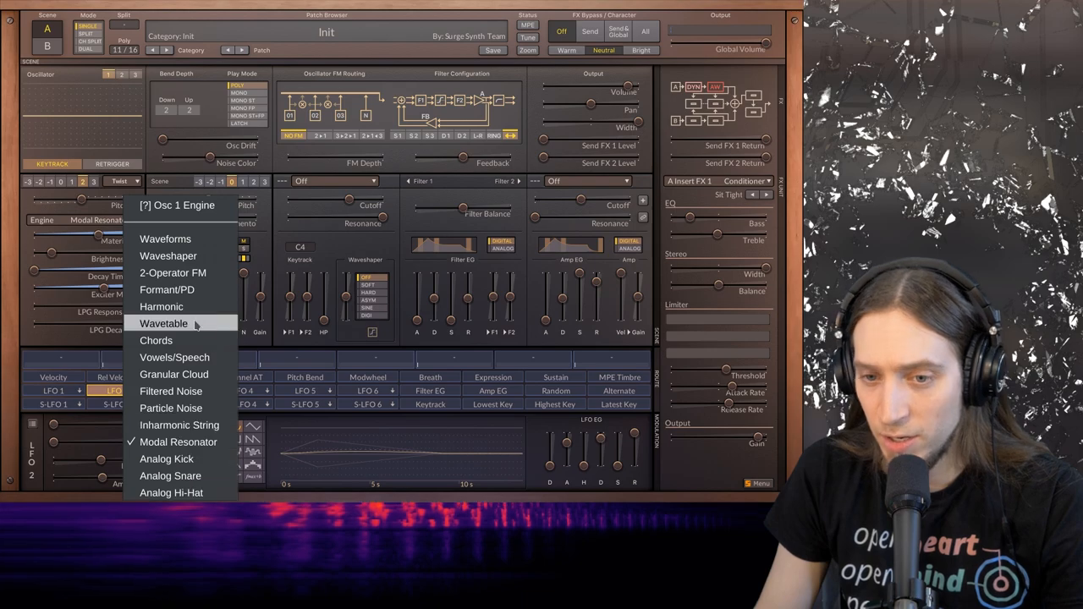
Try the Alias oscillator's sine shape and raise its Wrap amount while playing.
click(164, 323)
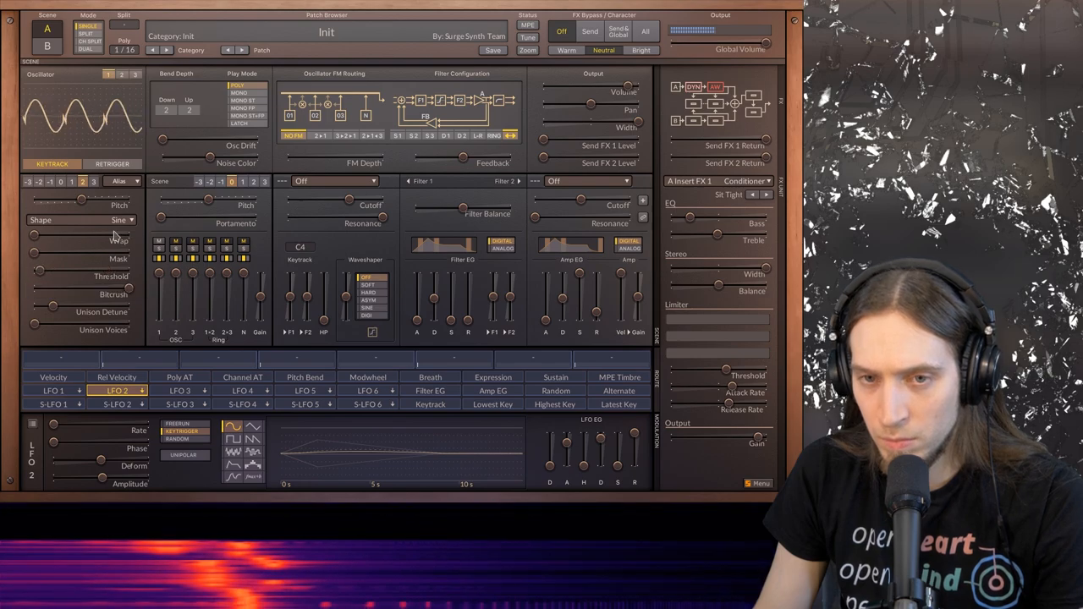
drag(38, 272, 89, 273)
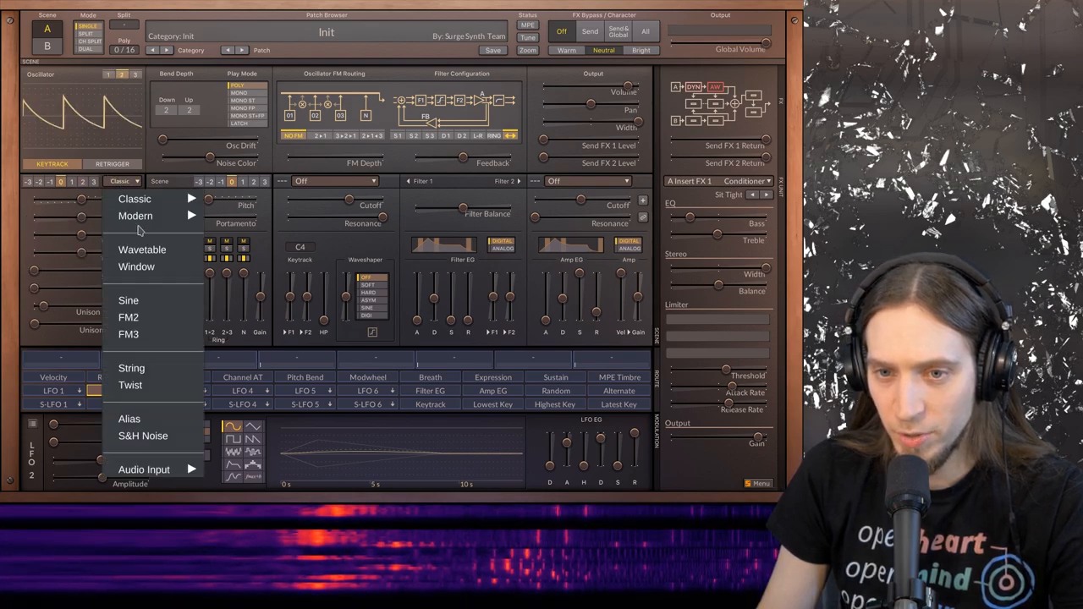
Set oscillator 1 back to Alias and adjust its Mask amount while listening.
click(129, 300)
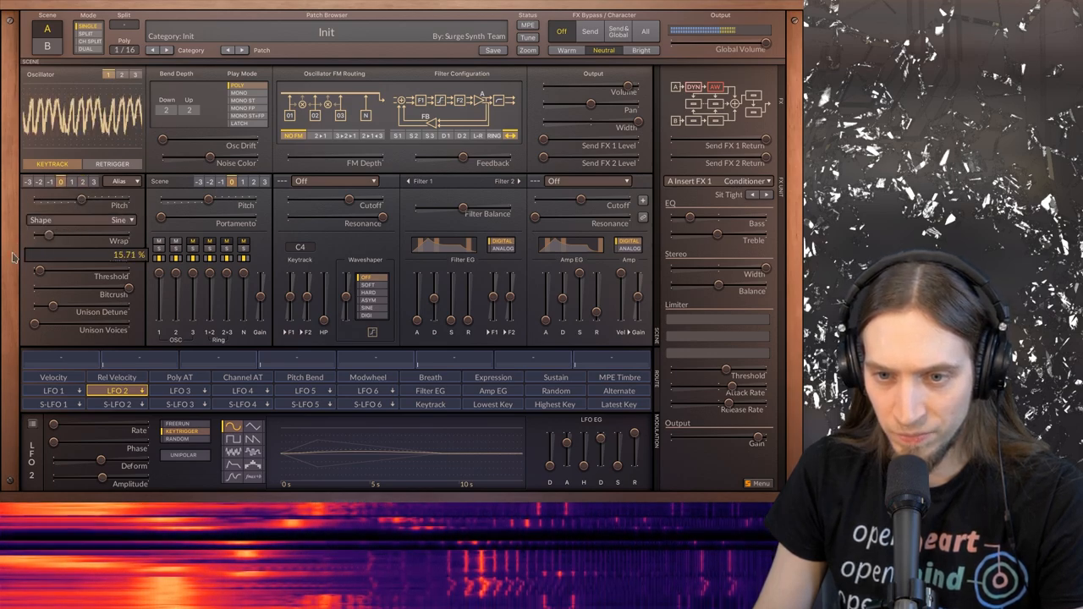
drag(40, 241, 66, 241)
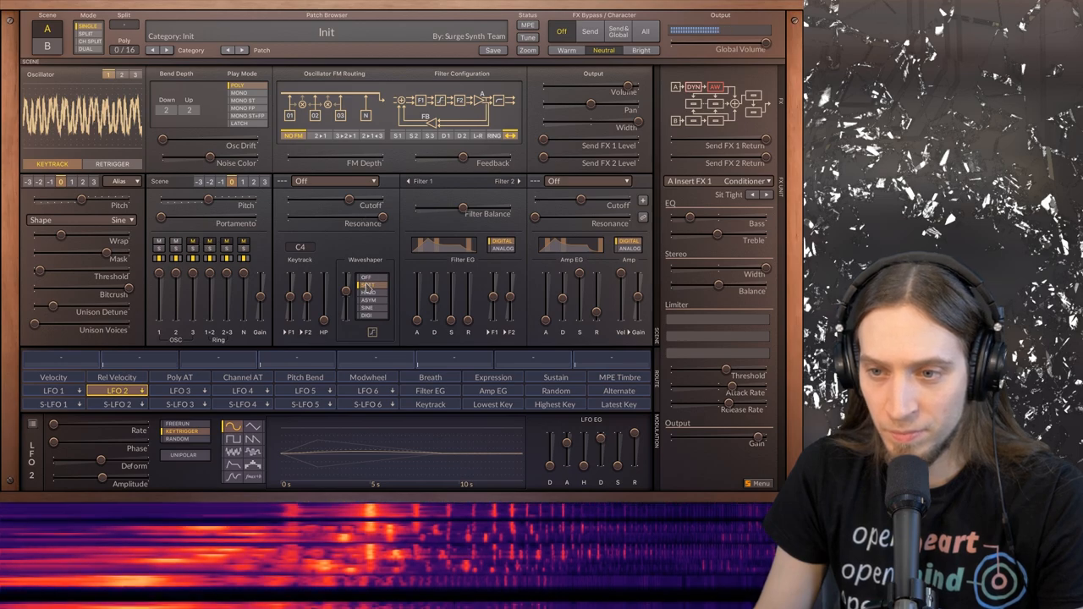
Give the Alias oscillator a Pulse shape, audition it, then switch oscillator 1 to S&H Noise.
click(126, 220)
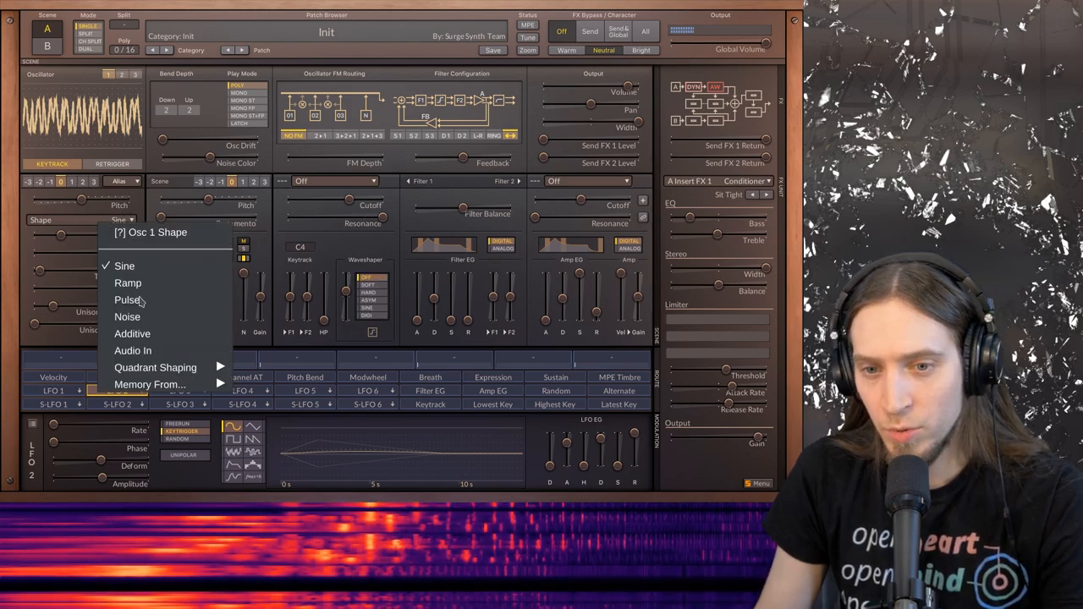
click(128, 300)
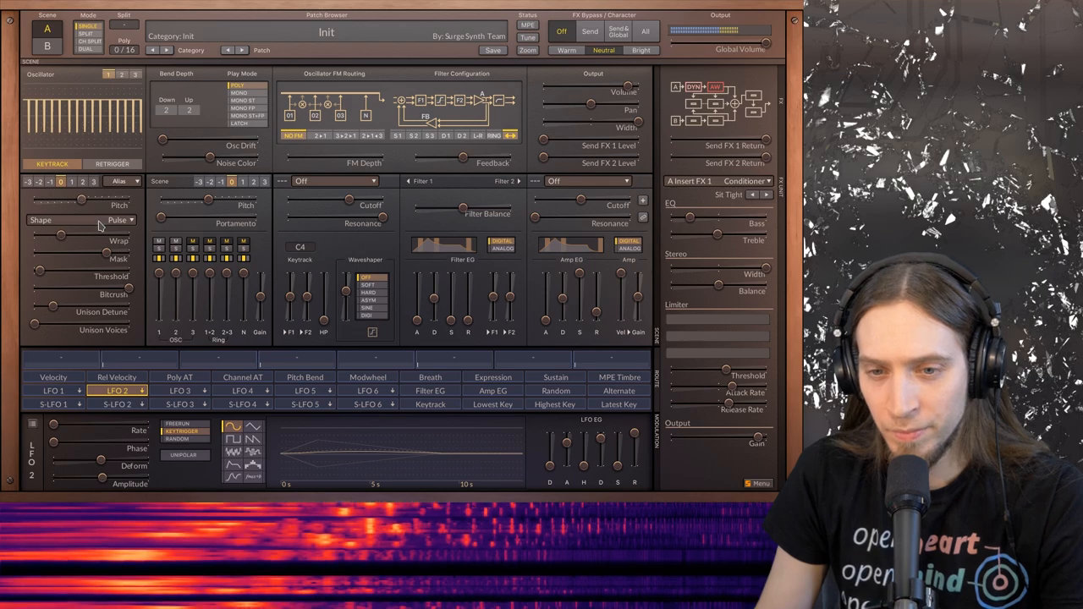
click(118, 220)
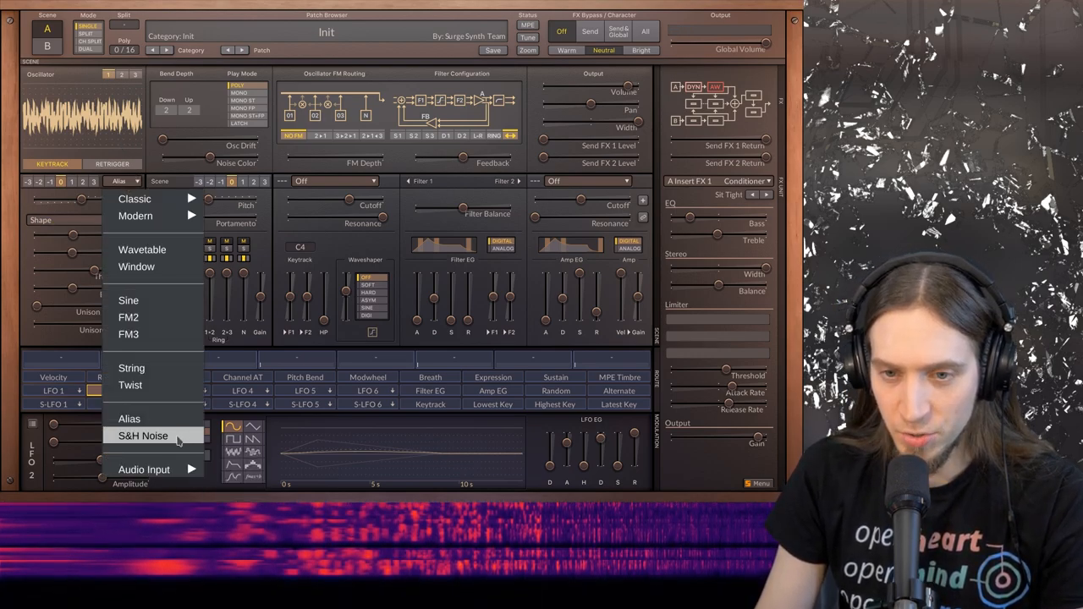
click(143, 436)
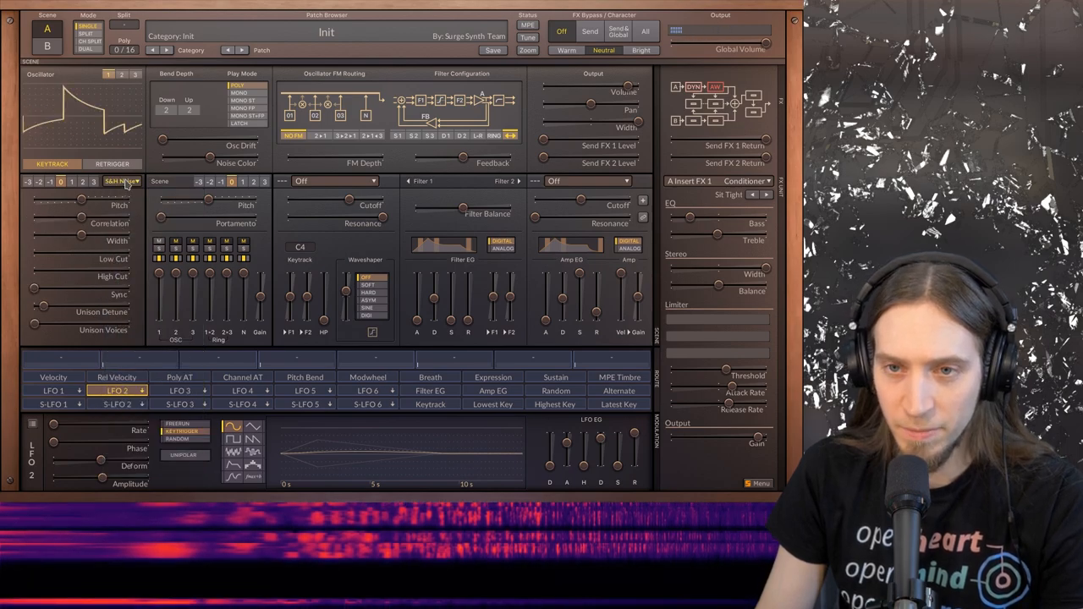